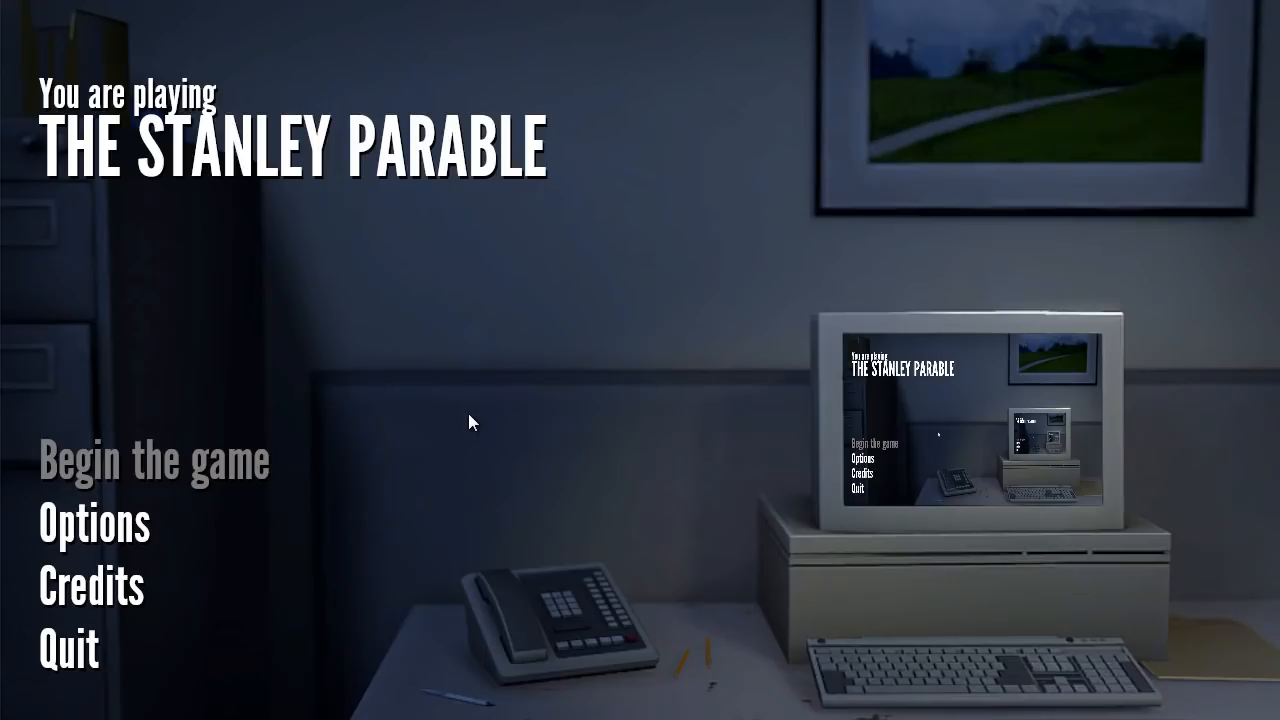
pyautogui.moveTo(508, 404)
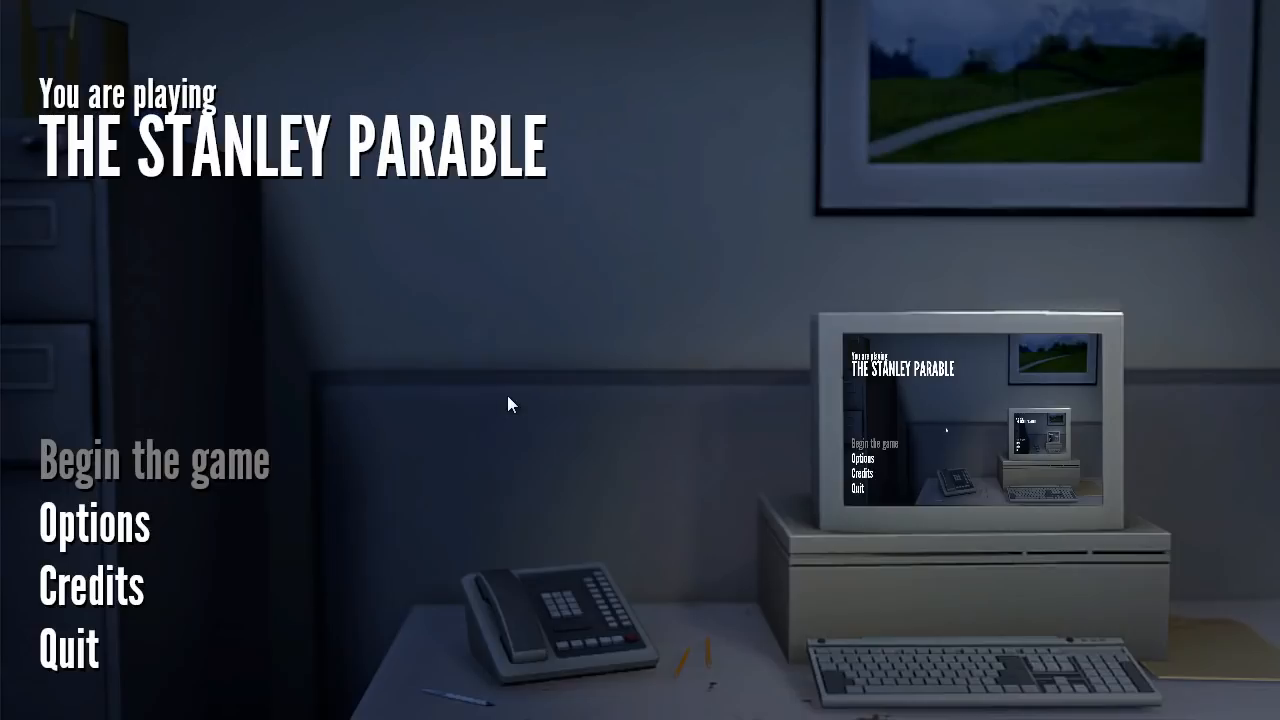
pyautogui.moveTo(522, 404)
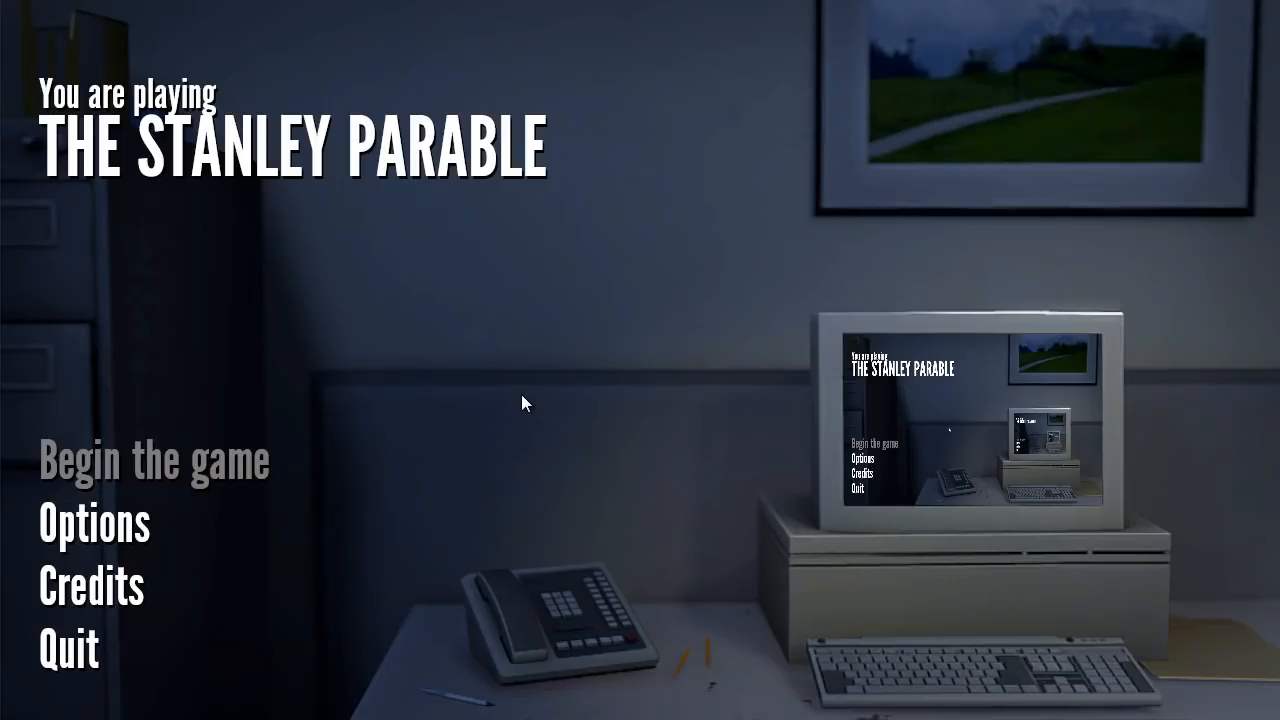
pyautogui.moveTo(478, 414)
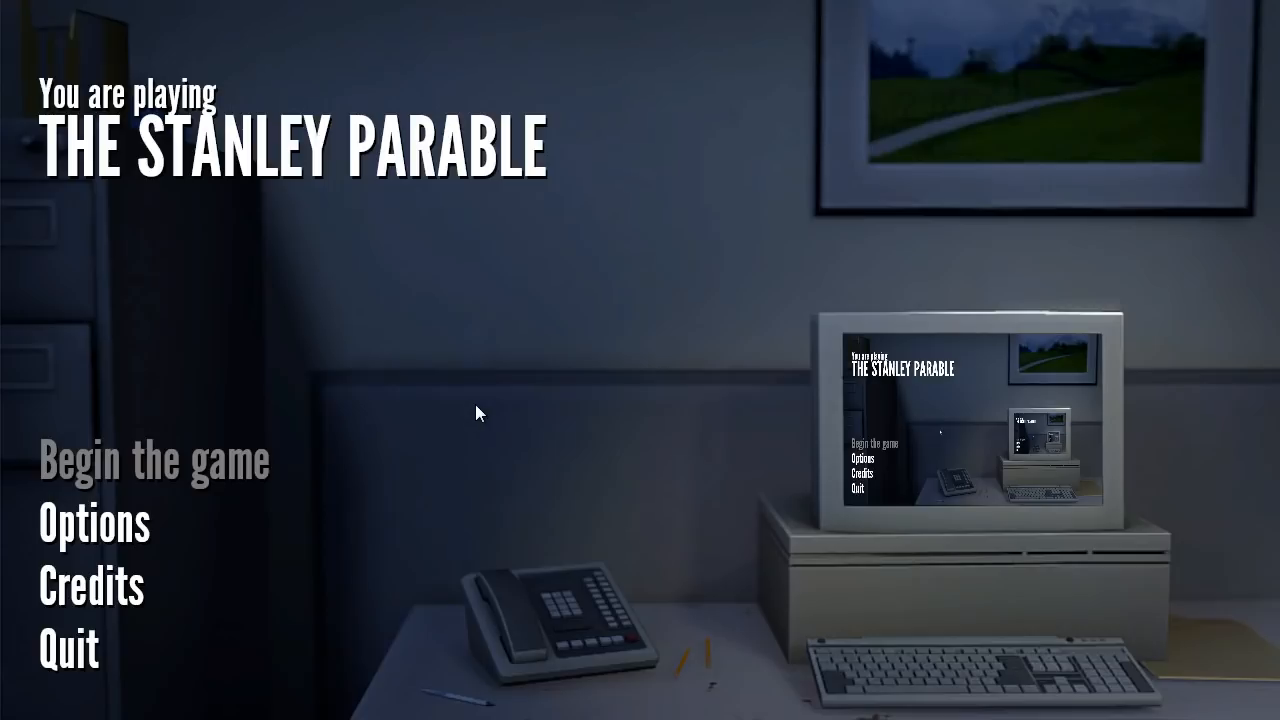
pyautogui.moveTo(96, 548)
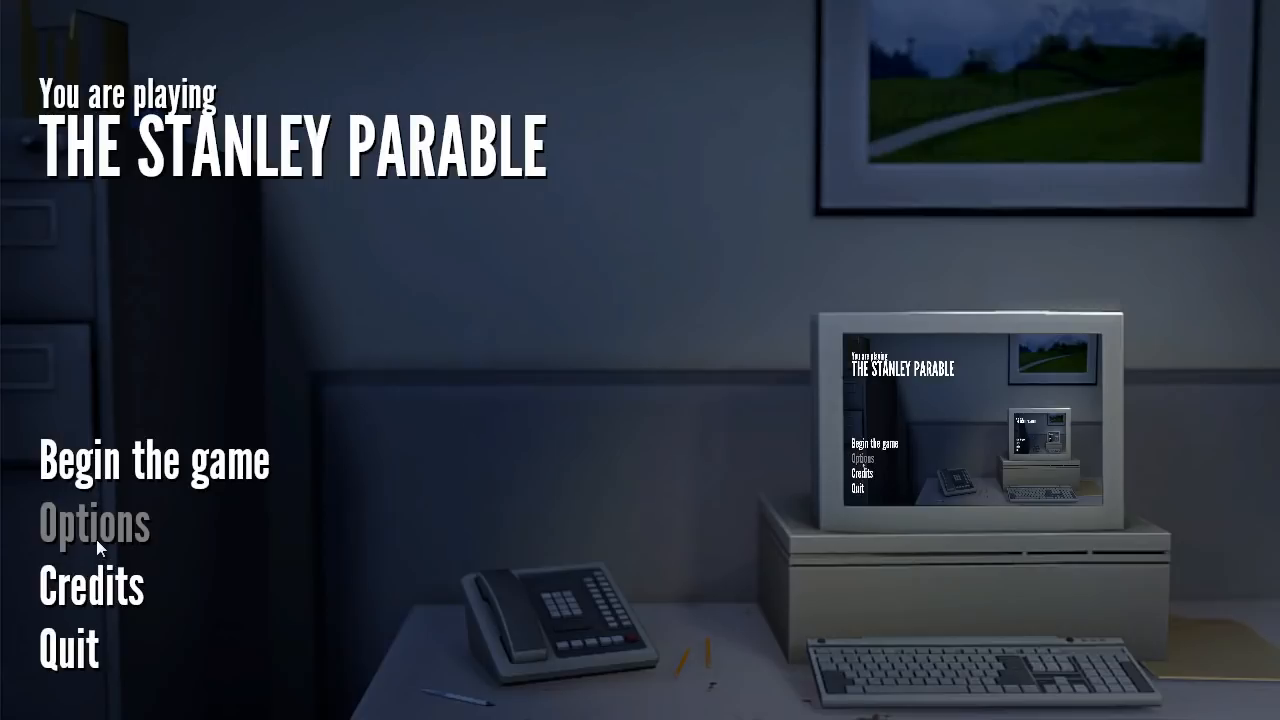
pyautogui.moveTo(390, 390)
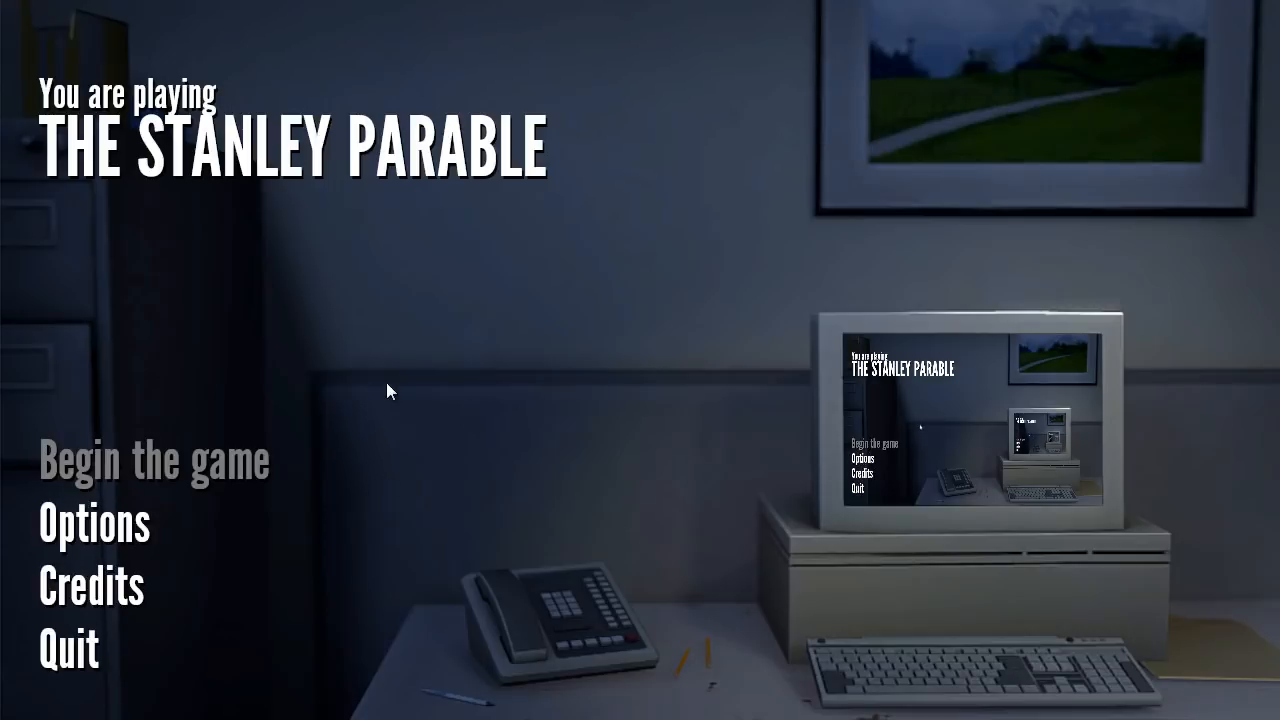
pyautogui.moveTo(644, 460)
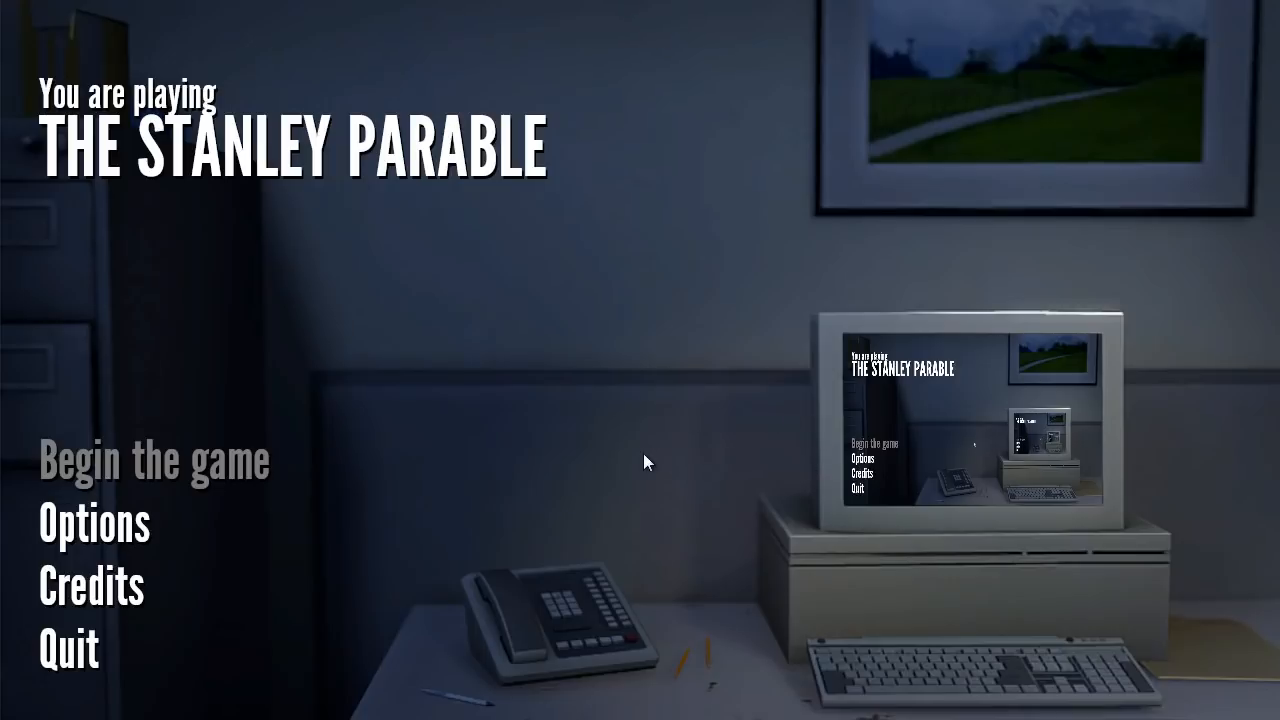
pyautogui.moveTo(784, 476)
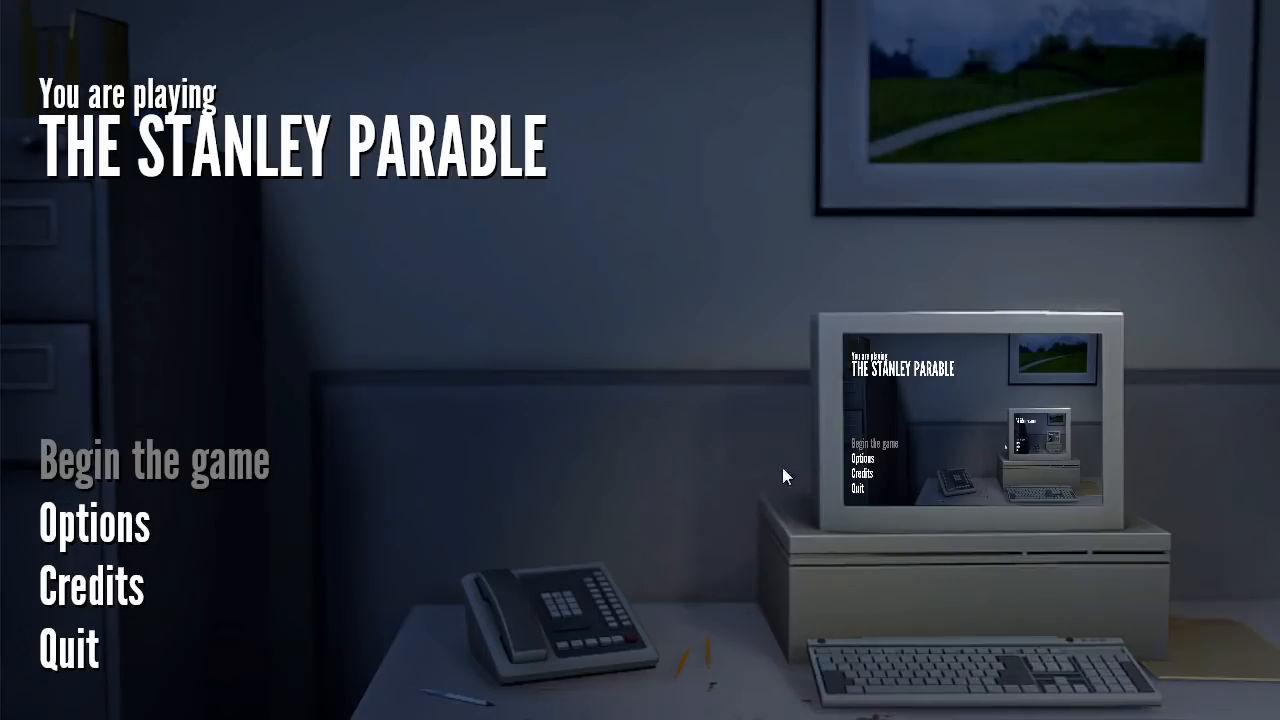
pyautogui.moveTo(584, 390)
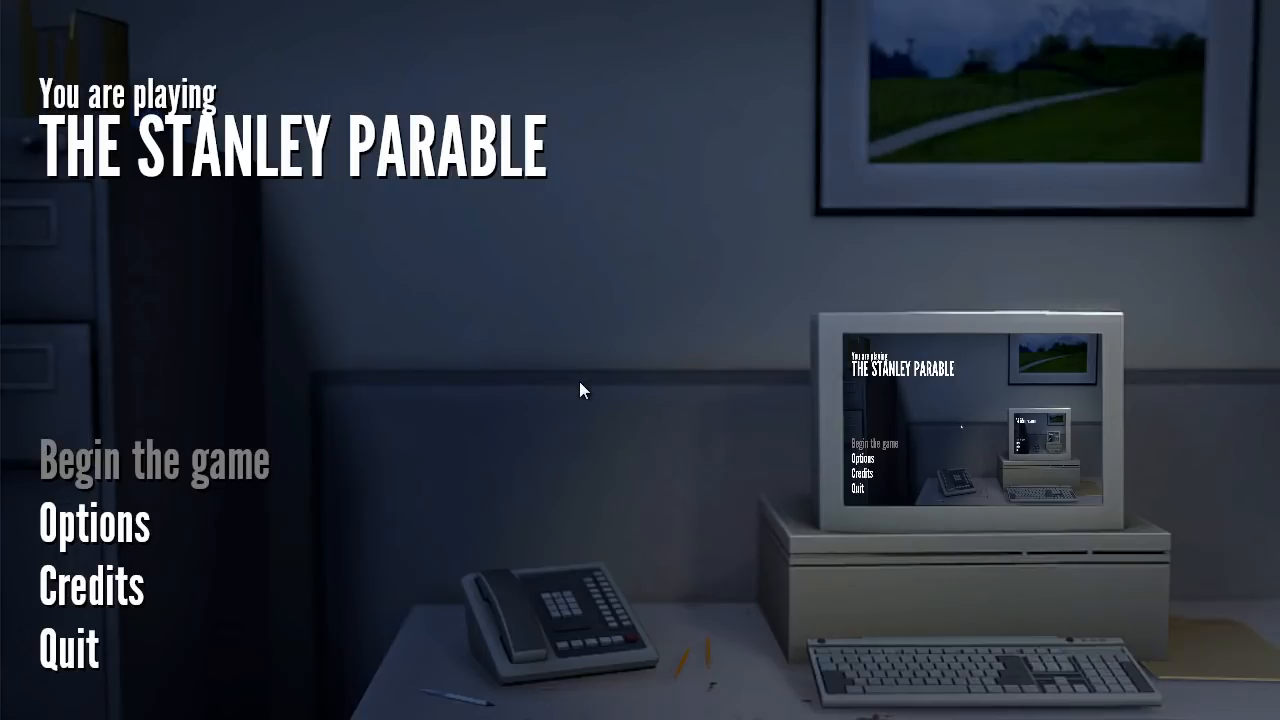
pyautogui.moveTo(64, 622)
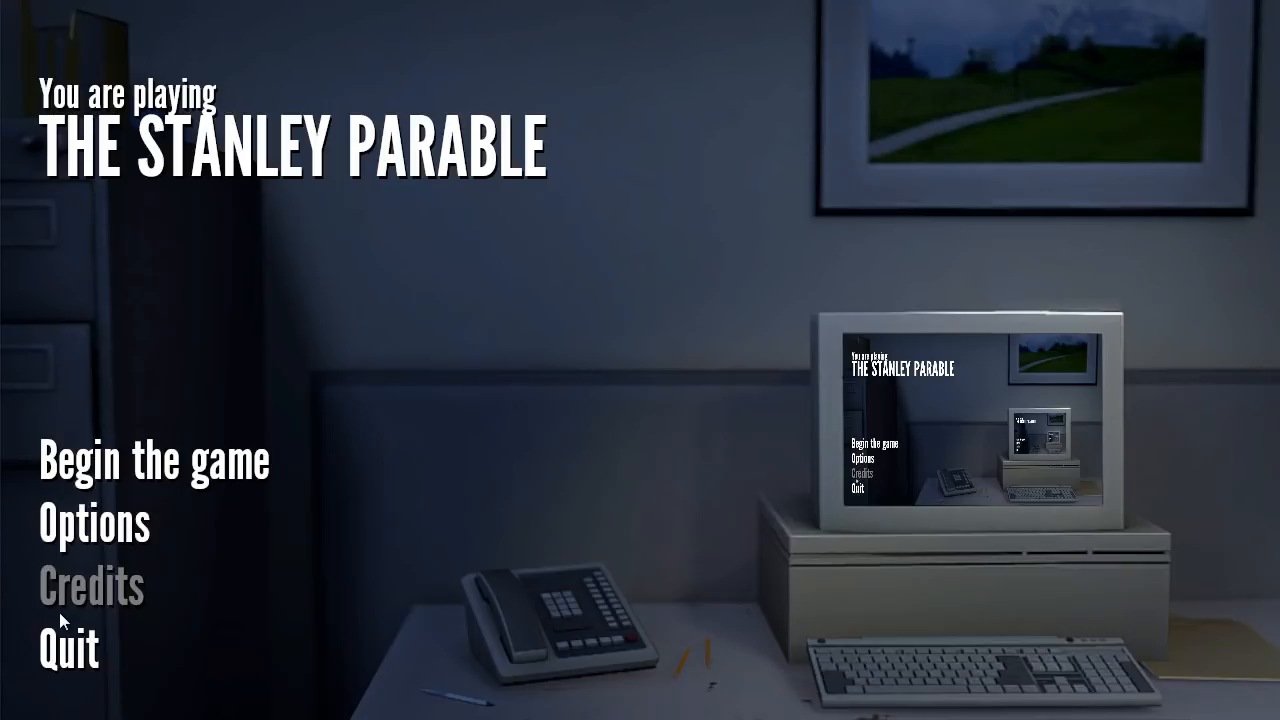
pyautogui.moveTo(70, 540)
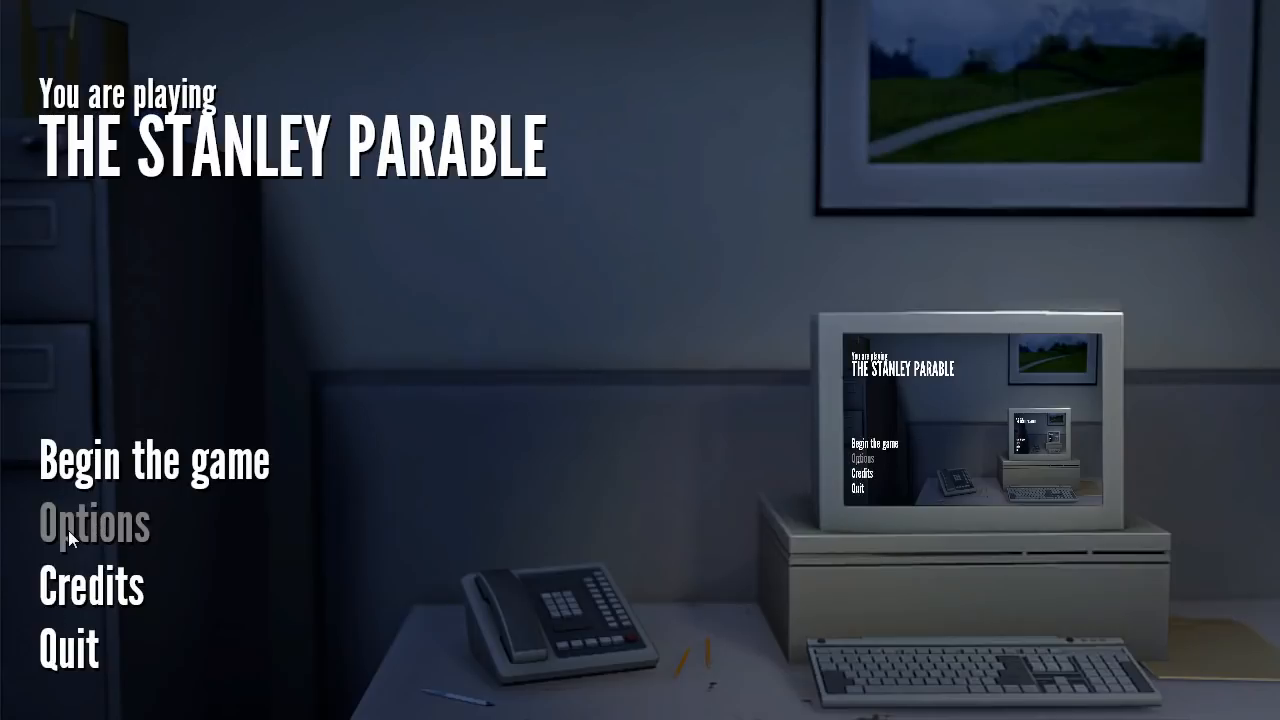
pyautogui.moveTo(100, 530)
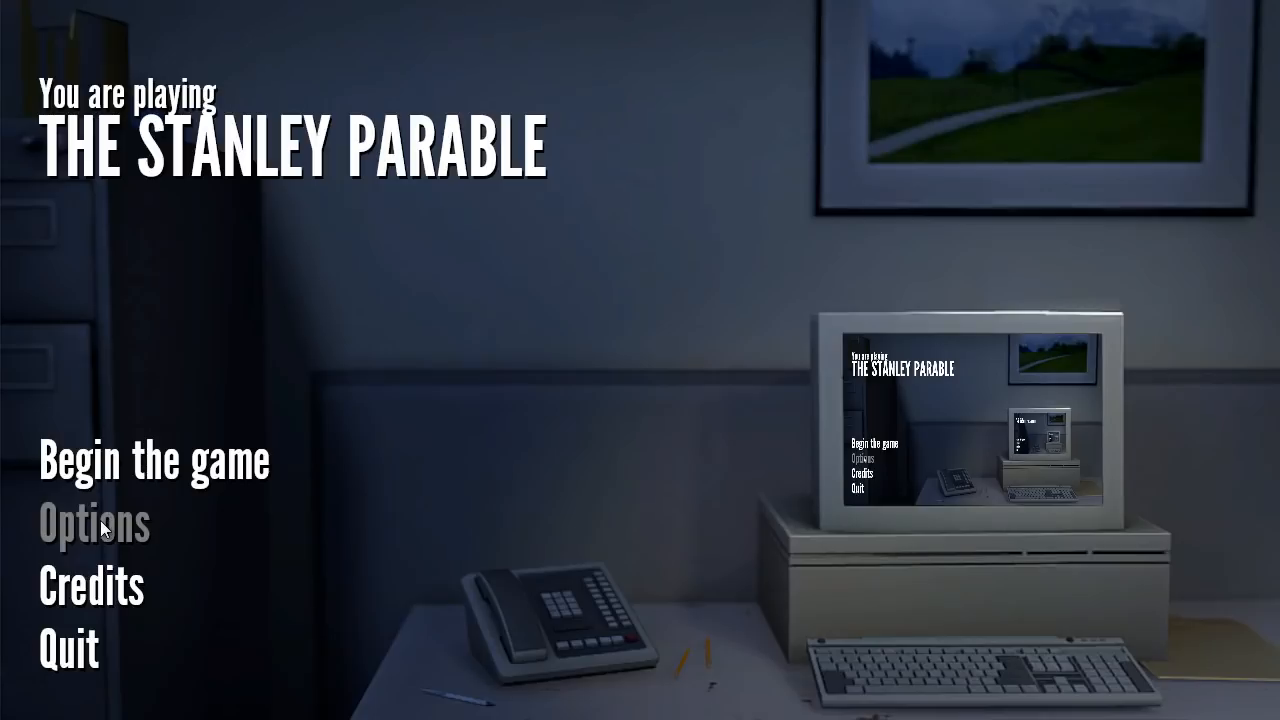
pyautogui.moveTo(152, 462)
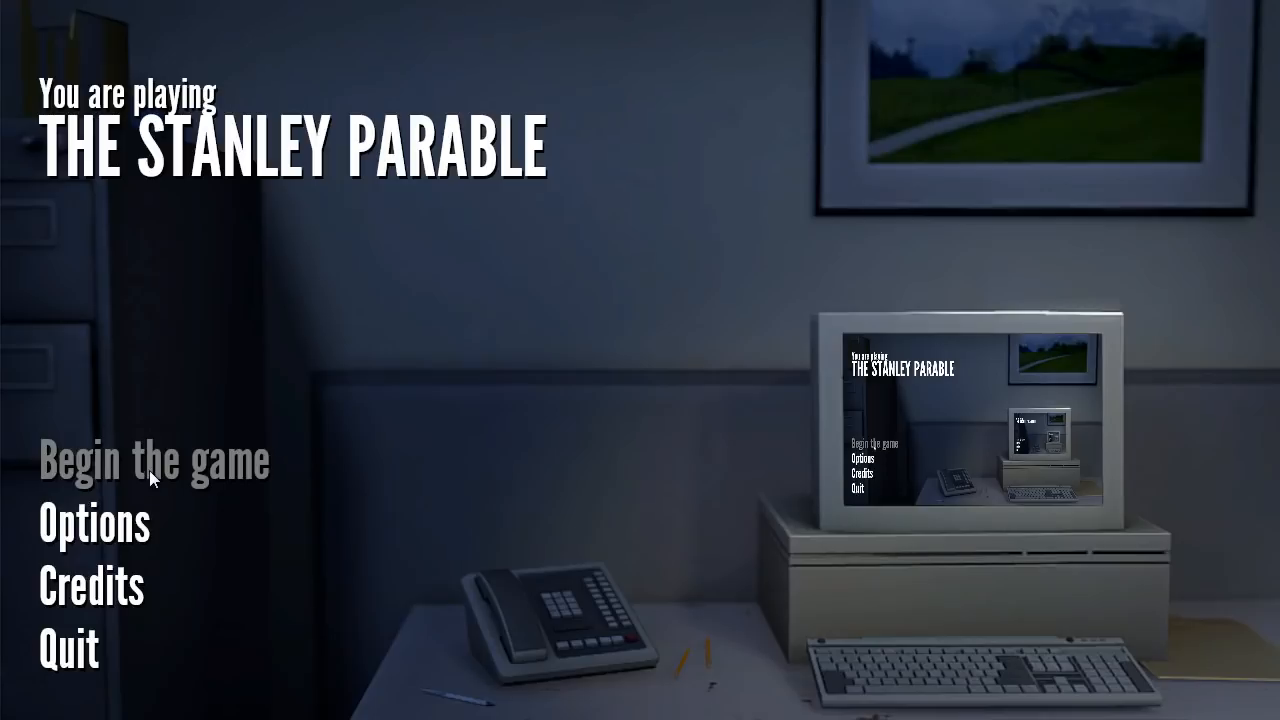
pyautogui.moveTo(128, 504)
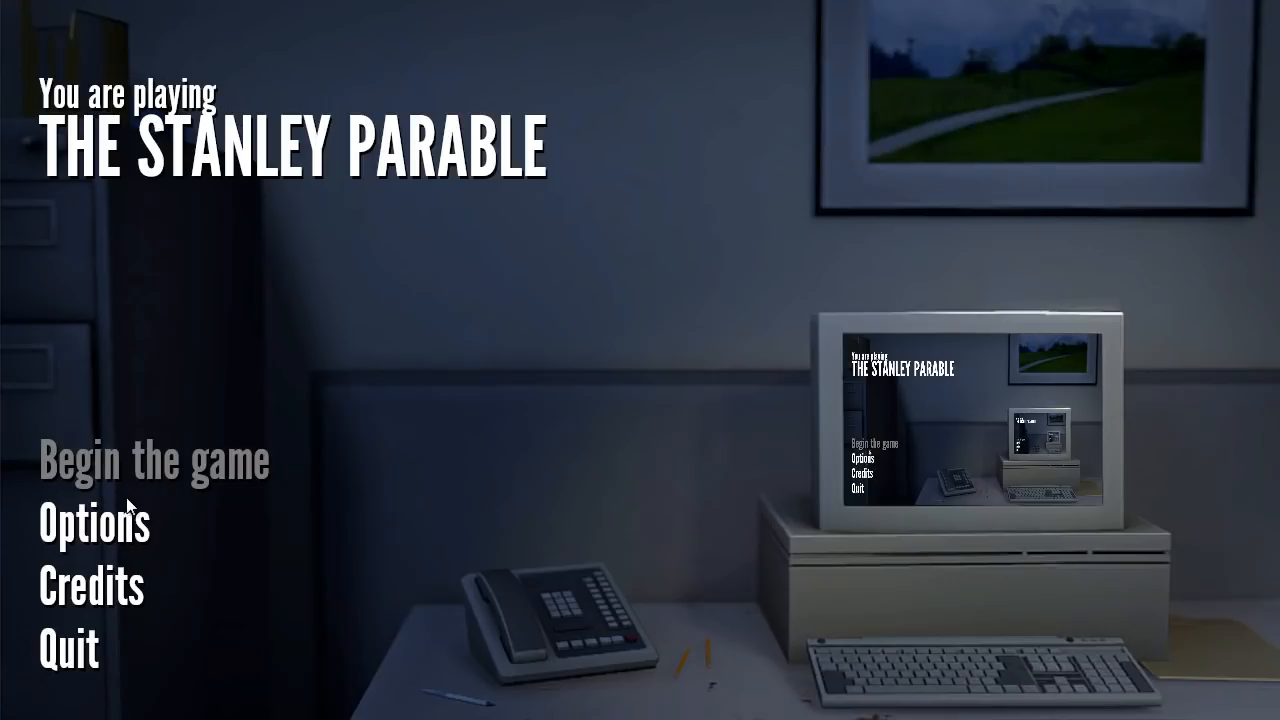
pyautogui.moveTo(156, 464)
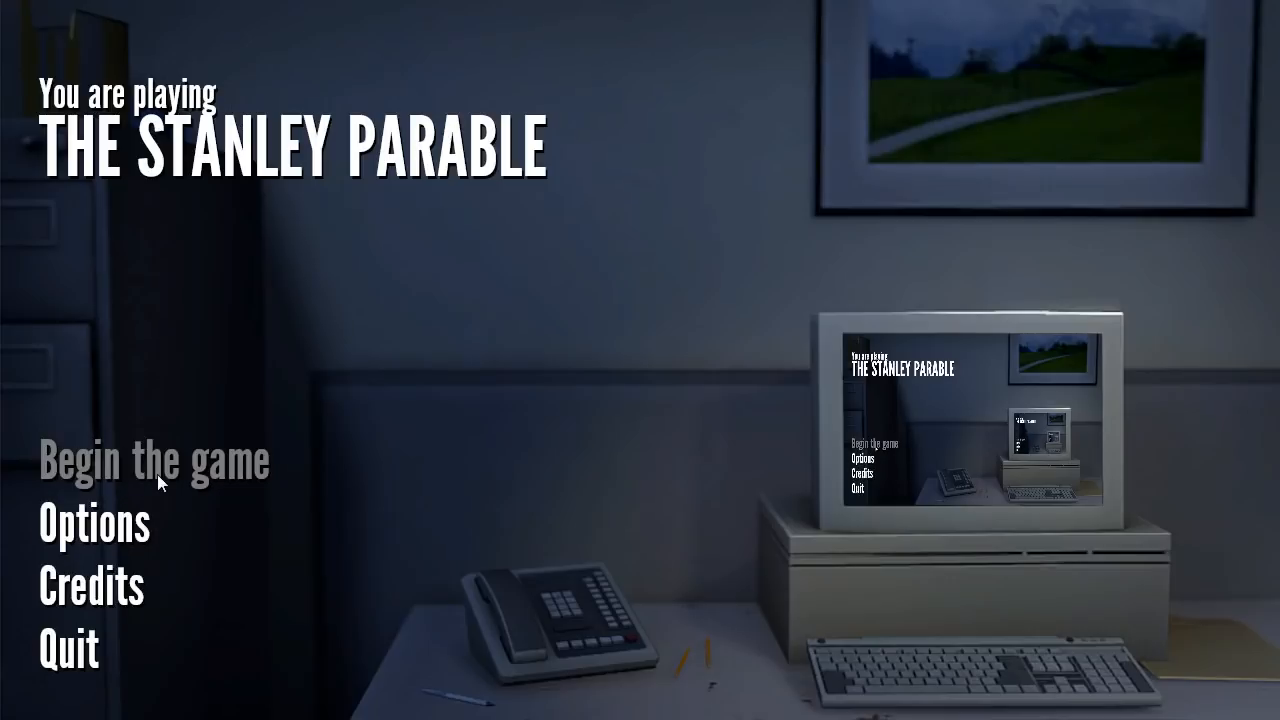
pyautogui.moveTo(170, 472)
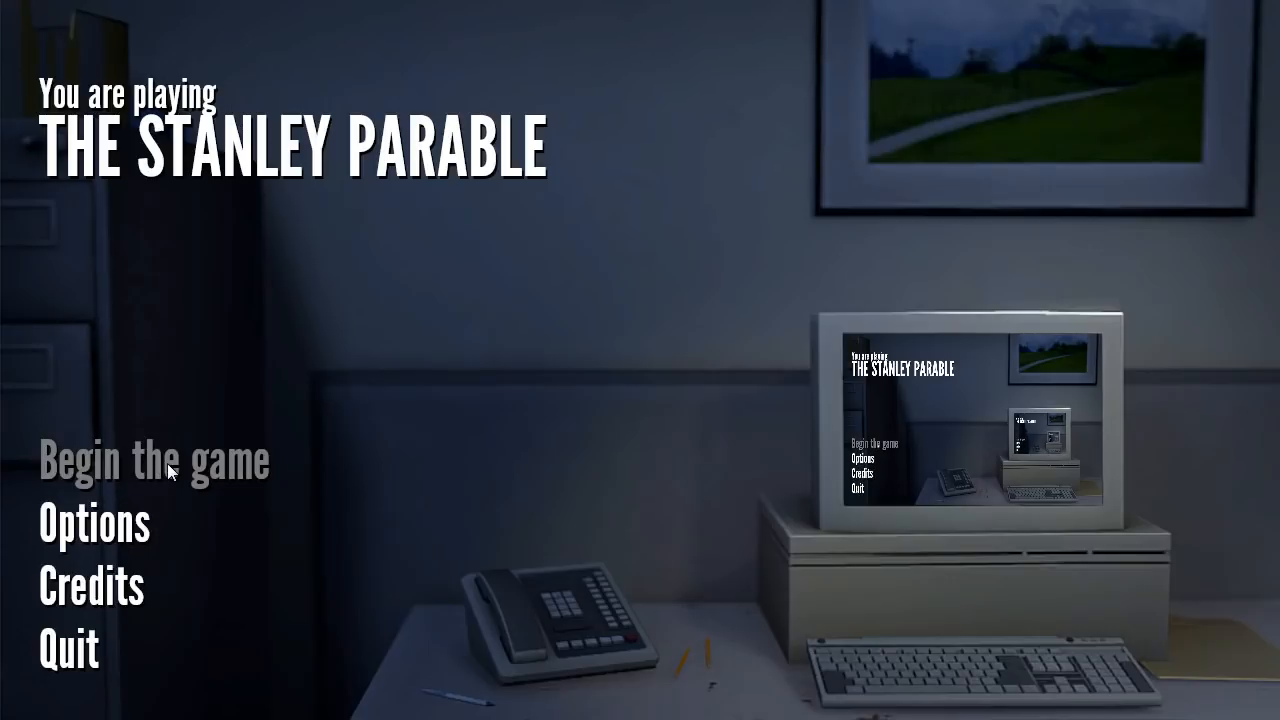
# Step: Begin a new playthrough from the main menu
pyautogui.click(152, 460)
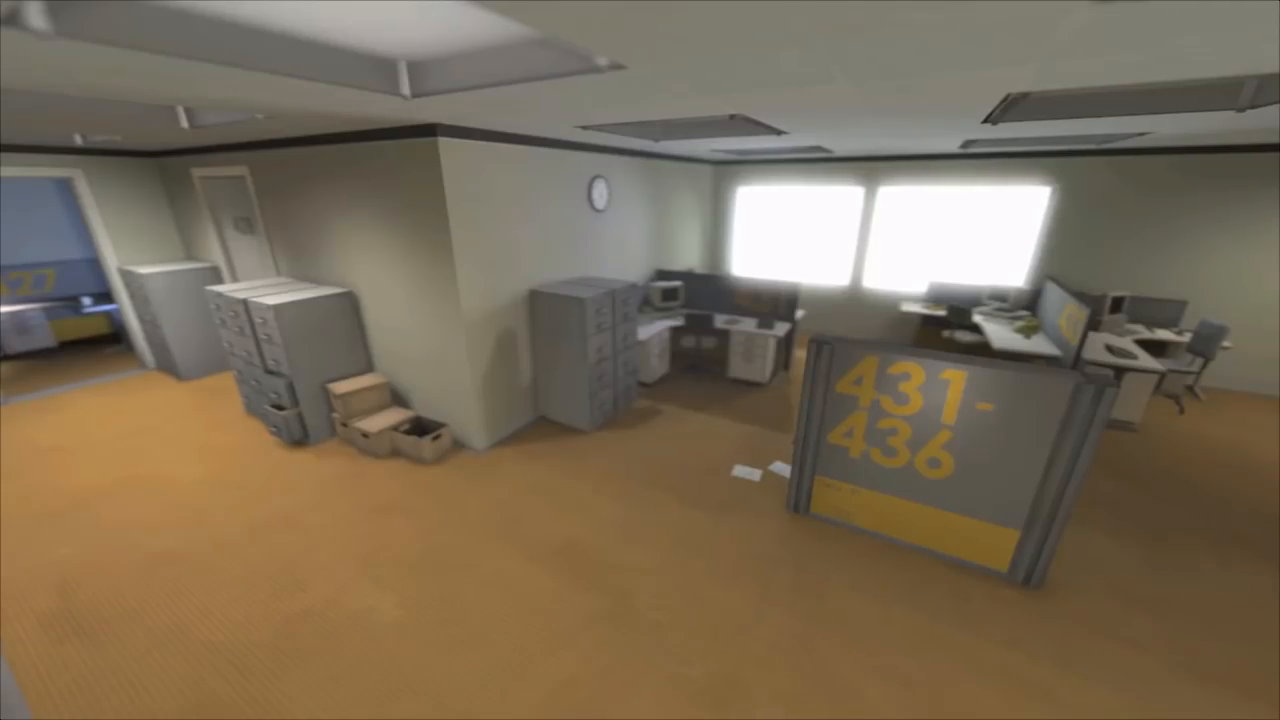
pyautogui.moveTo(640, 360)
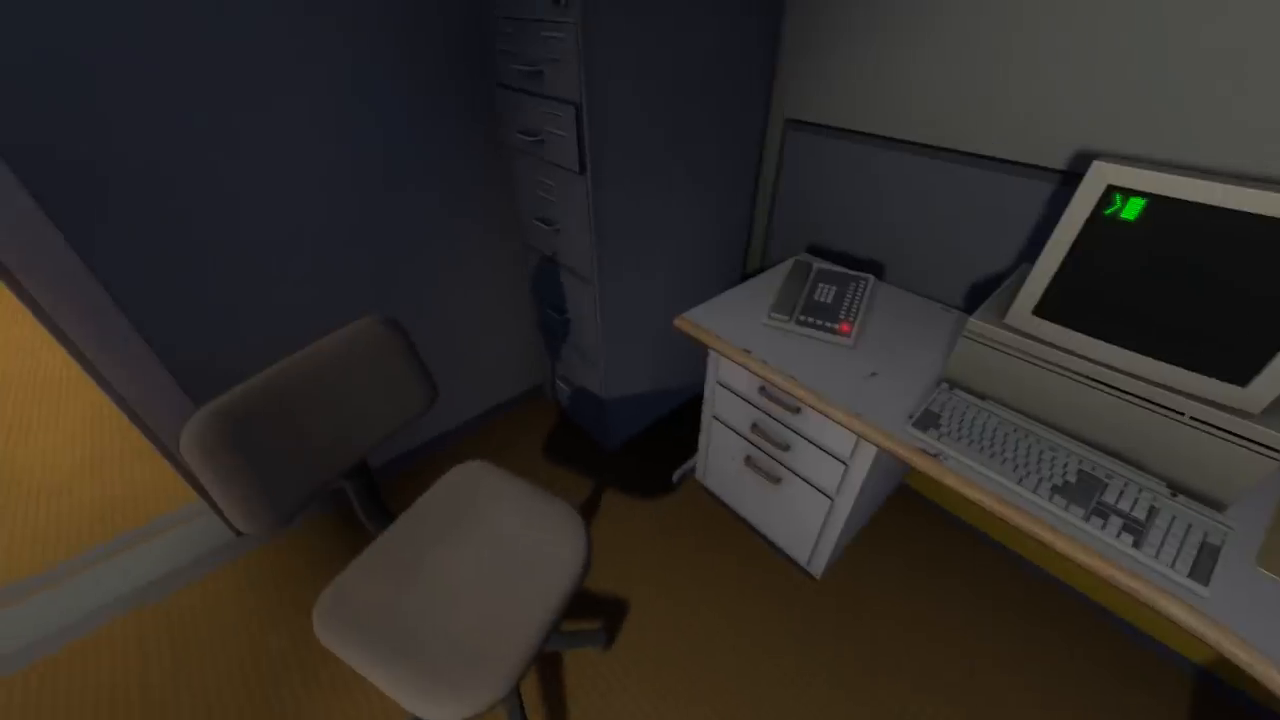
pyautogui.moveTo(640, 360)
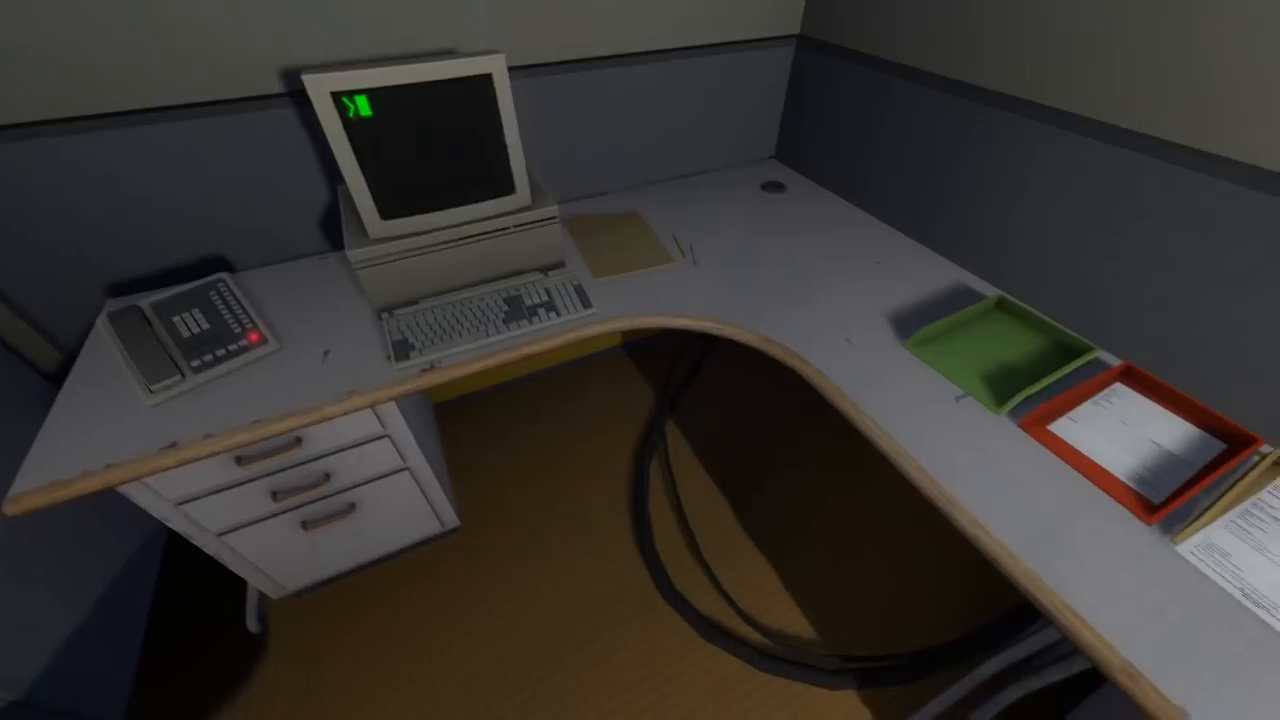
pyautogui.moveTo(640, 360)
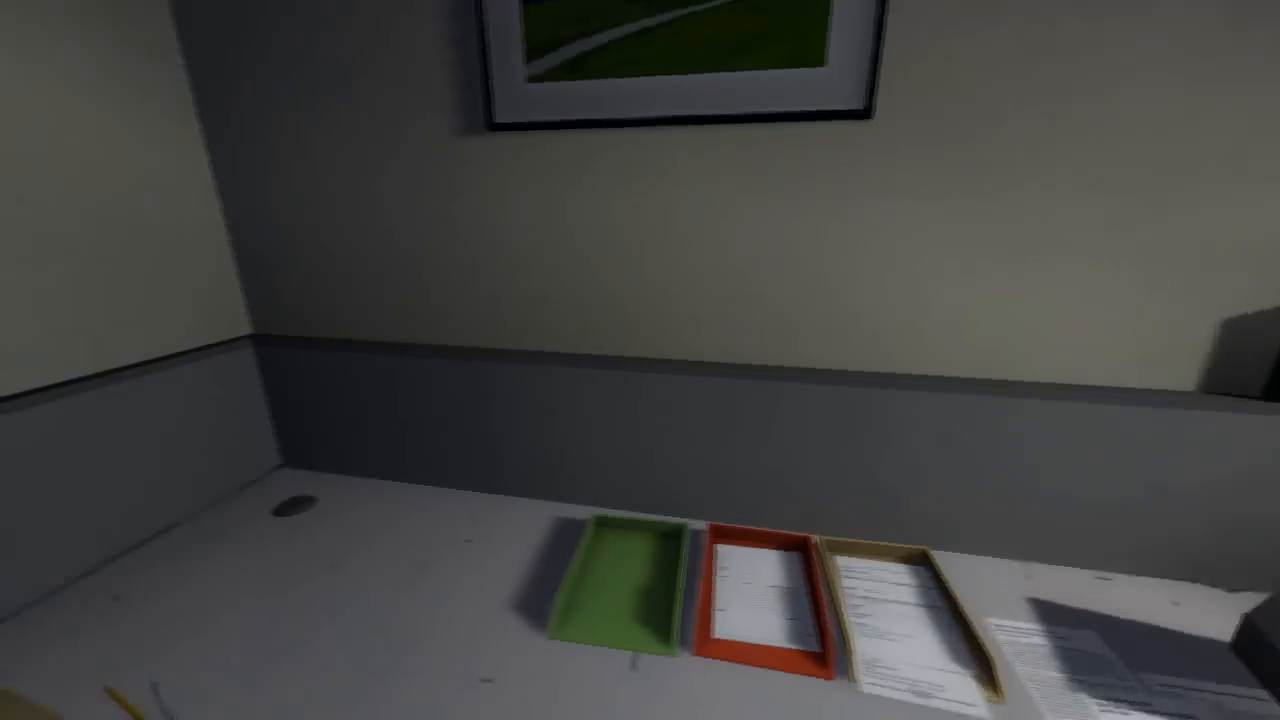
pyautogui.moveTo(640, 360)
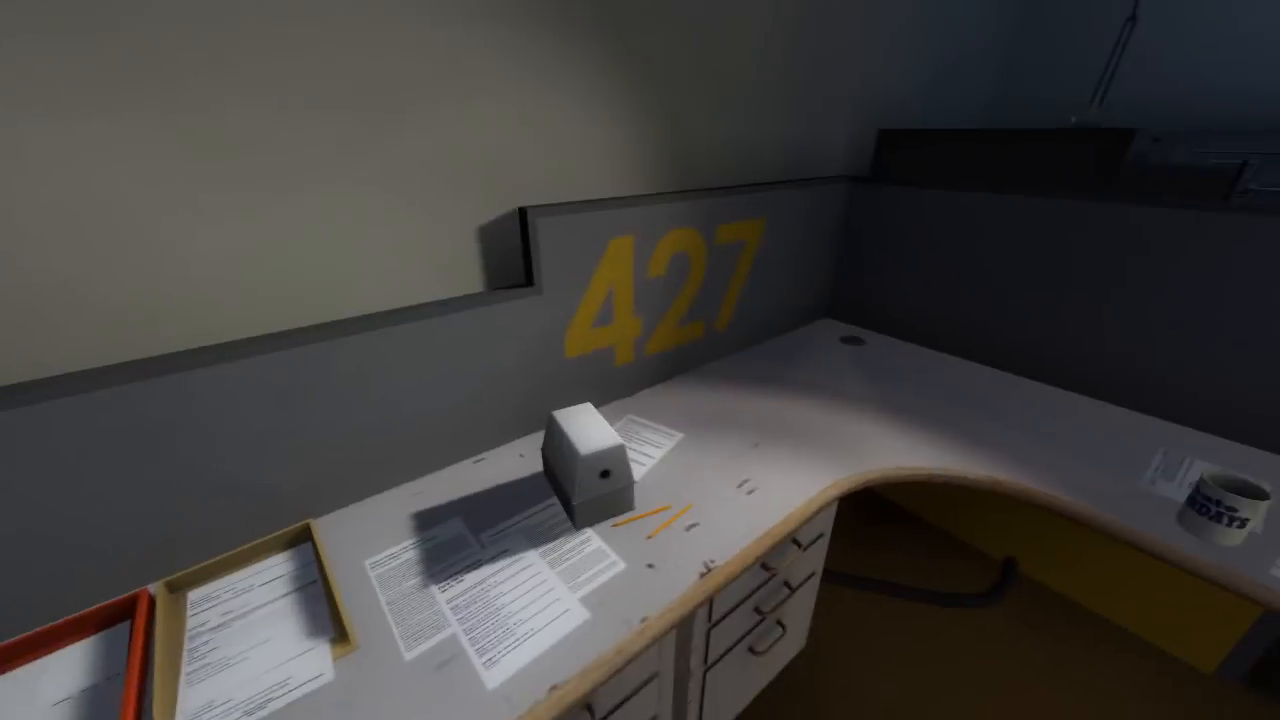
pyautogui.moveTo(640, 360)
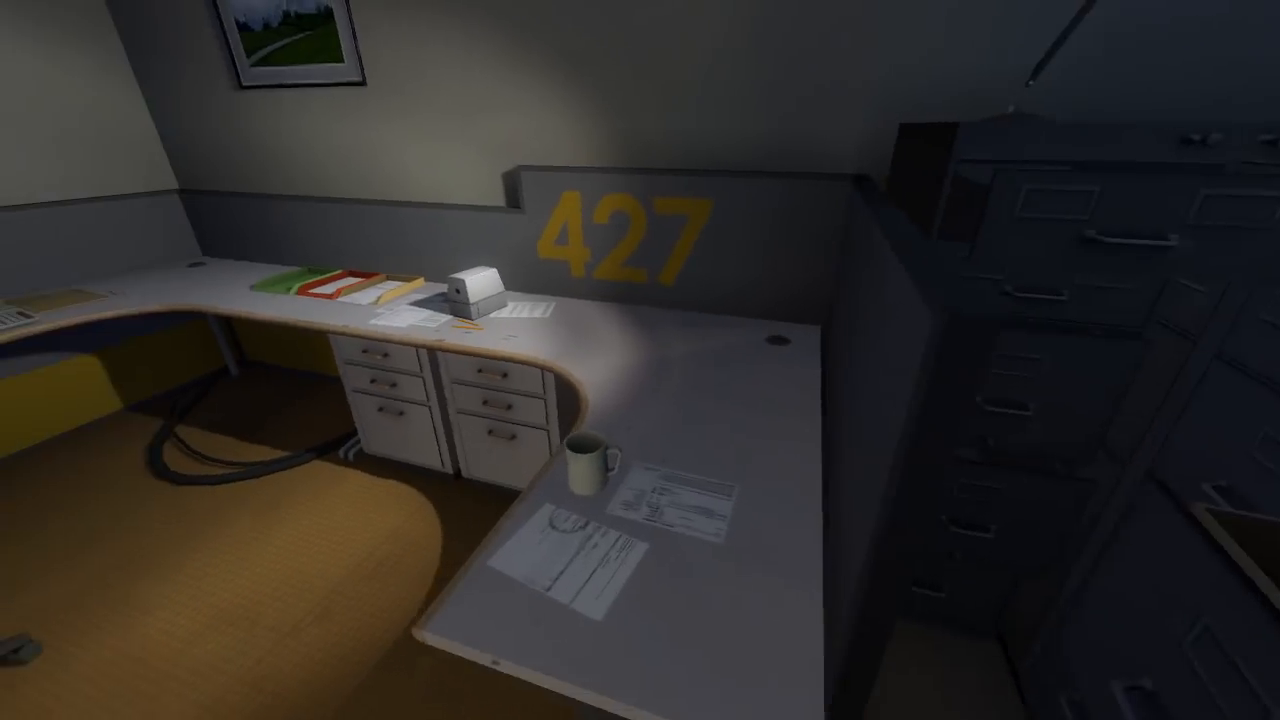
pyautogui.moveTo(640, 360)
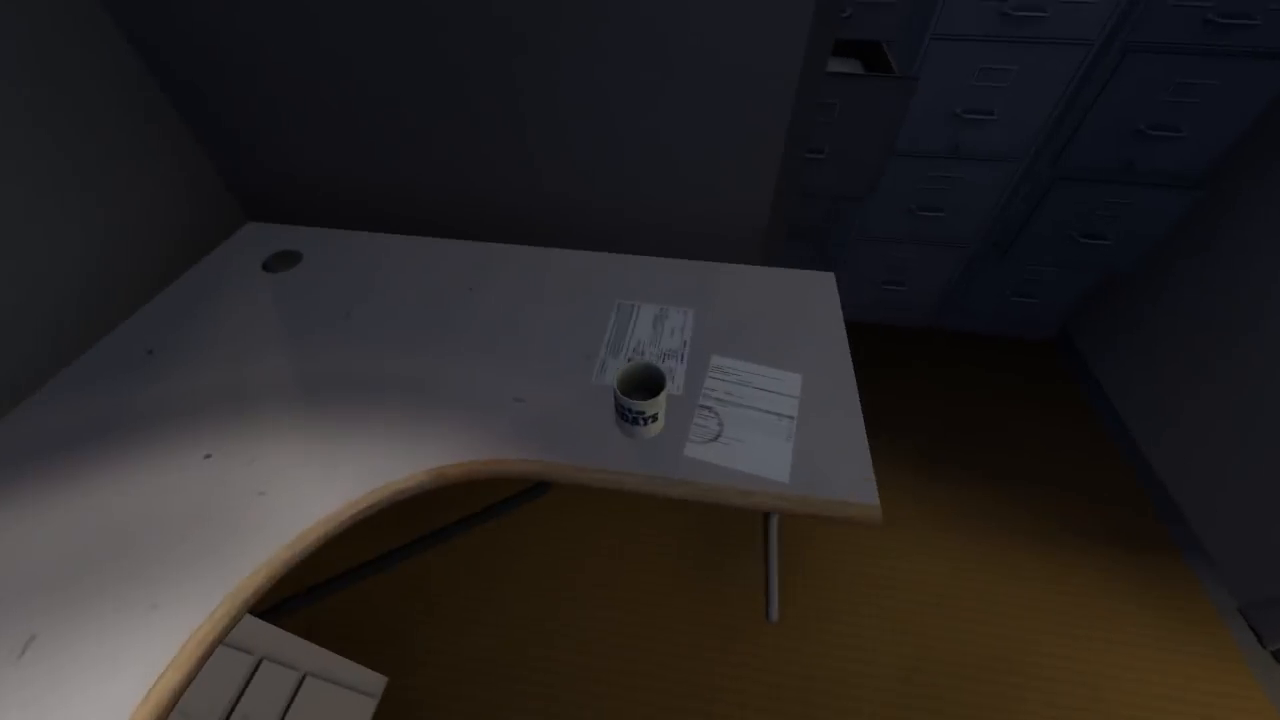
pyautogui.moveTo(640, 360)
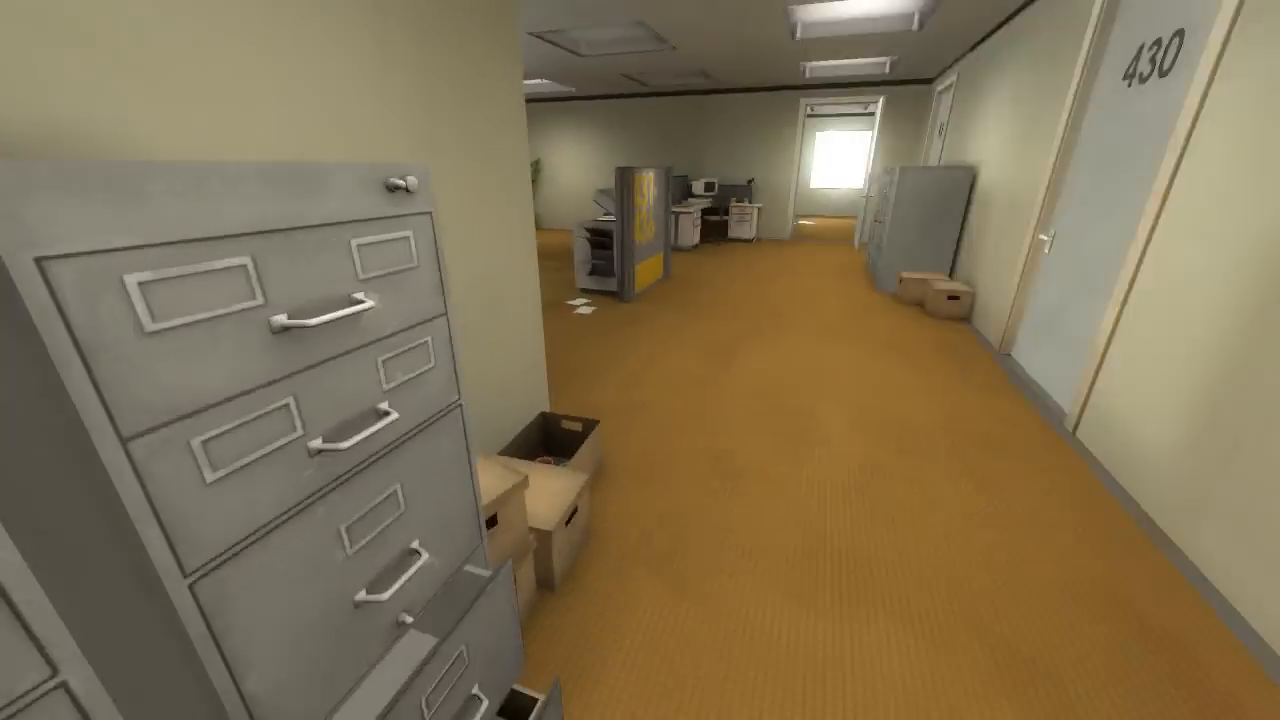
pyautogui.moveTo(640, 360)
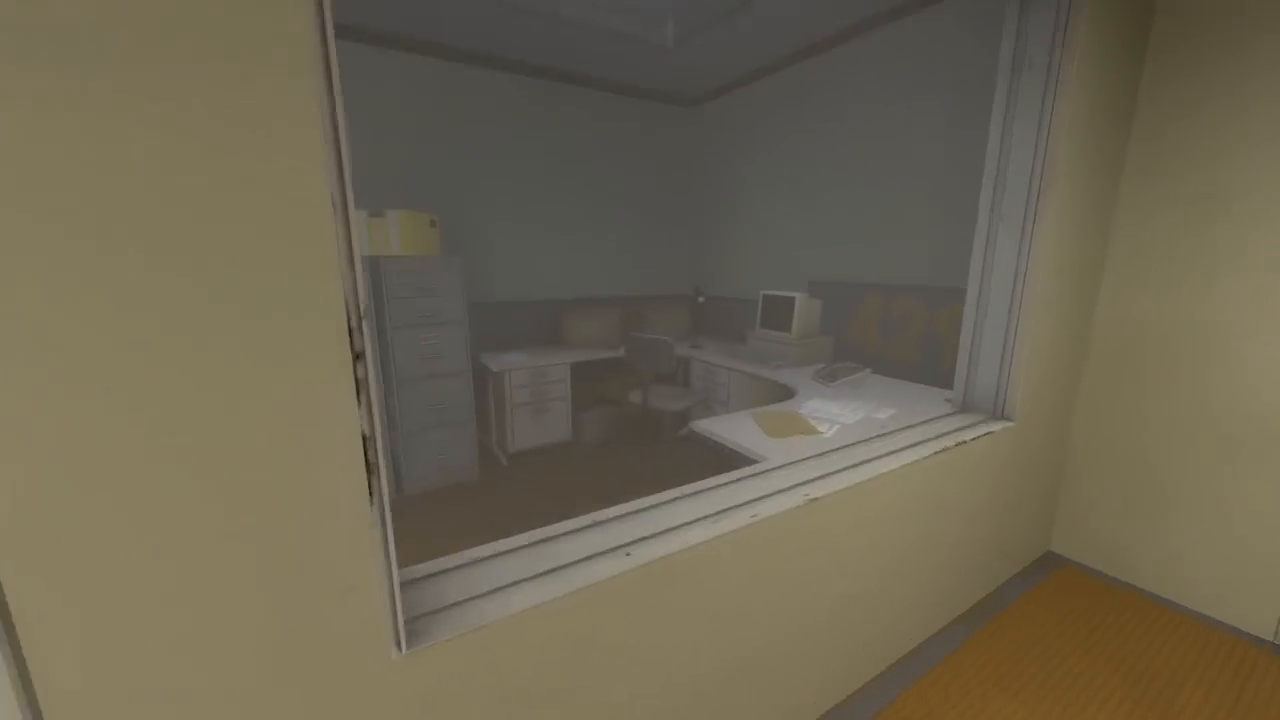
pyautogui.moveTo(640, 360)
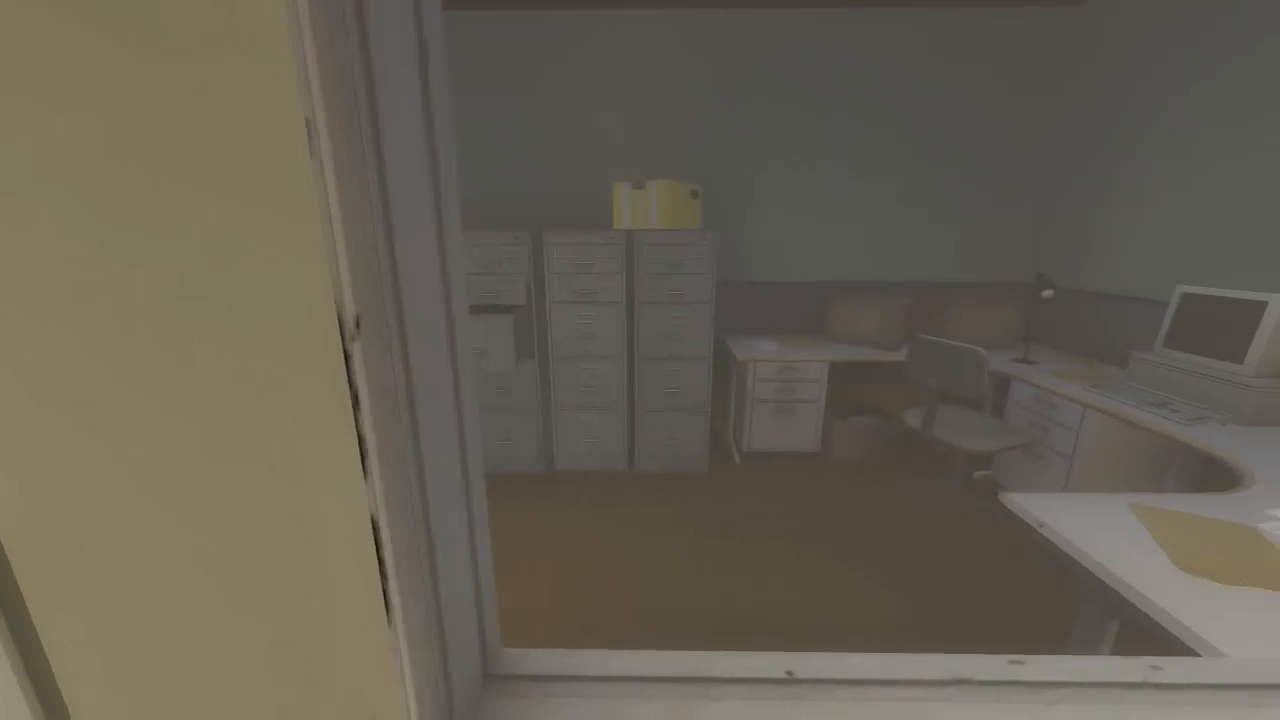
pyautogui.moveTo(640, 360)
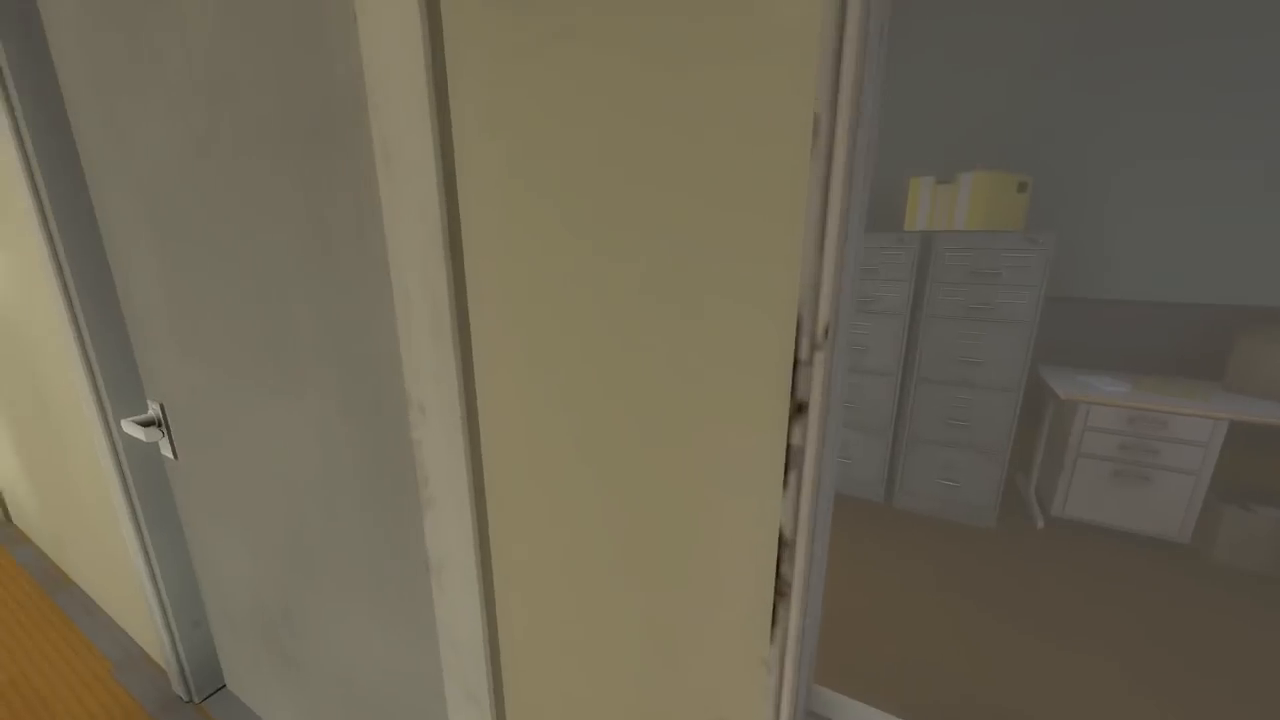
pyautogui.moveTo(640, 360)
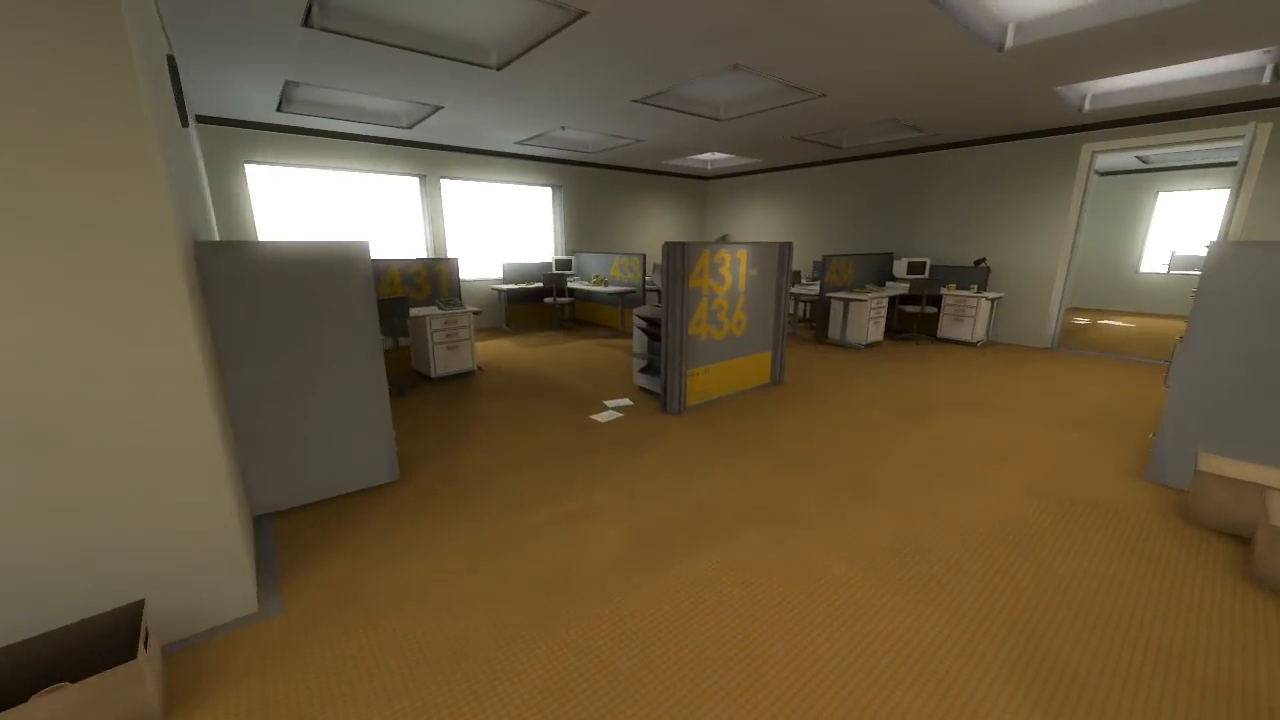
pyautogui.moveTo(640, 360)
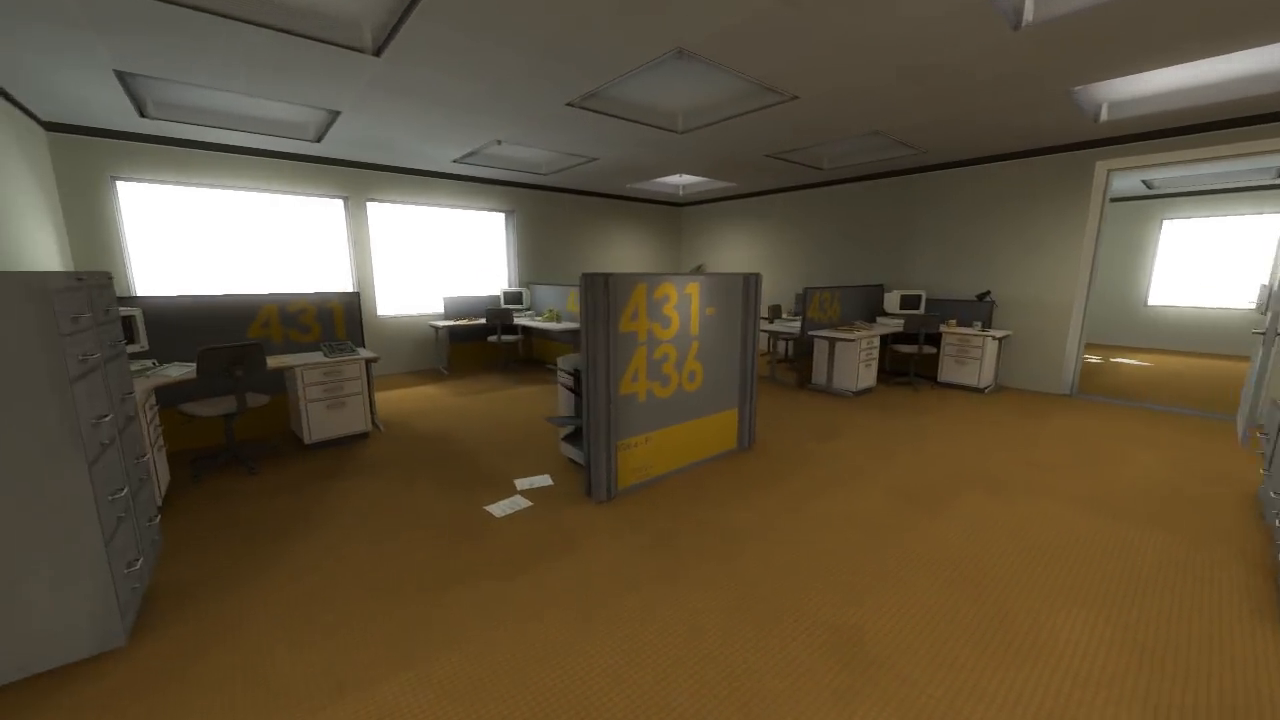
pyautogui.moveTo(640, 360)
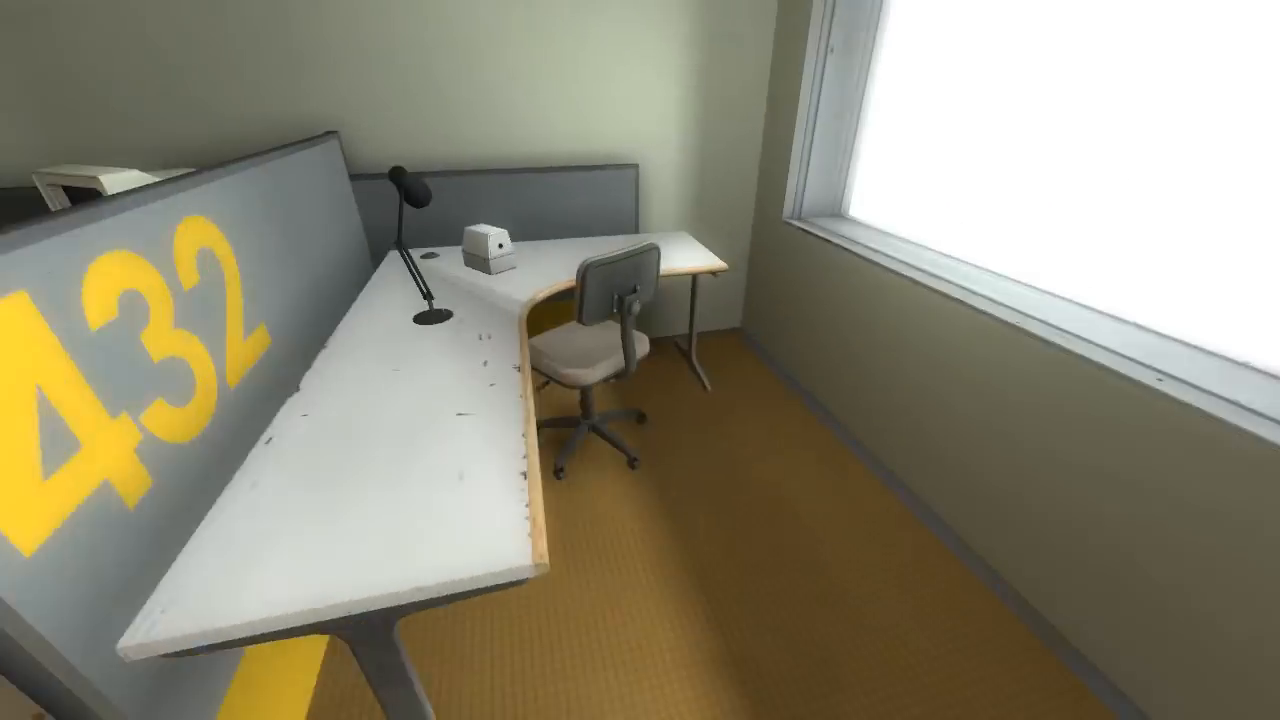
pyautogui.moveTo(640, 360)
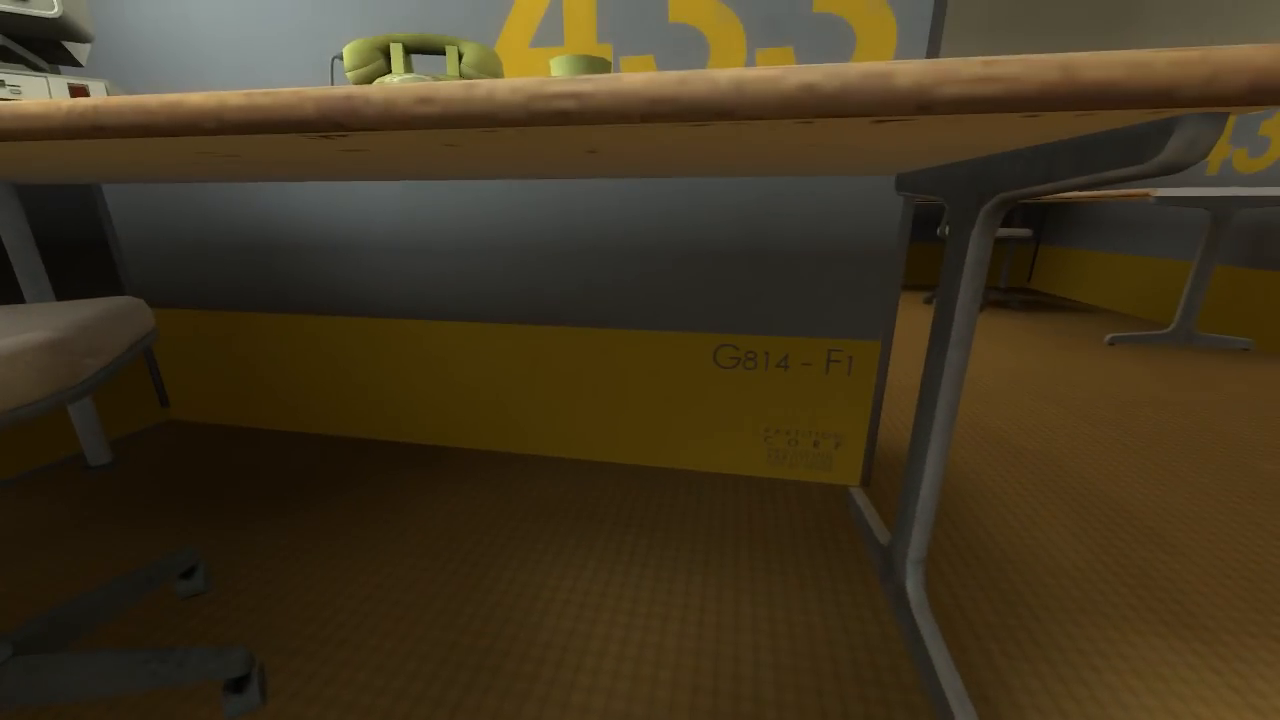
pyautogui.moveTo(640, 360)
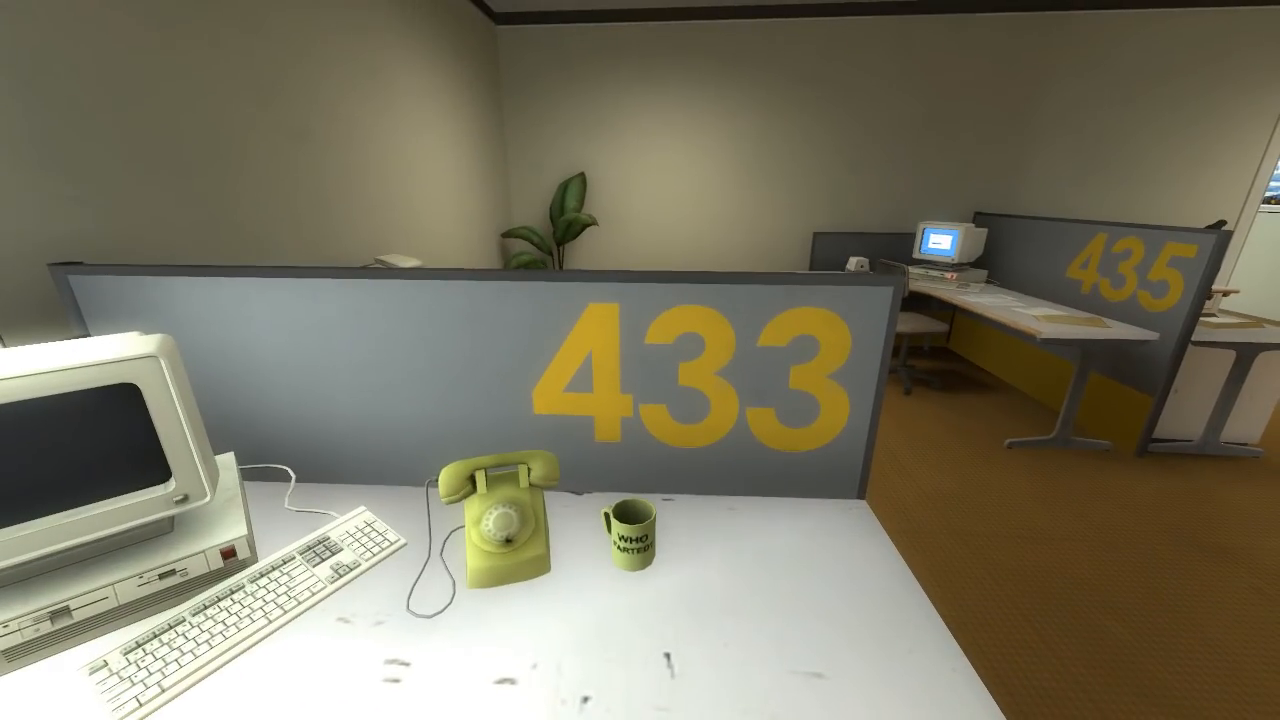
pyautogui.moveTo(640, 360)
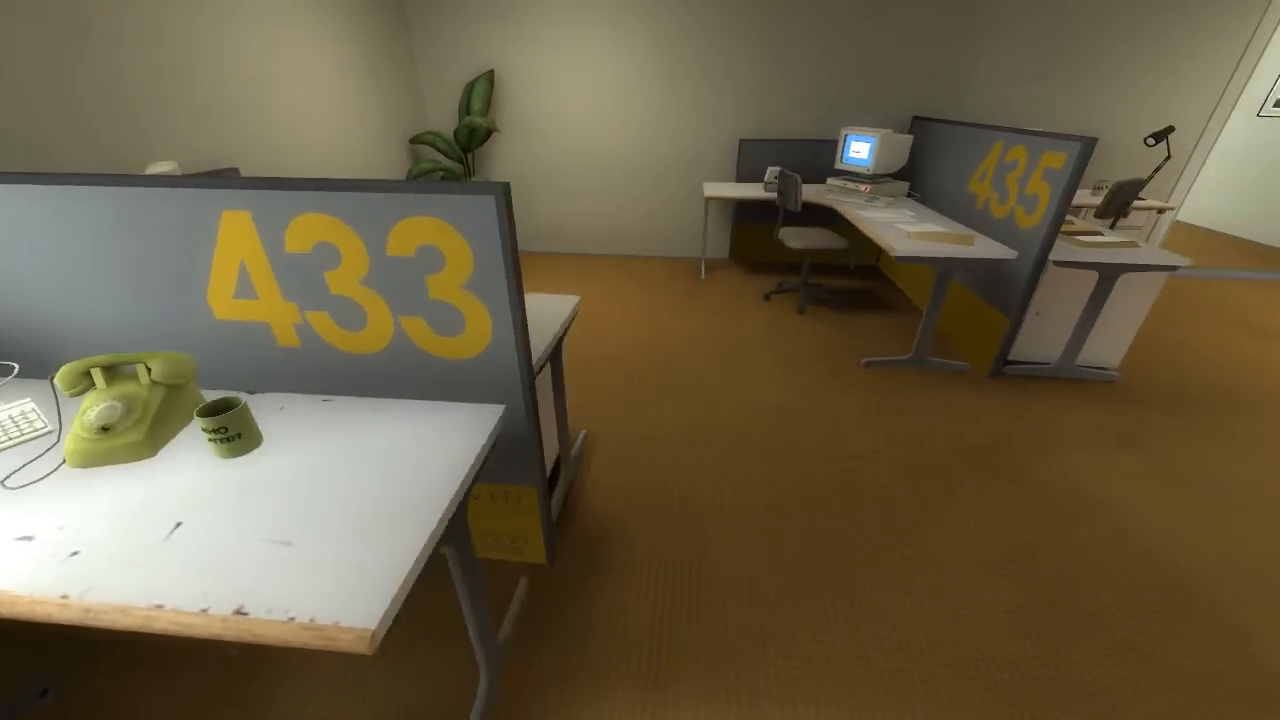
pyautogui.moveTo(640, 360)
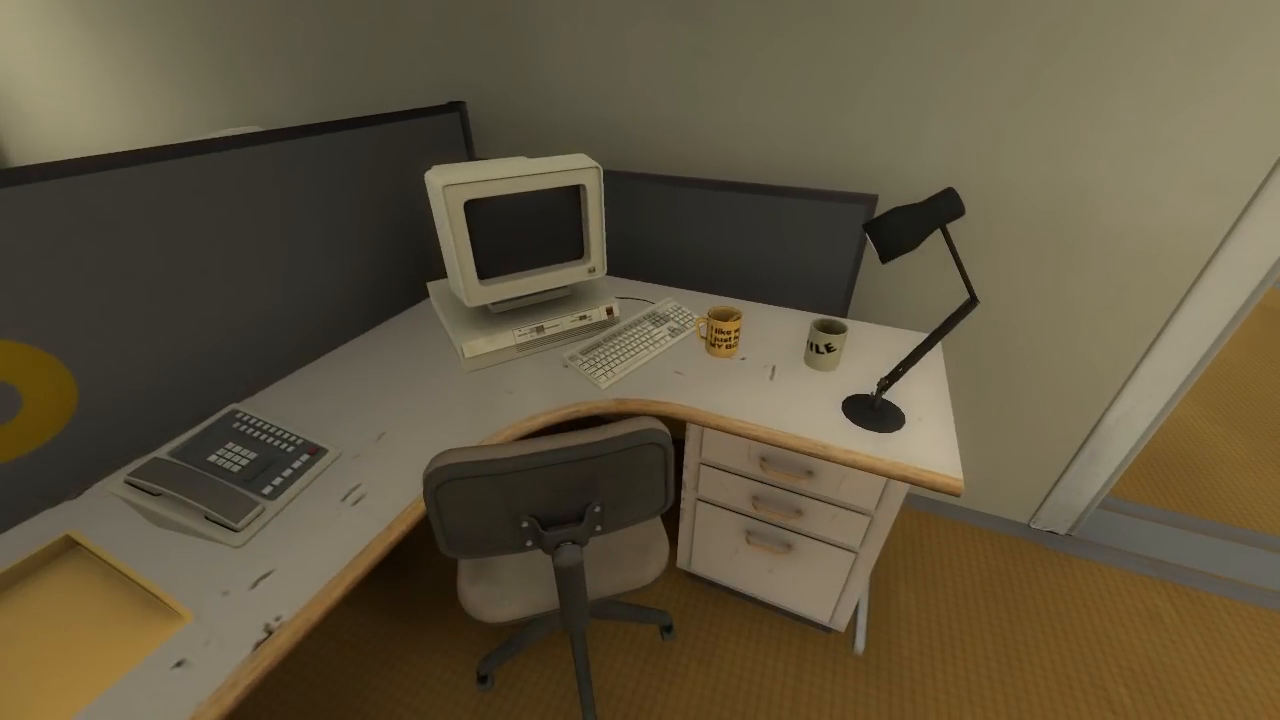
pyautogui.moveTo(640, 360)
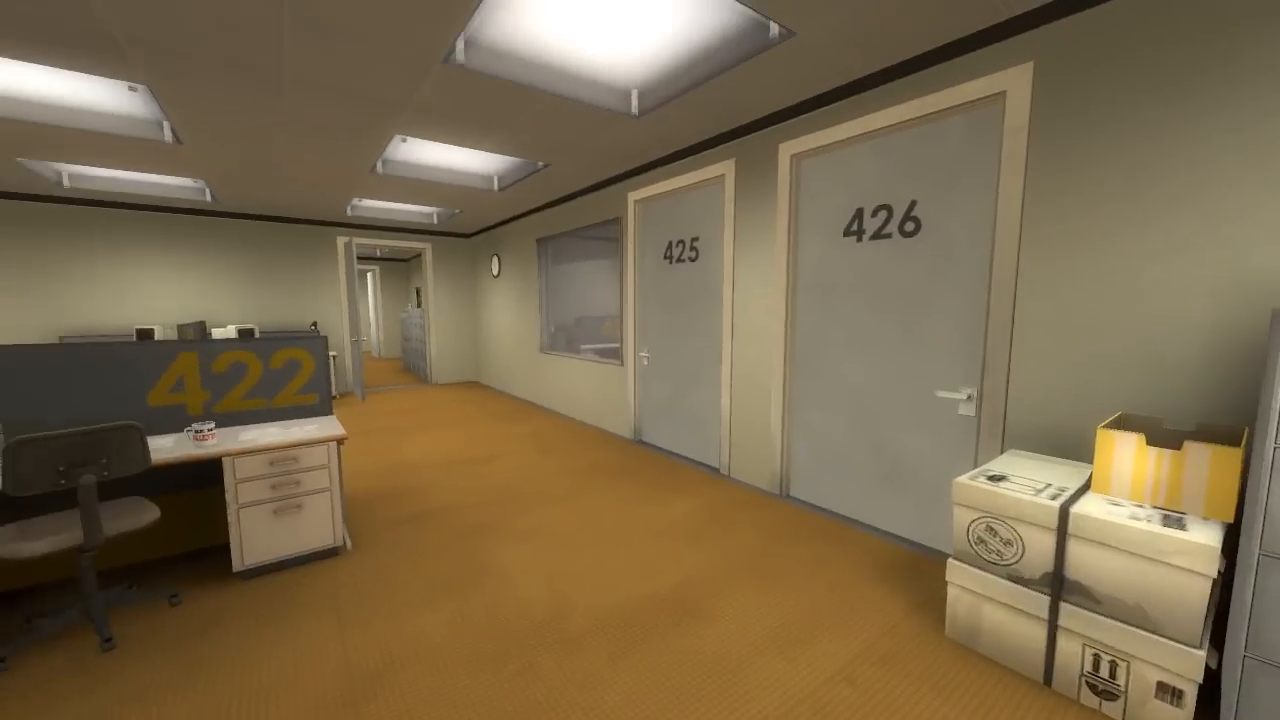
pyautogui.moveTo(640, 360)
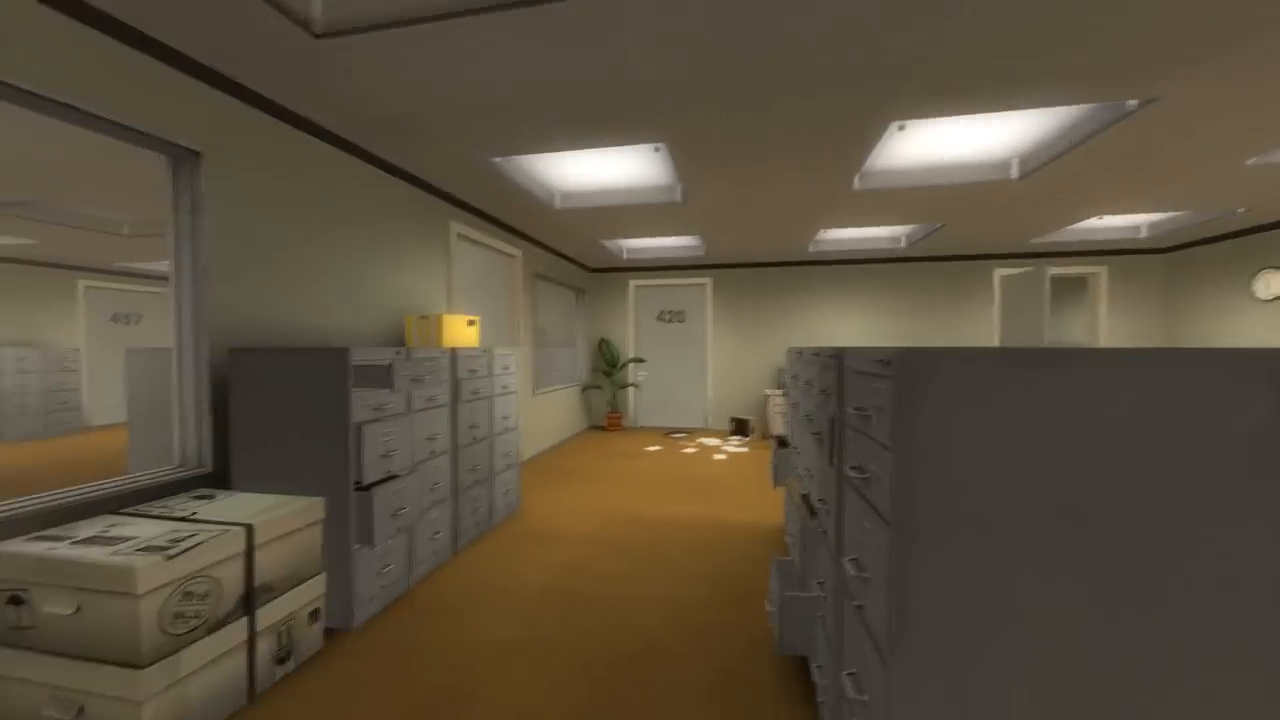
pyautogui.moveTo(640, 360)
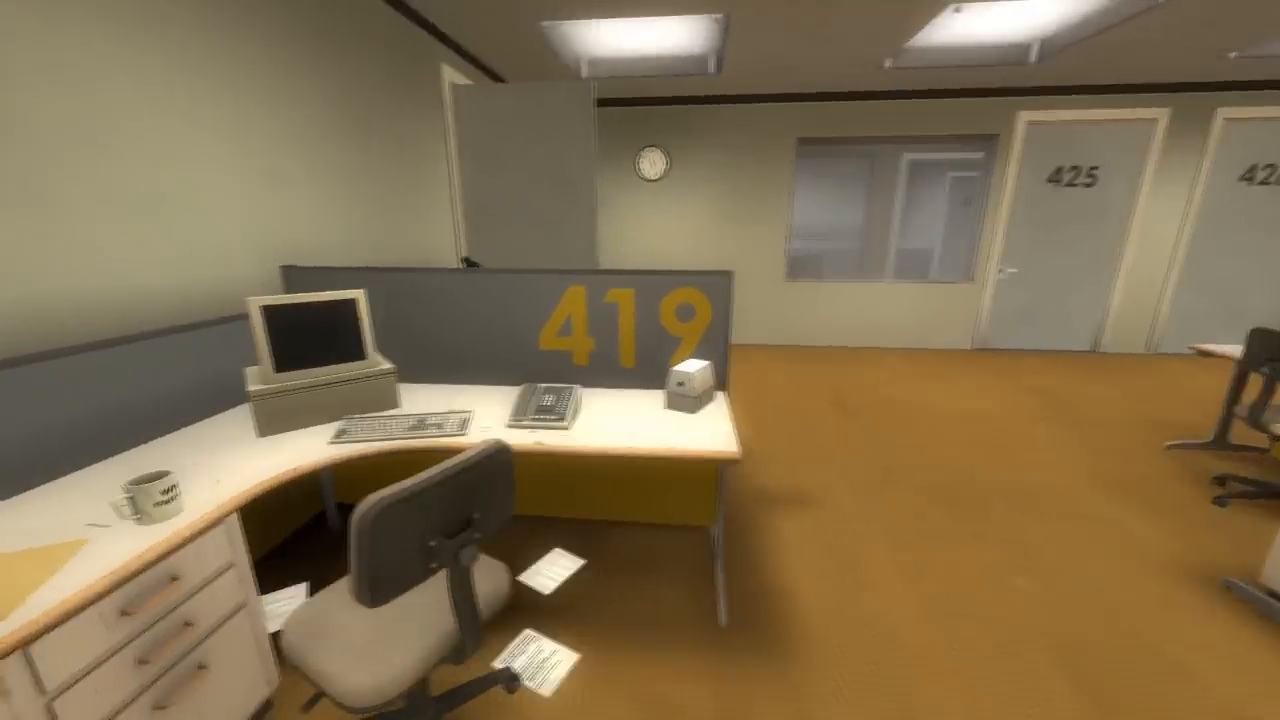
pyautogui.moveTo(640, 360)
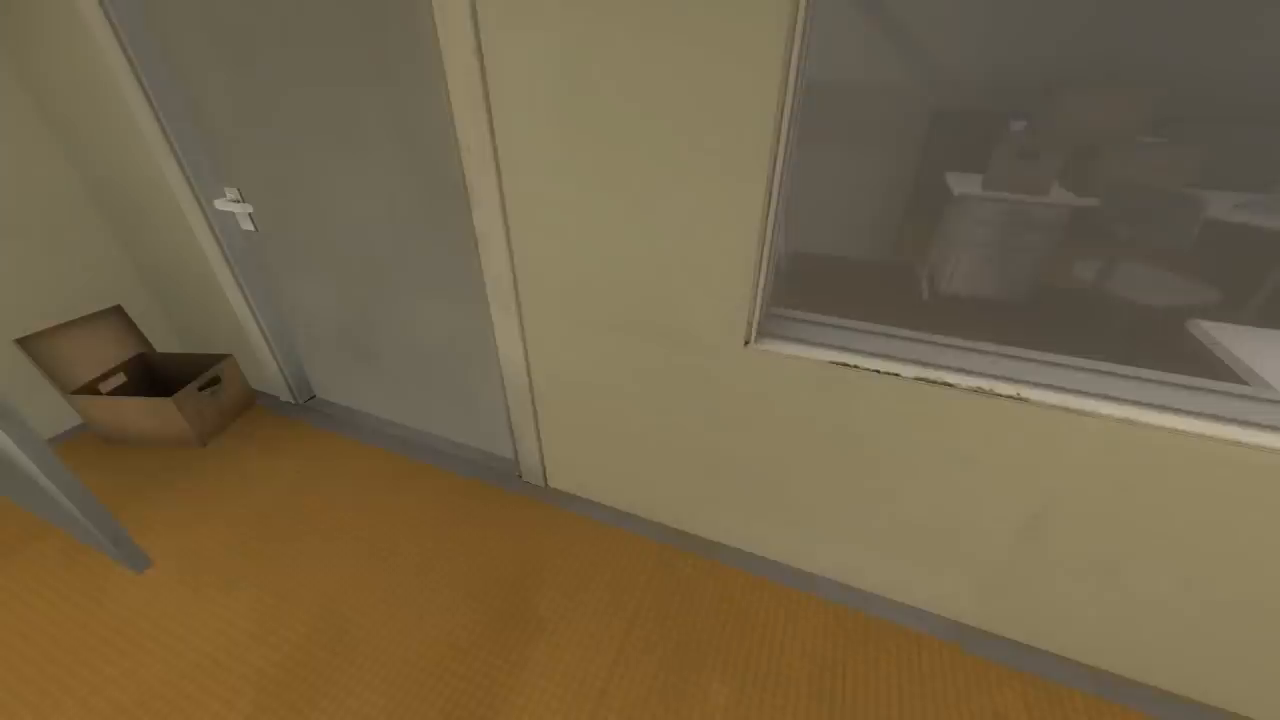
pyautogui.moveTo(640, 360)
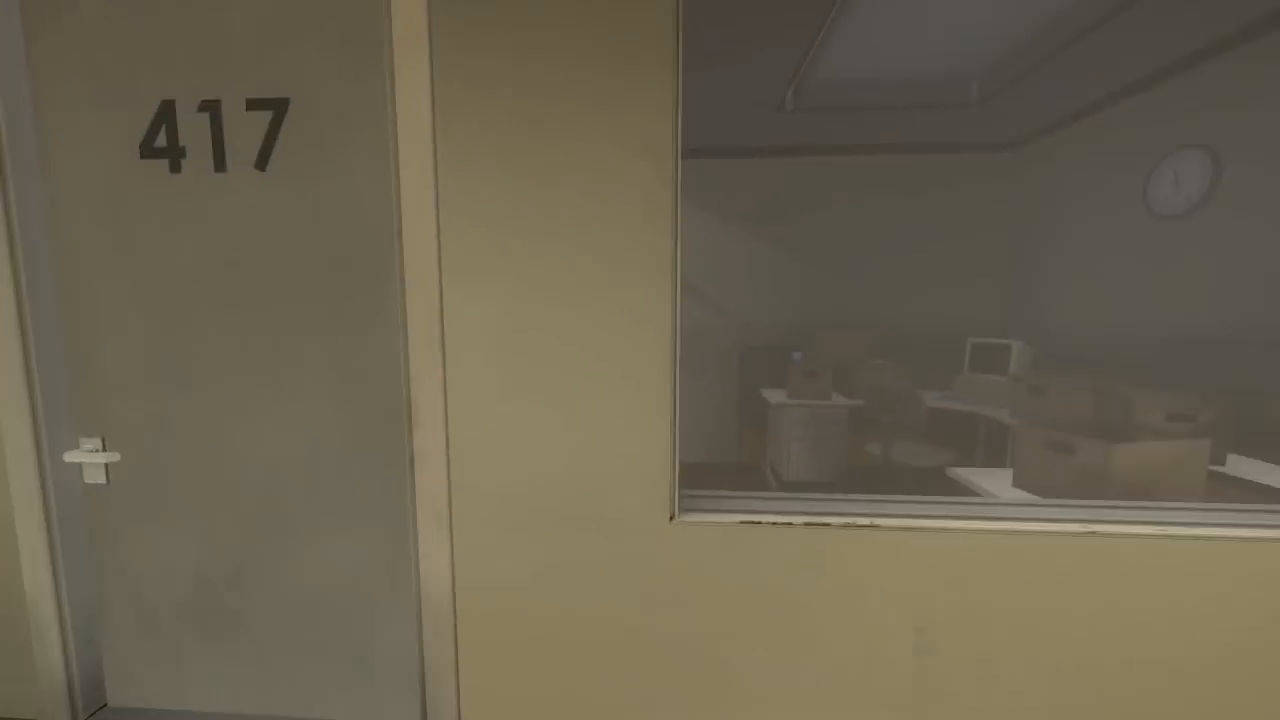
pyautogui.moveTo(640, 360)
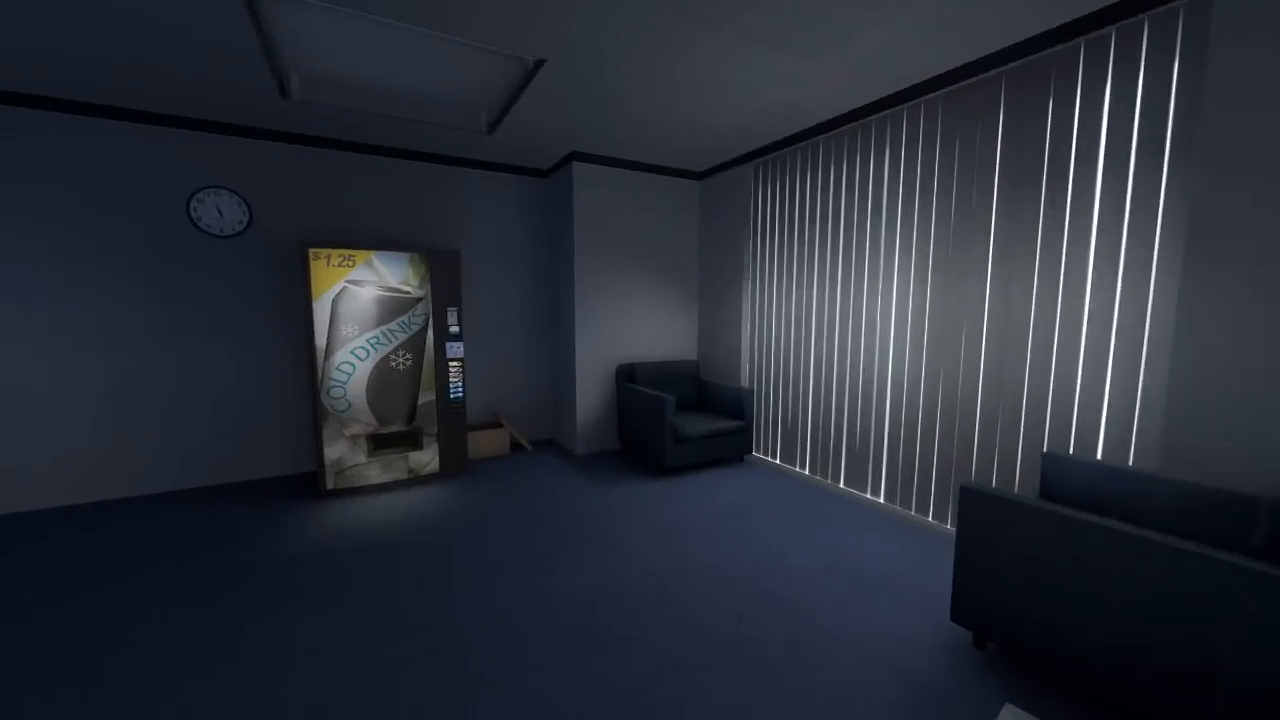
pyautogui.moveTo(380, 360)
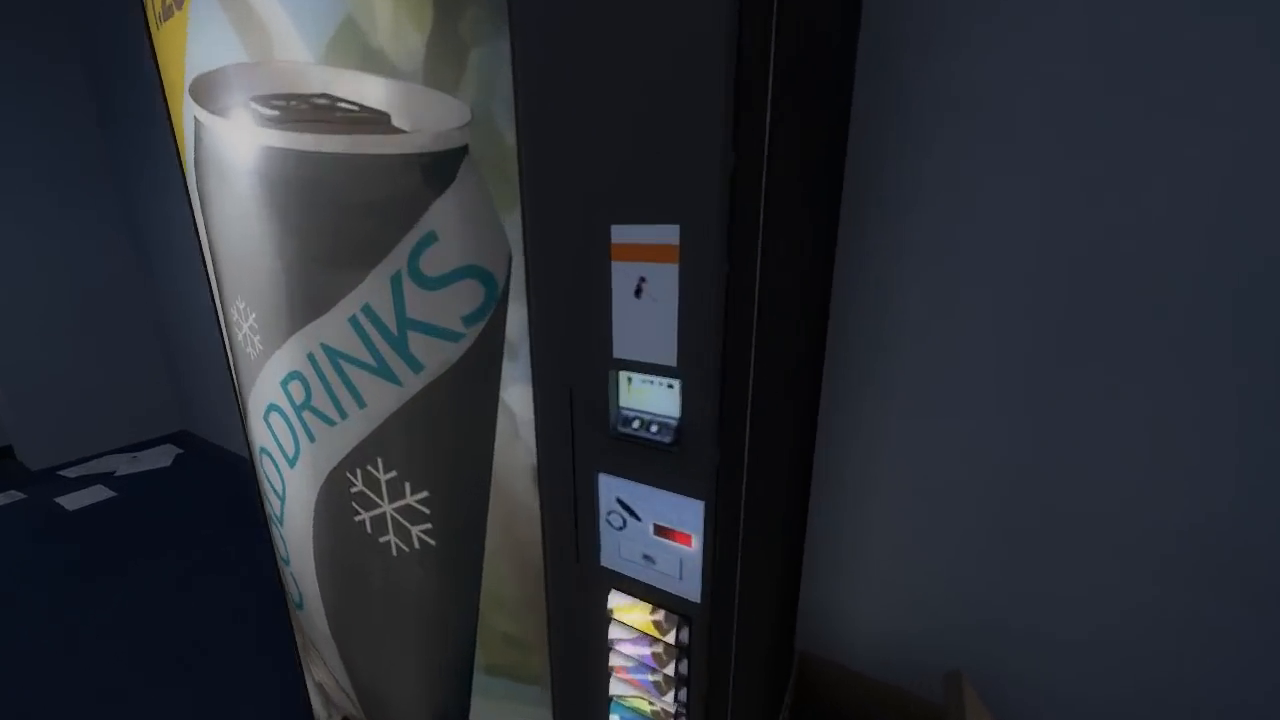
pyautogui.moveTo(640, 360)
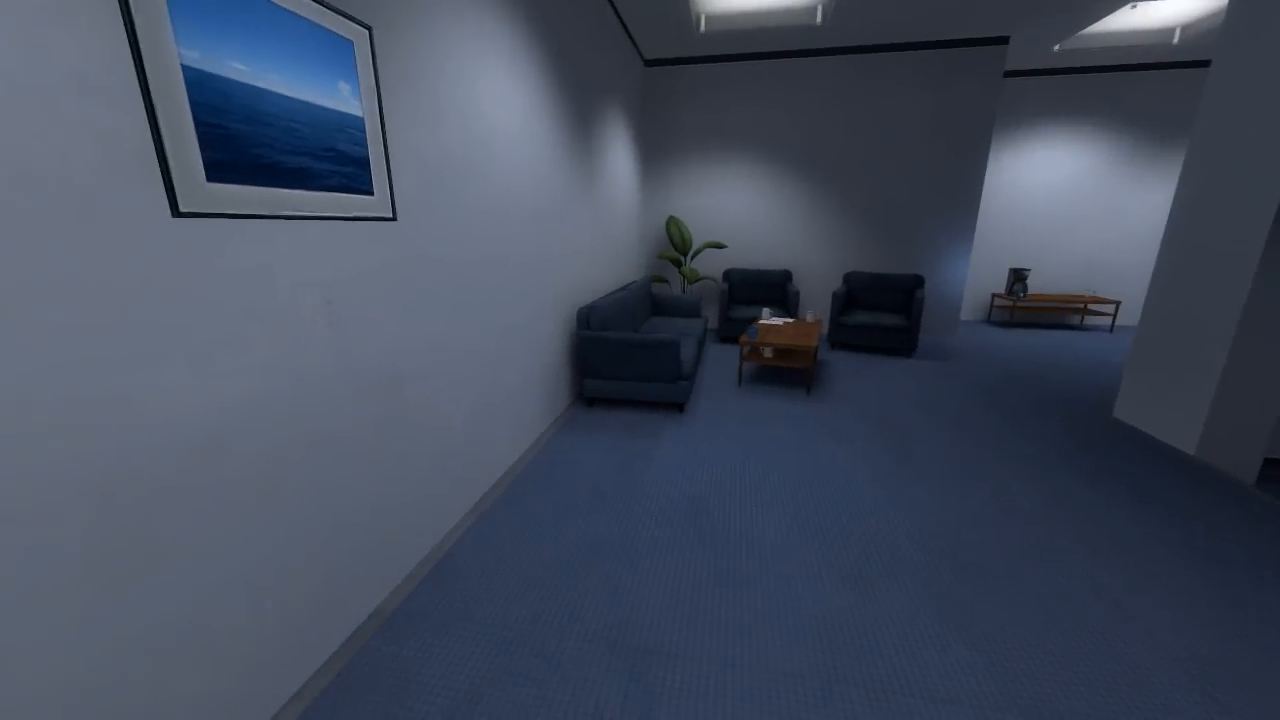
pyautogui.moveTo(640, 360)
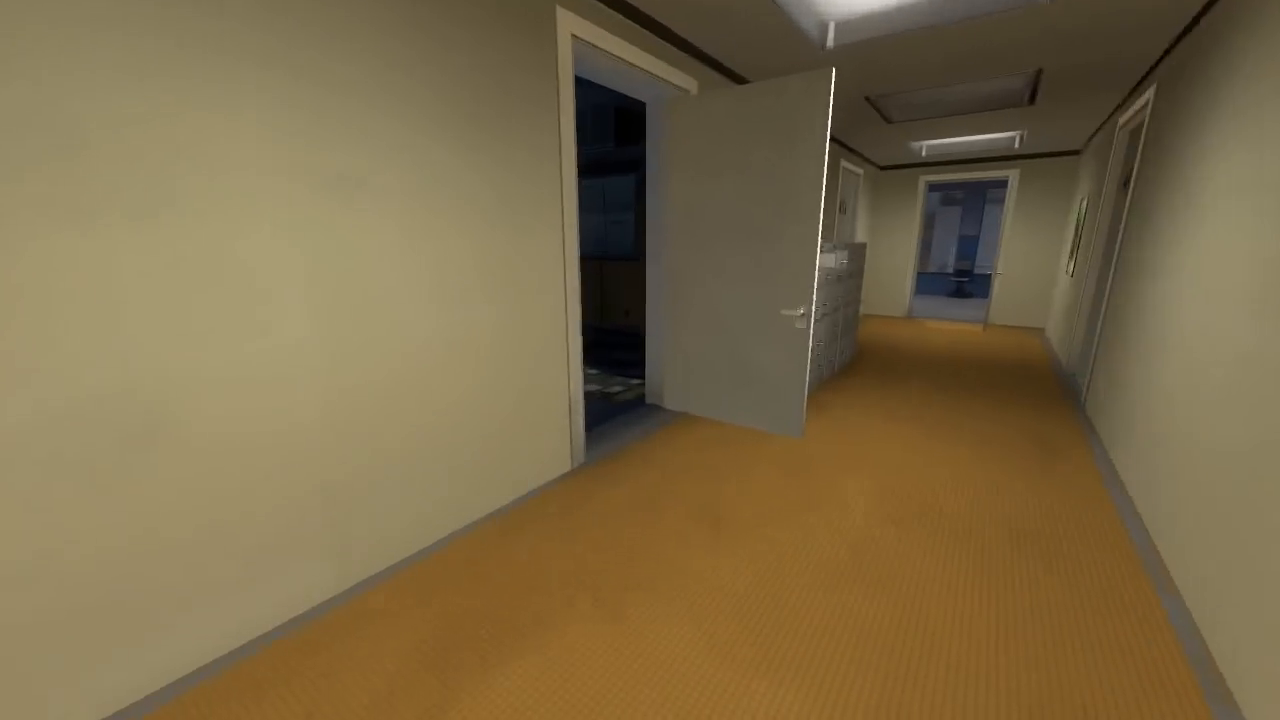
pyautogui.moveTo(640, 360)
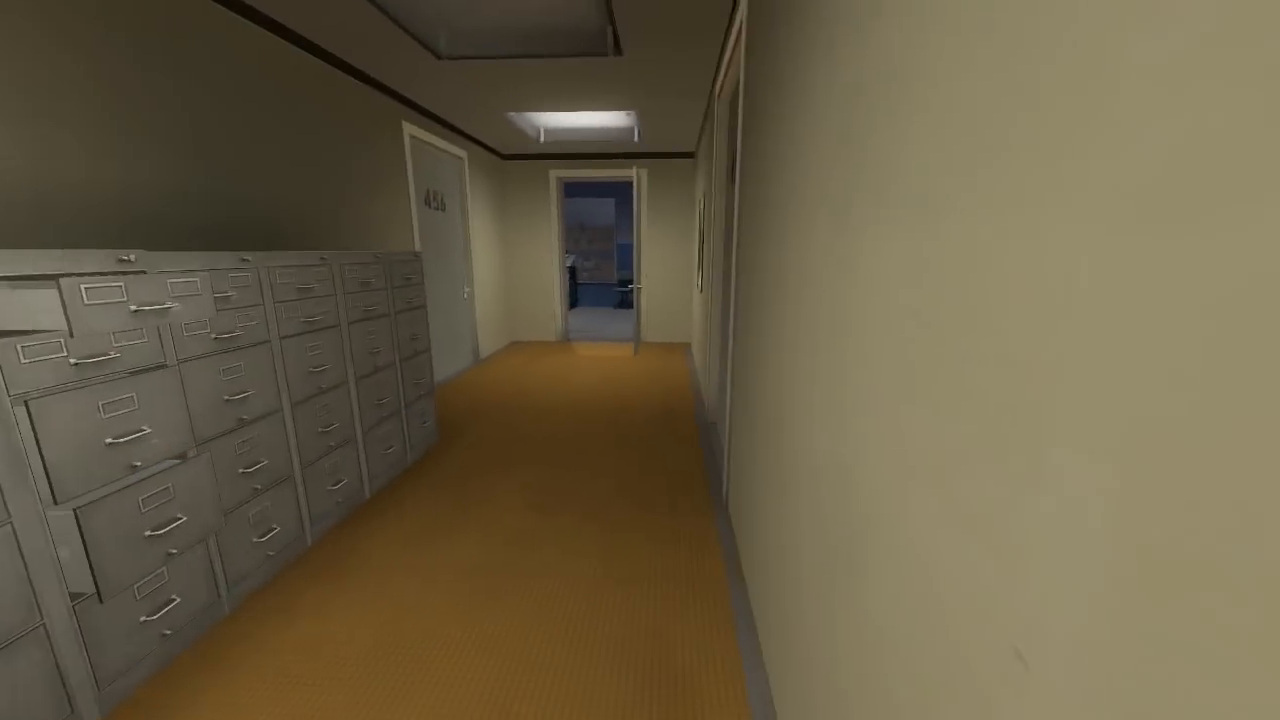
# Step: Walk down the filing-cabinet corridor into the blue concrete A4 room
pyautogui.press('w')
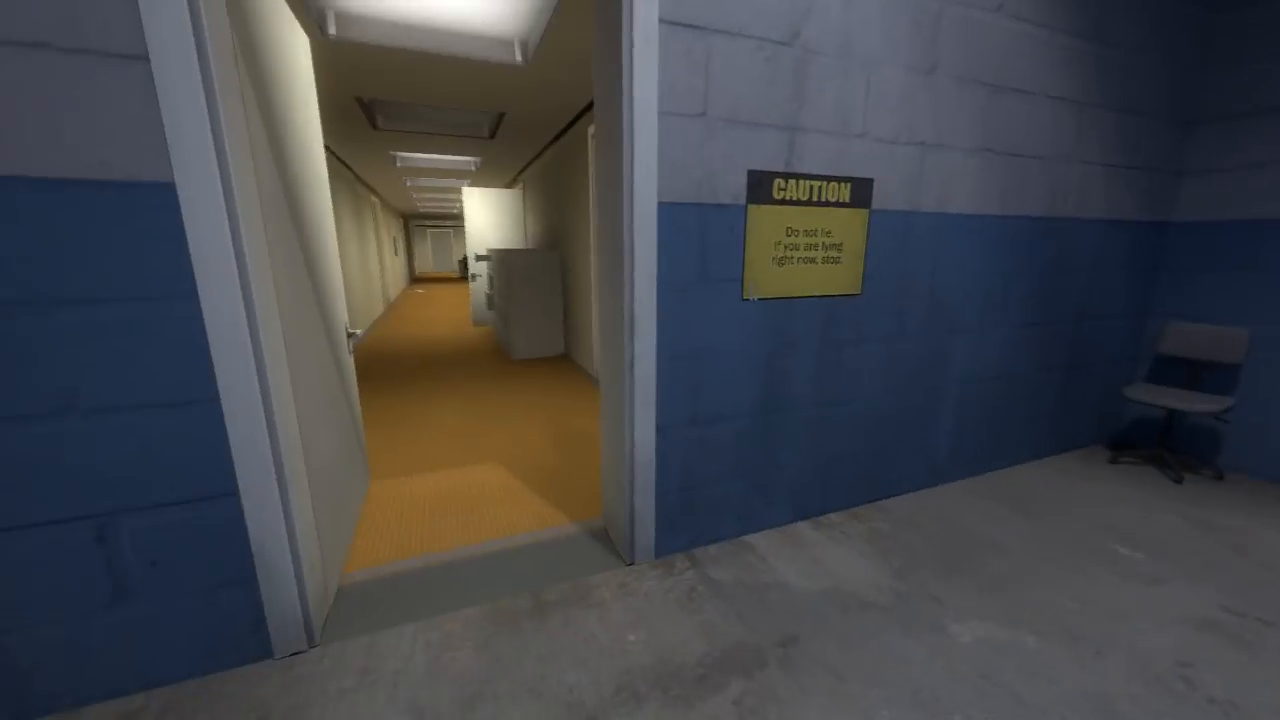
pyautogui.moveTo(640, 360)
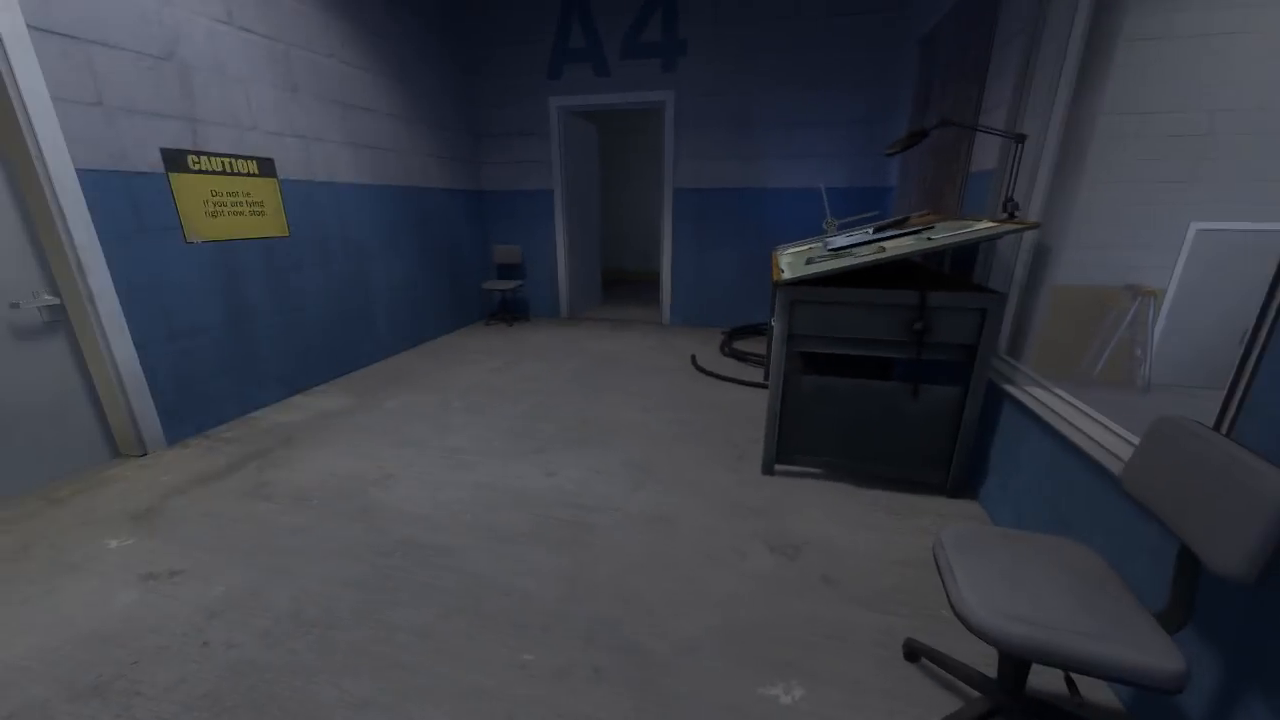
pyautogui.moveTo(640, 360)
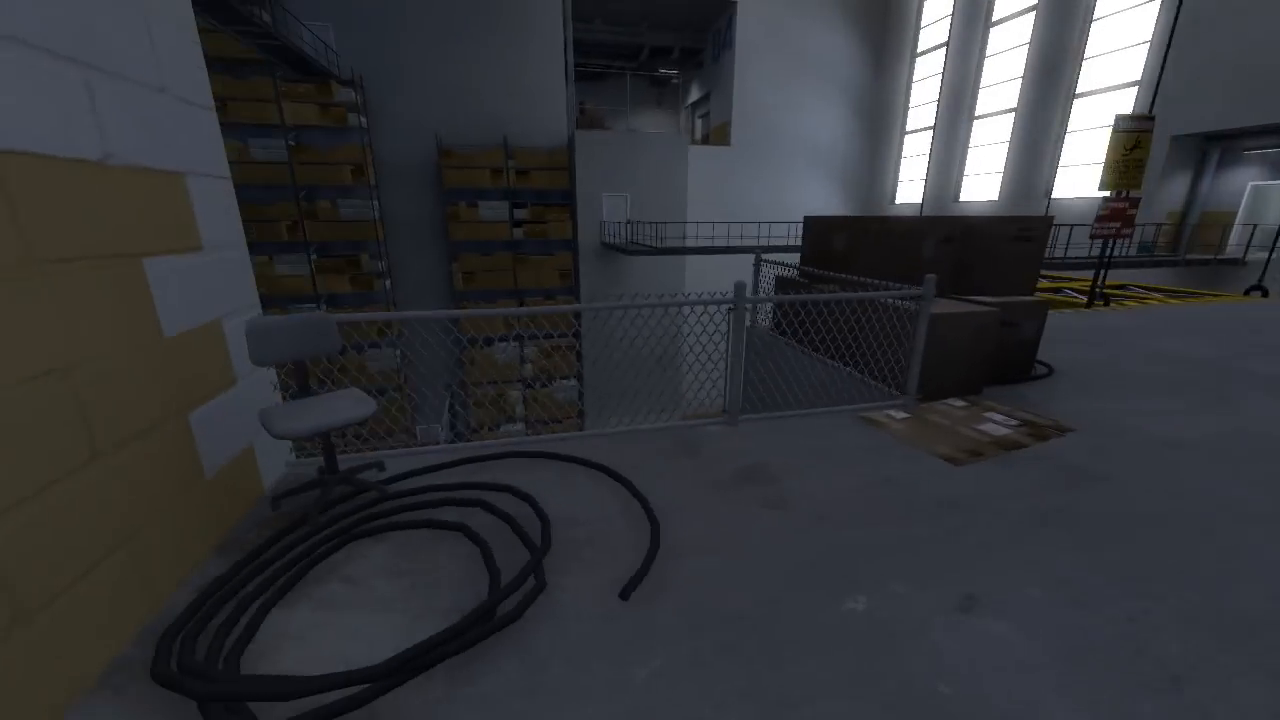
pyautogui.moveTo(640, 360)
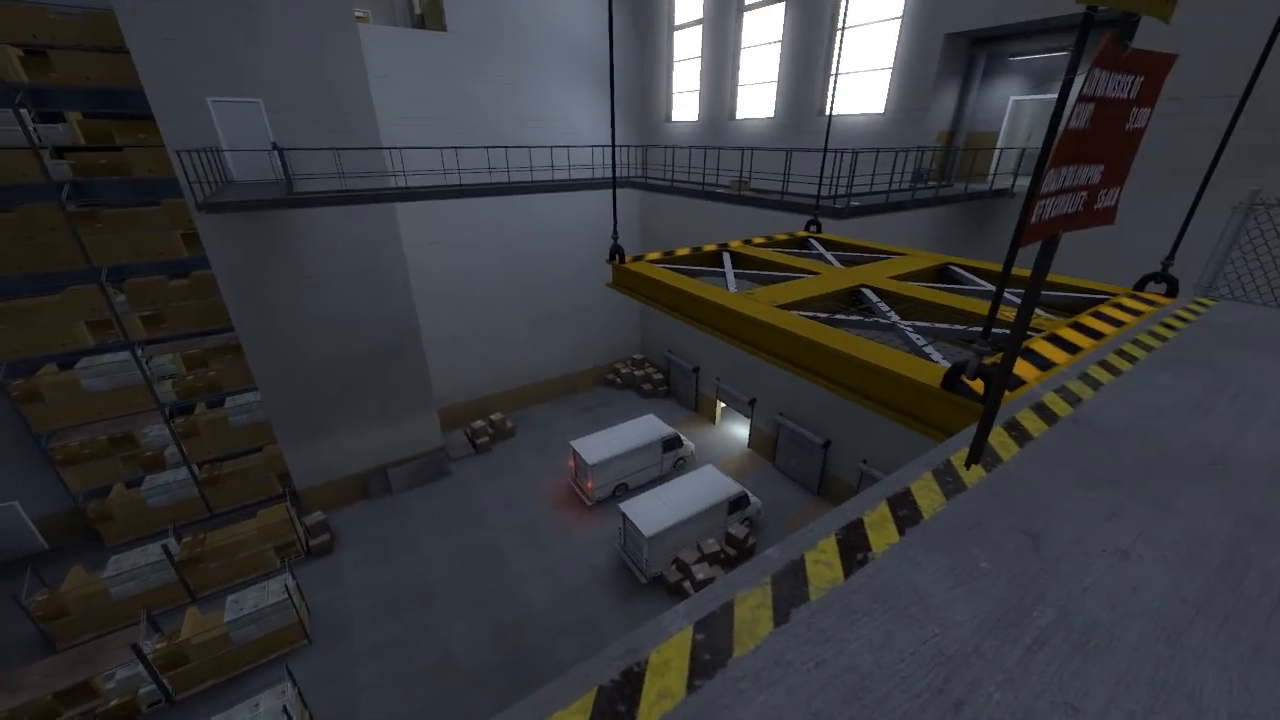
pyautogui.moveTo(640, 360)
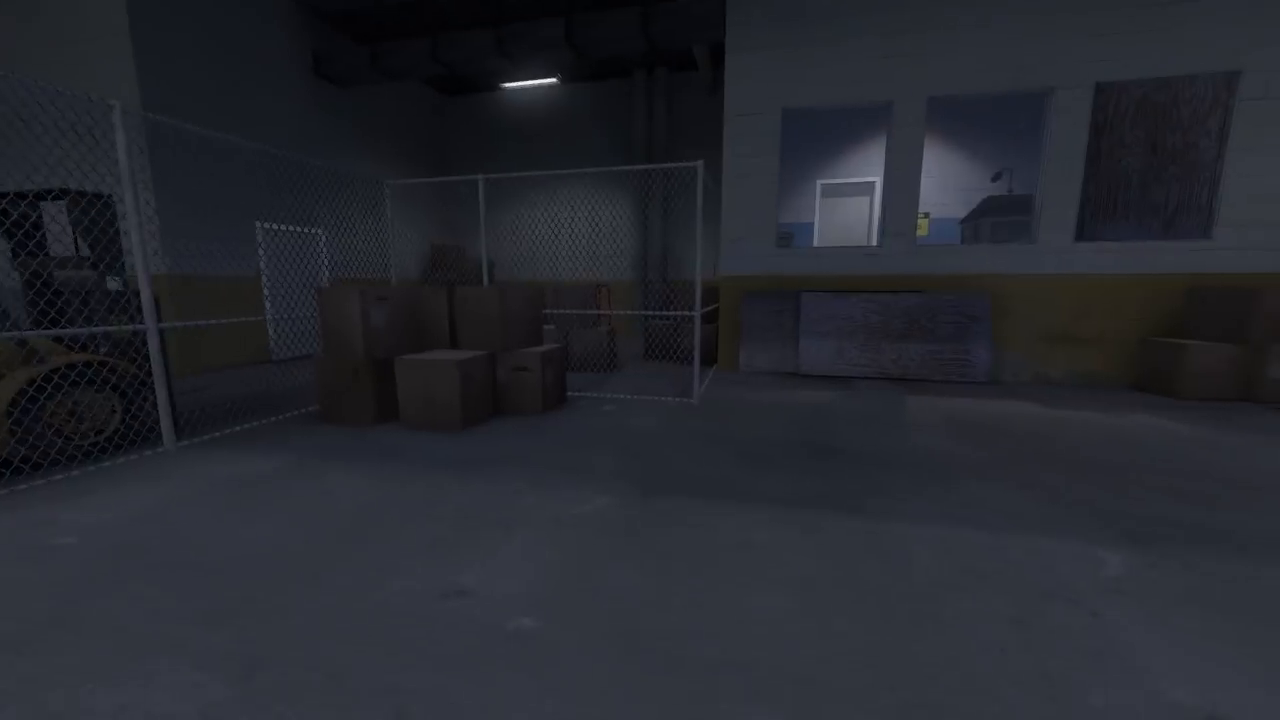
pyautogui.moveTo(640, 360)
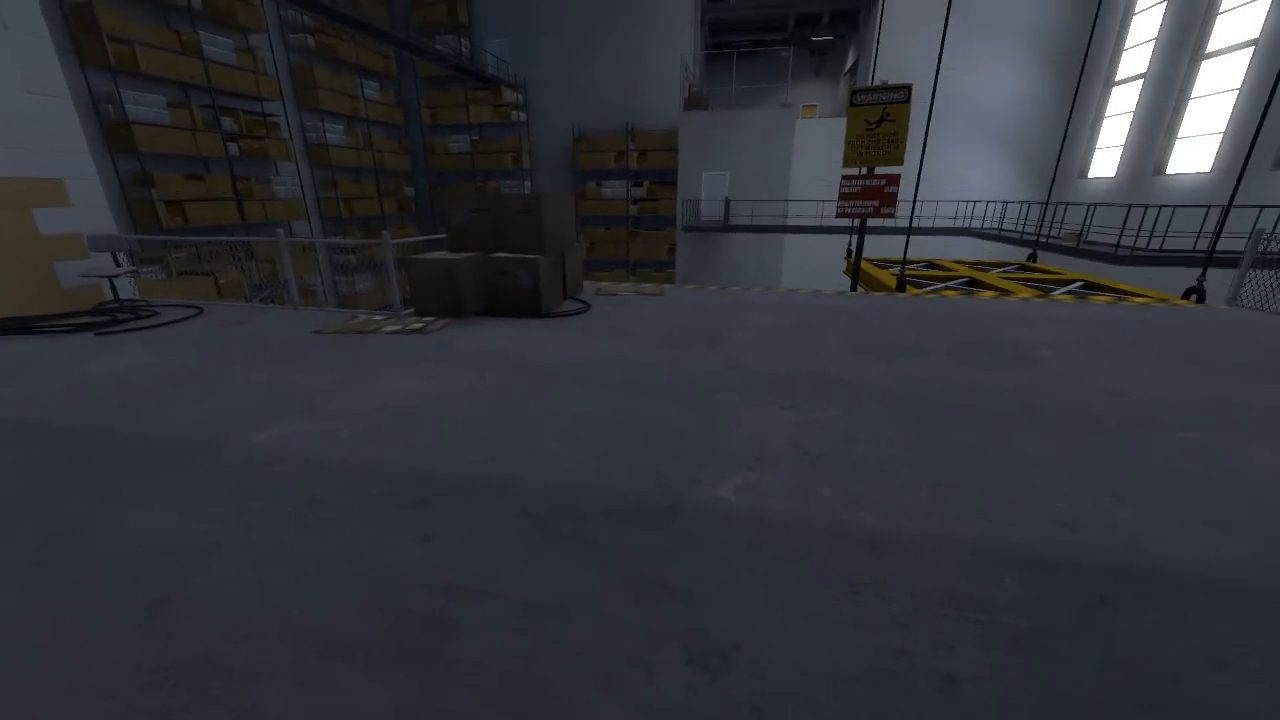
pyautogui.moveTo(640, 360)
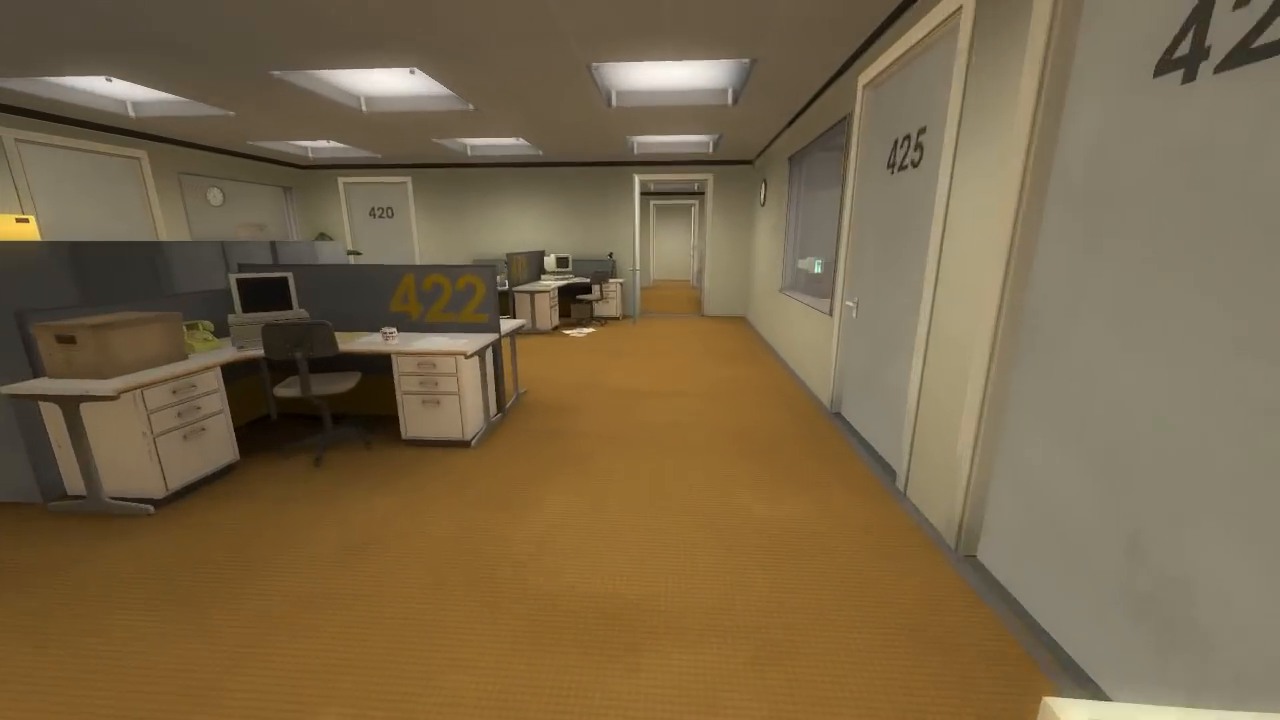
pyautogui.moveTo(640, 360)
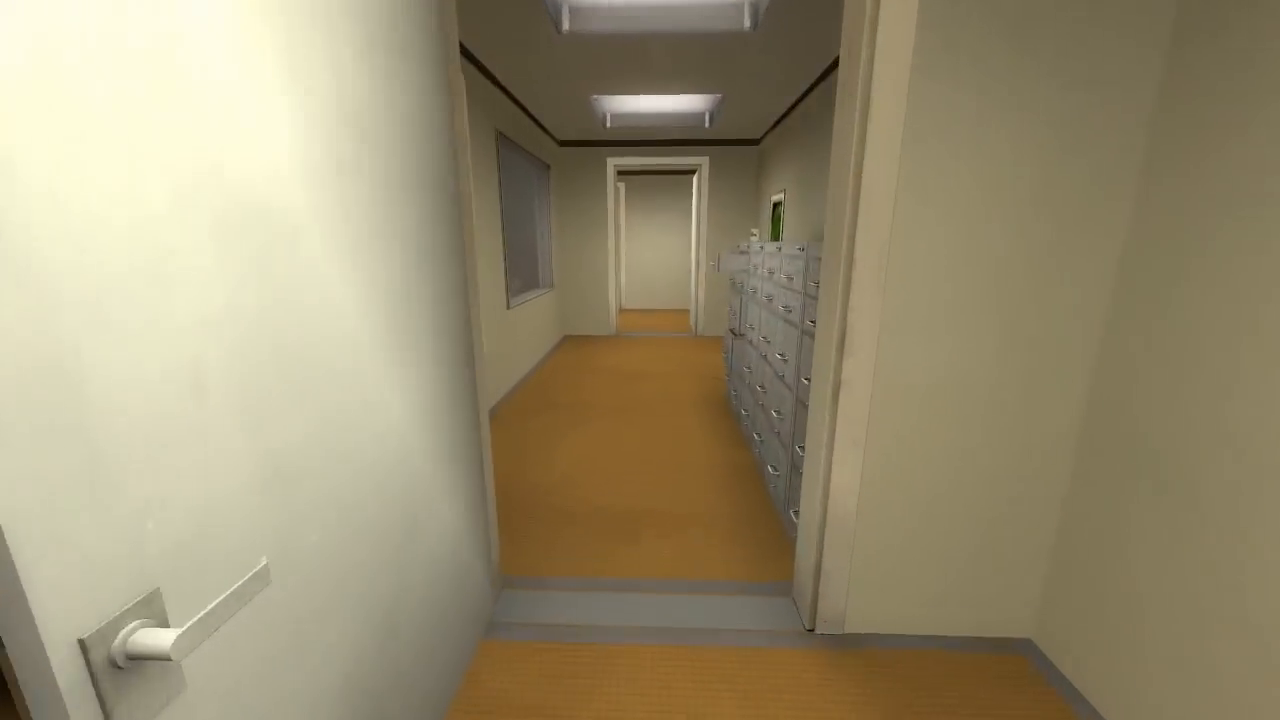
pyautogui.moveTo(640, 360)
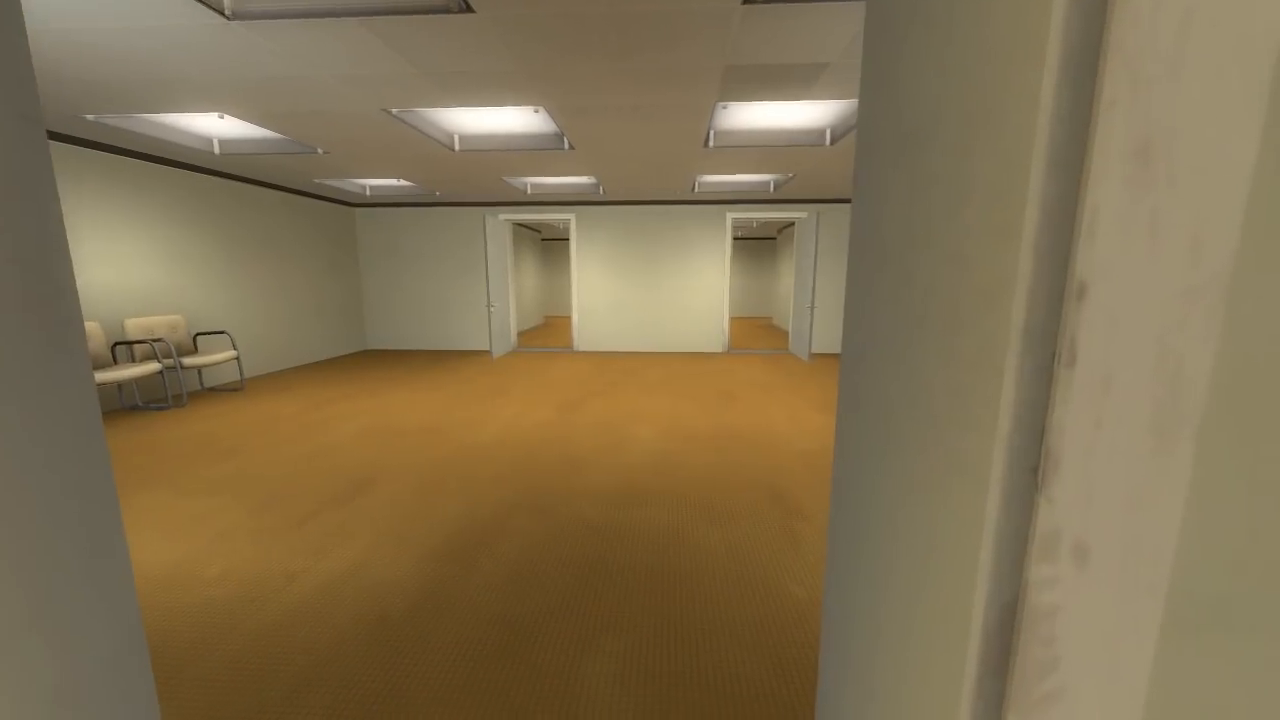
pyautogui.moveTo(640, 360)
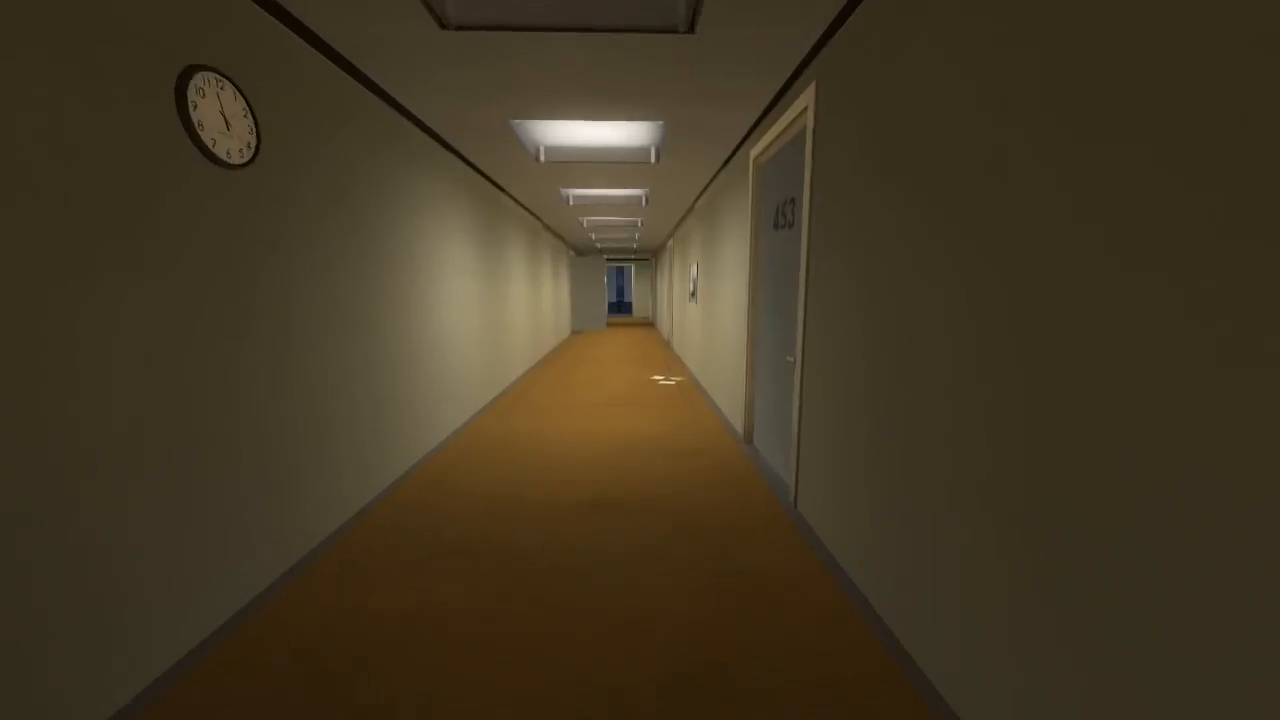
# Step: Walk forward into the dim blue drafting room toward the two desks
pyautogui.press('w')
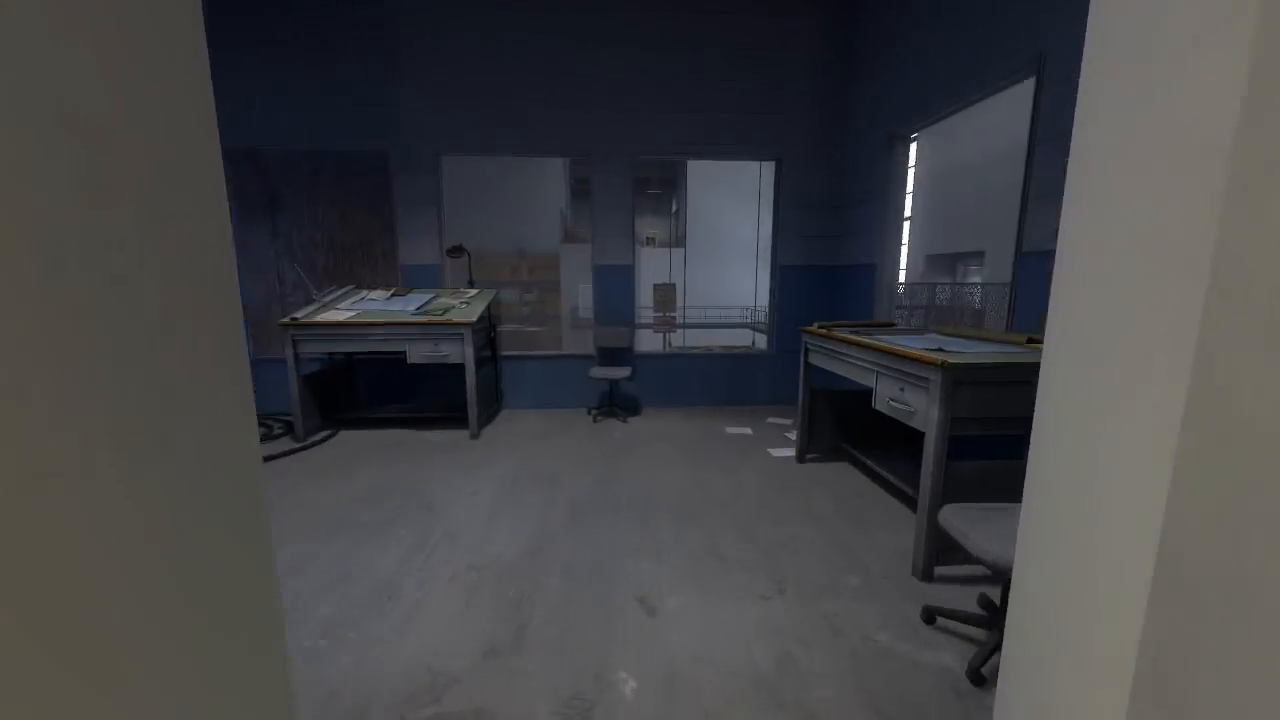
pyautogui.moveTo(640, 360)
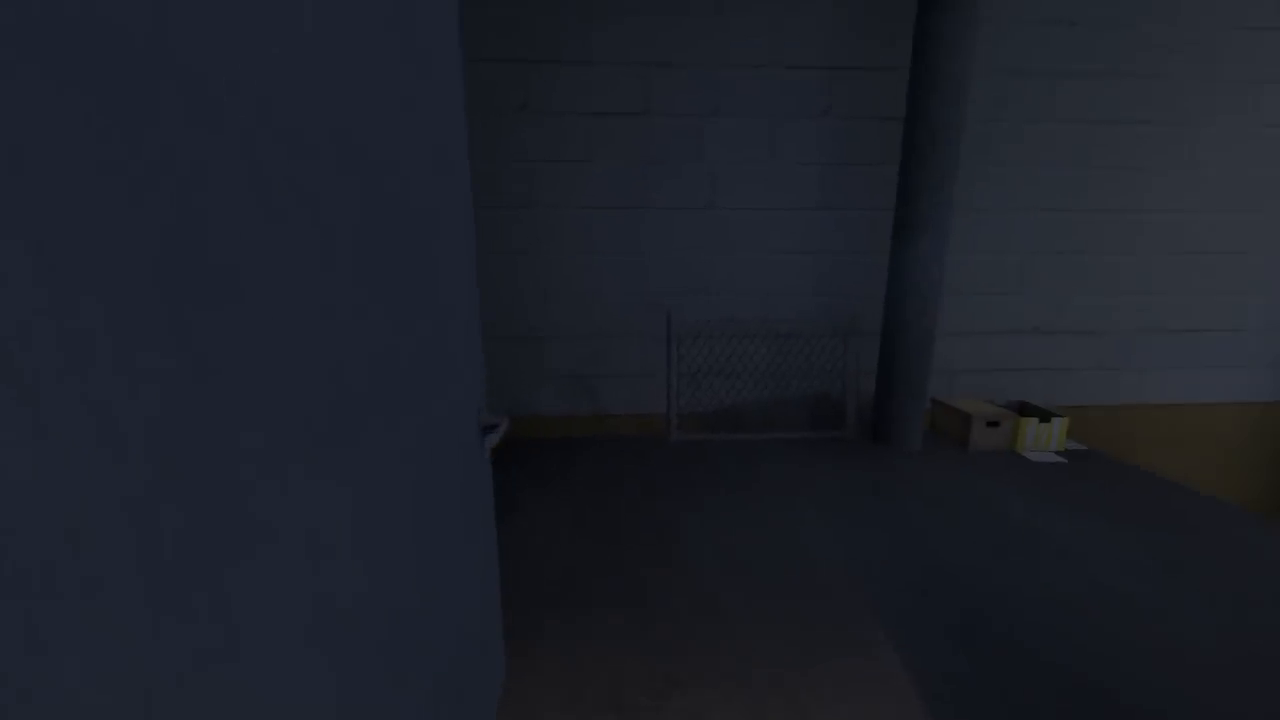
pyautogui.moveTo(640, 360)
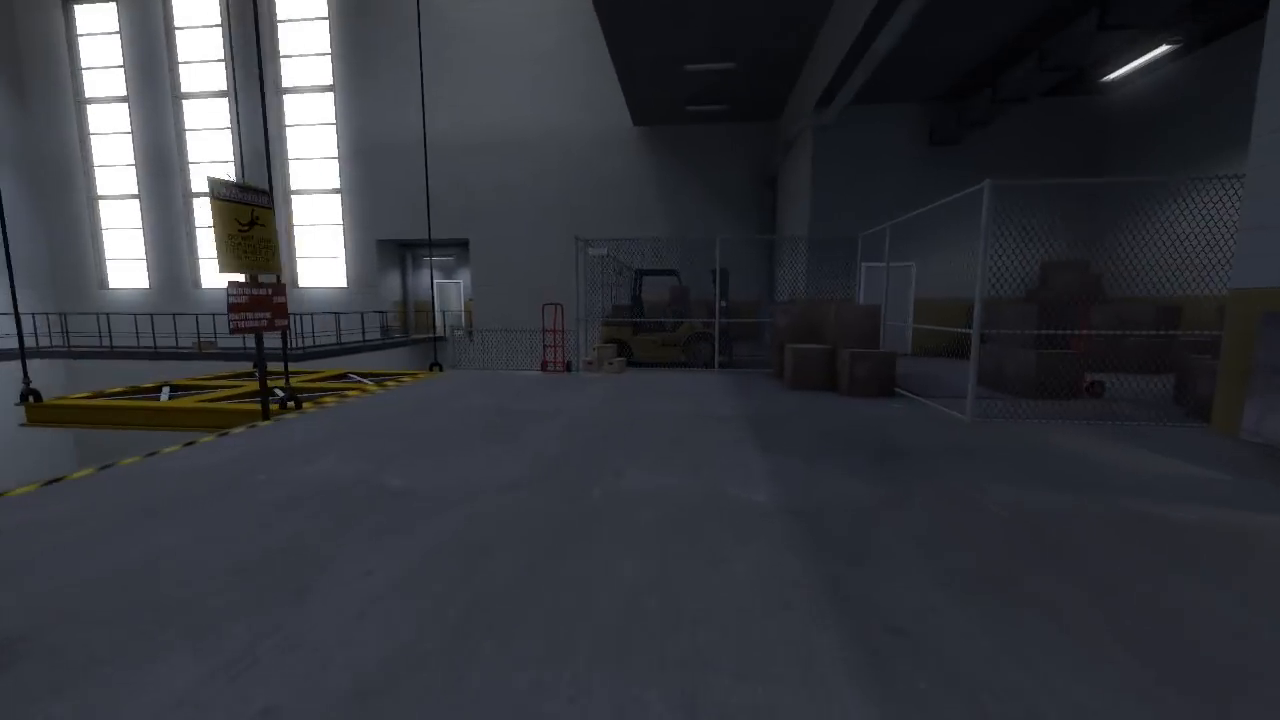
pyautogui.moveTo(640, 360)
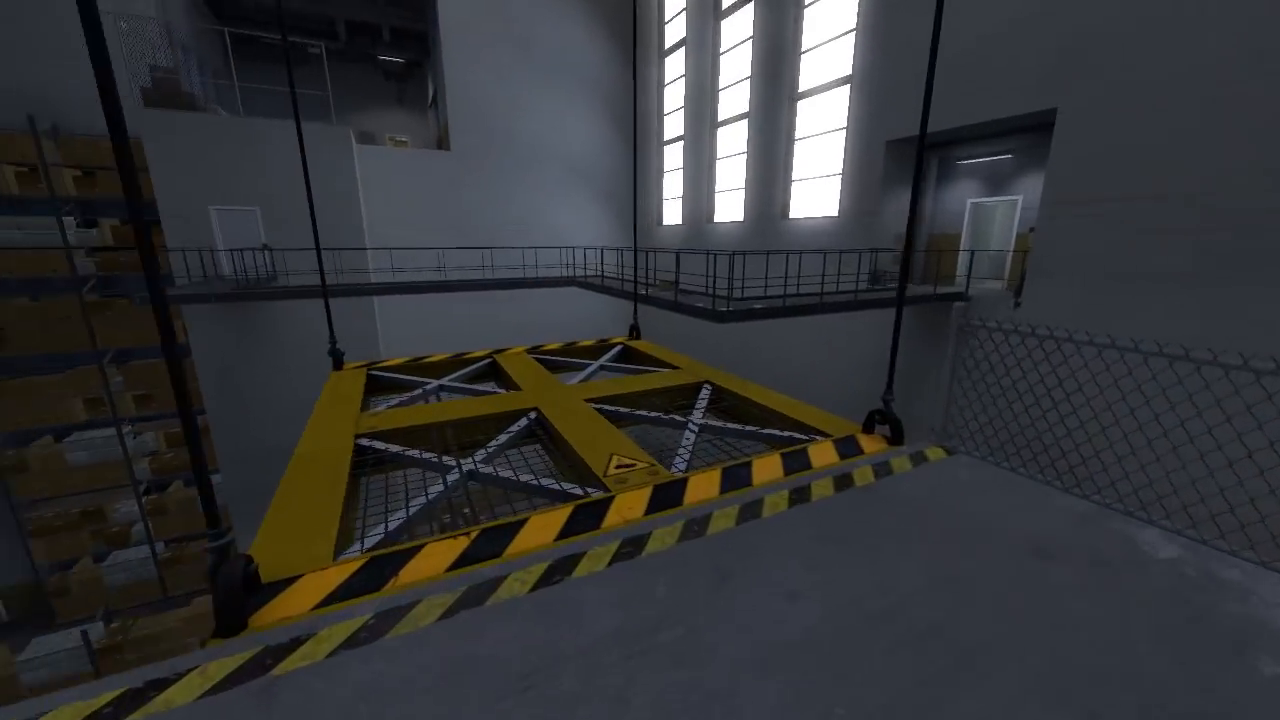
pyautogui.moveTo(640, 360)
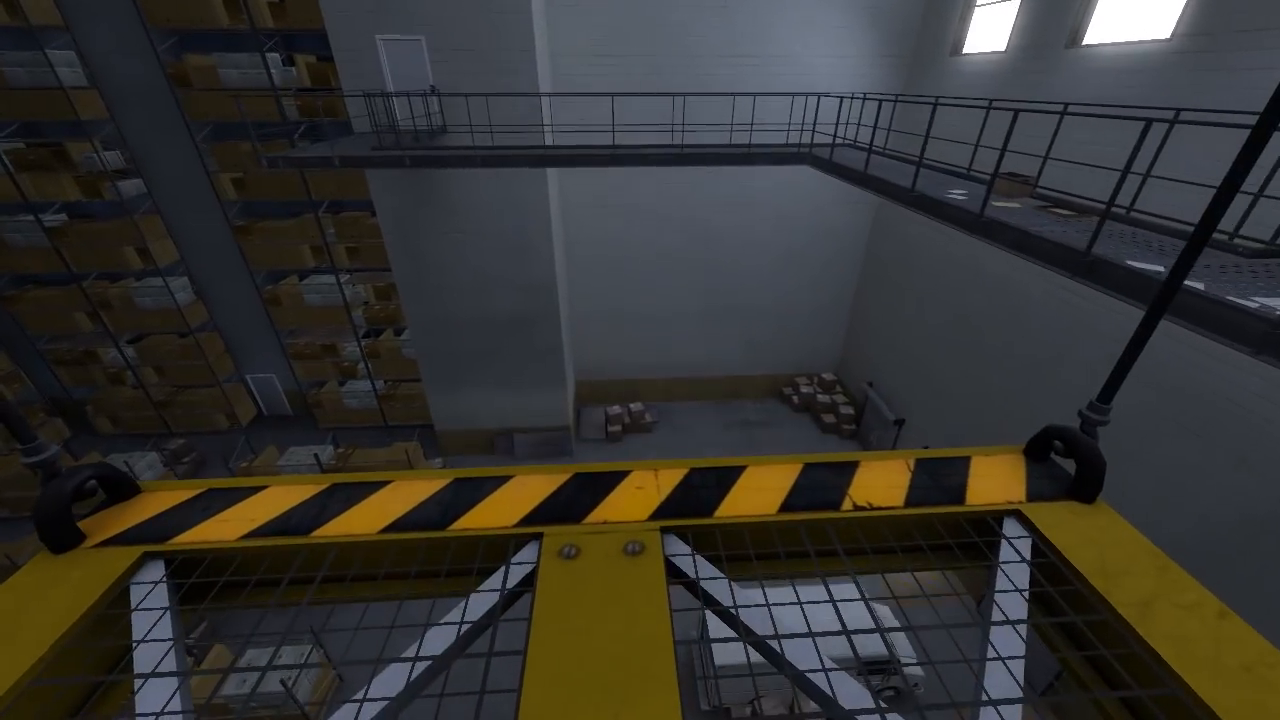
pyautogui.moveTo(640, 360)
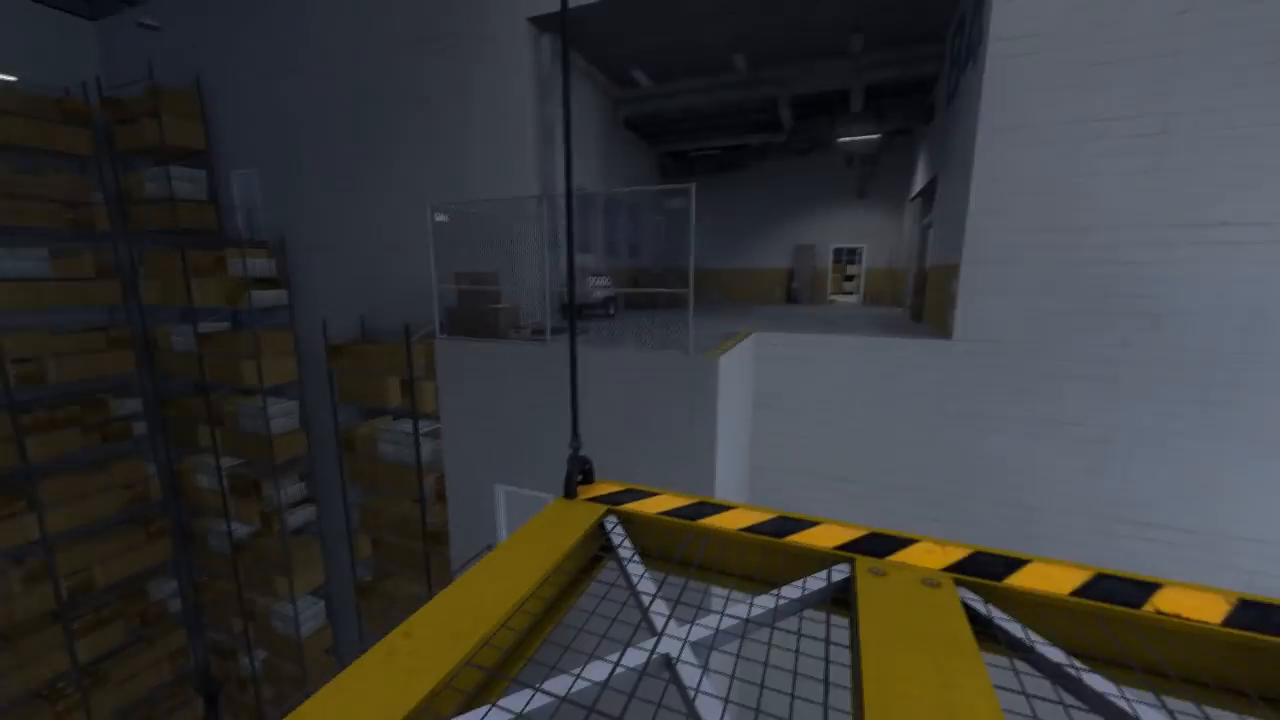
pyautogui.moveTo(640, 360)
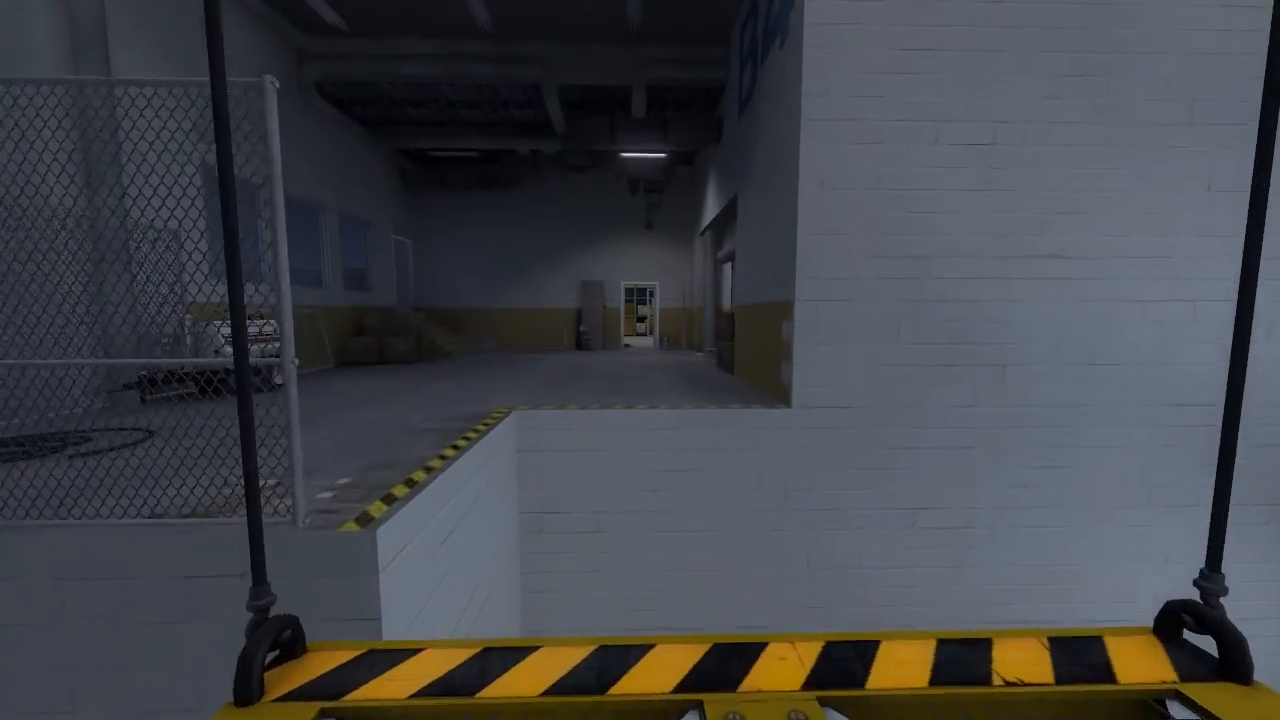
pyautogui.moveTo(640, 360)
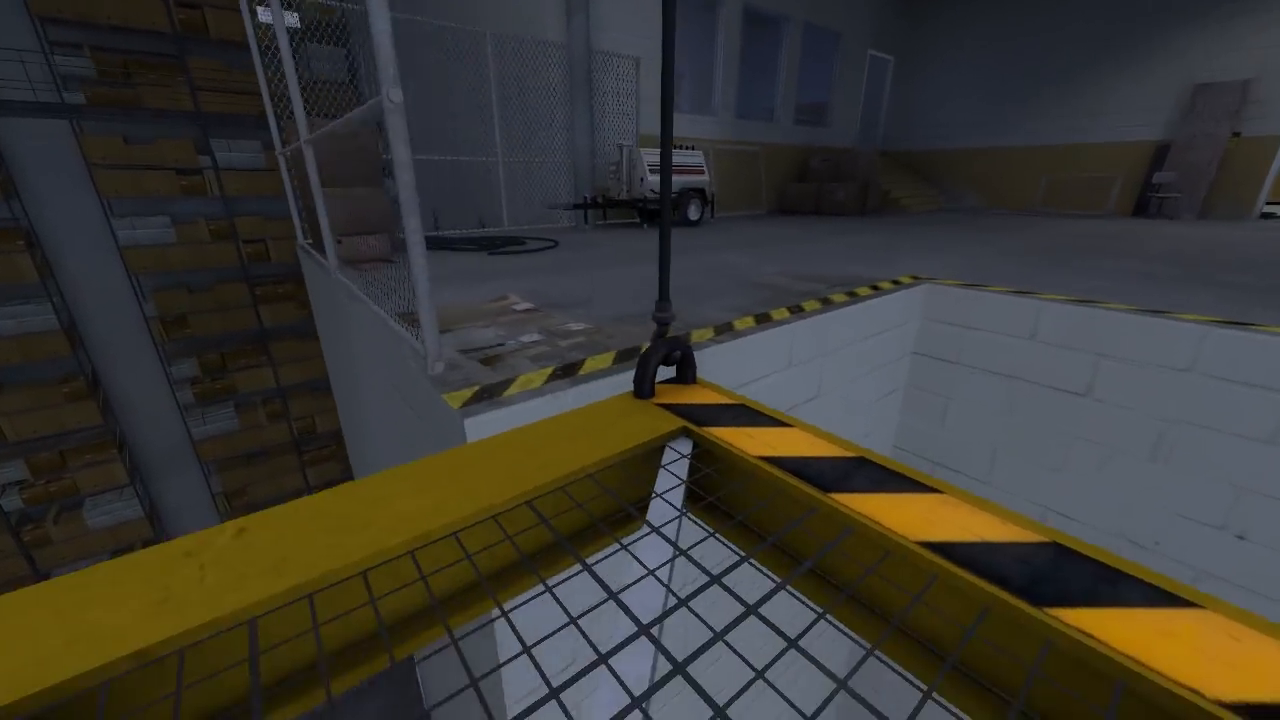
pyautogui.moveTo(640, 360)
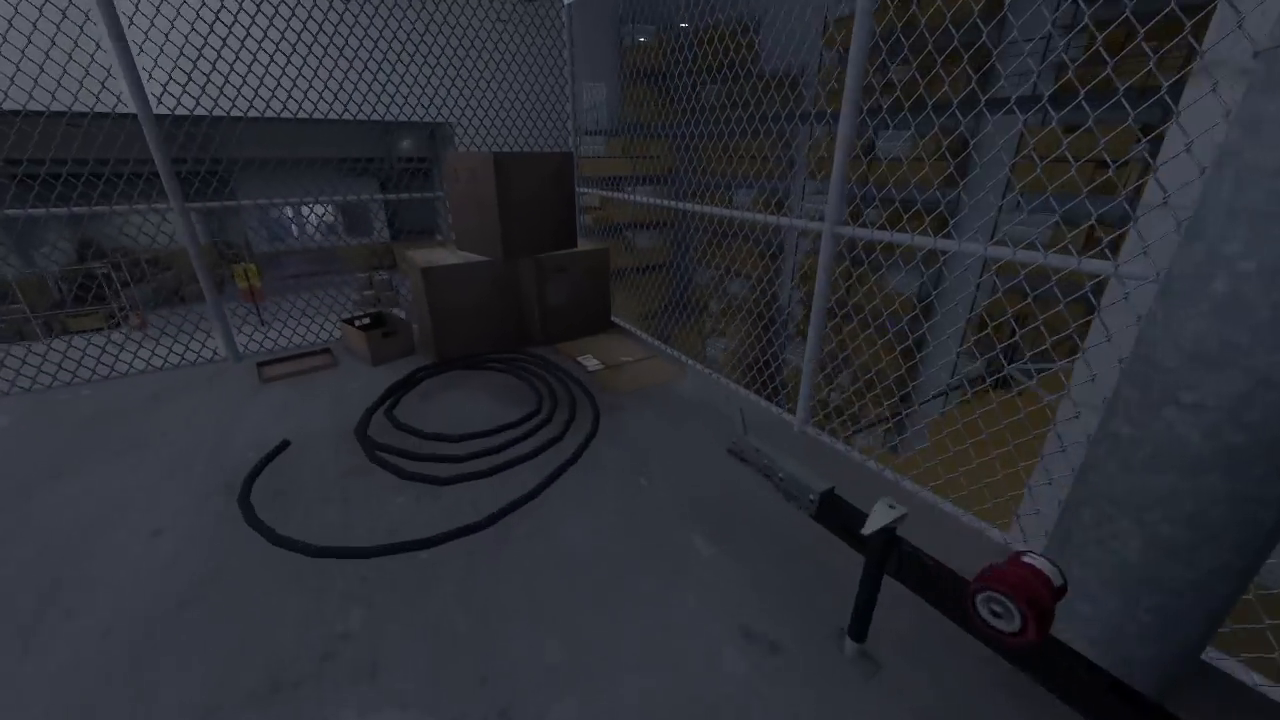
pyautogui.moveTo(640, 360)
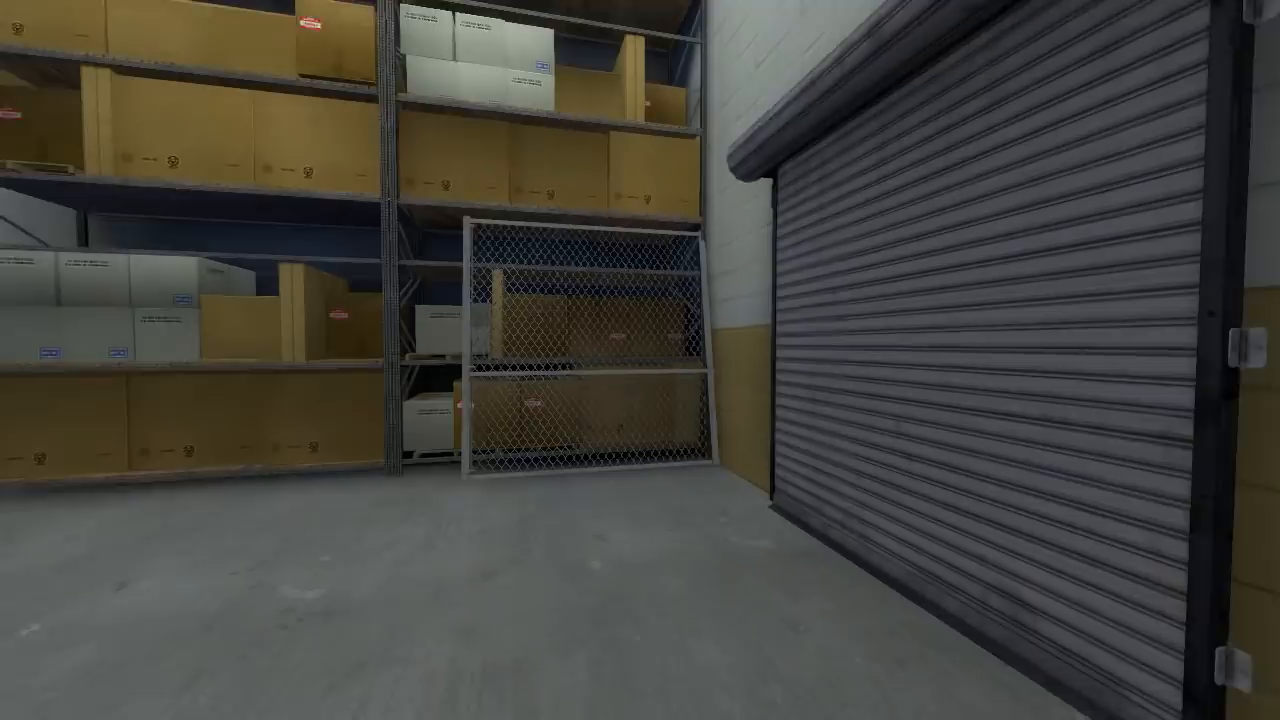
pyautogui.moveTo(640, 360)
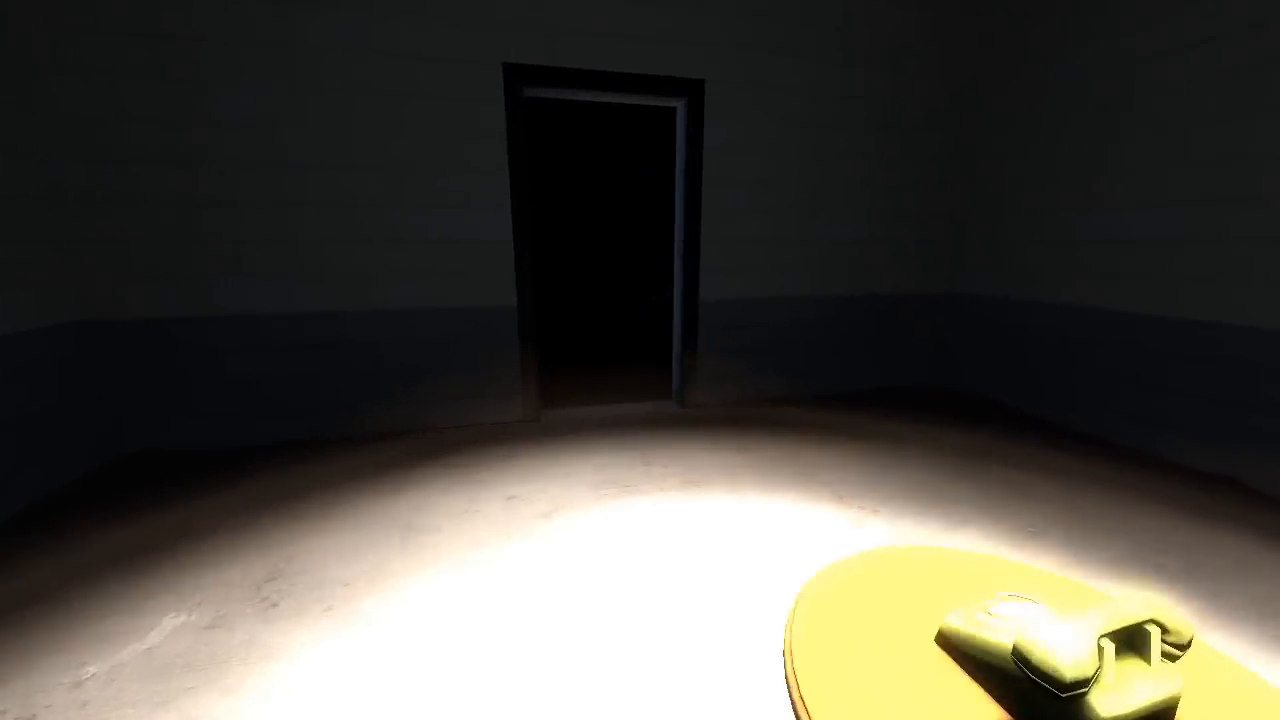
pyautogui.moveTo(640, 360)
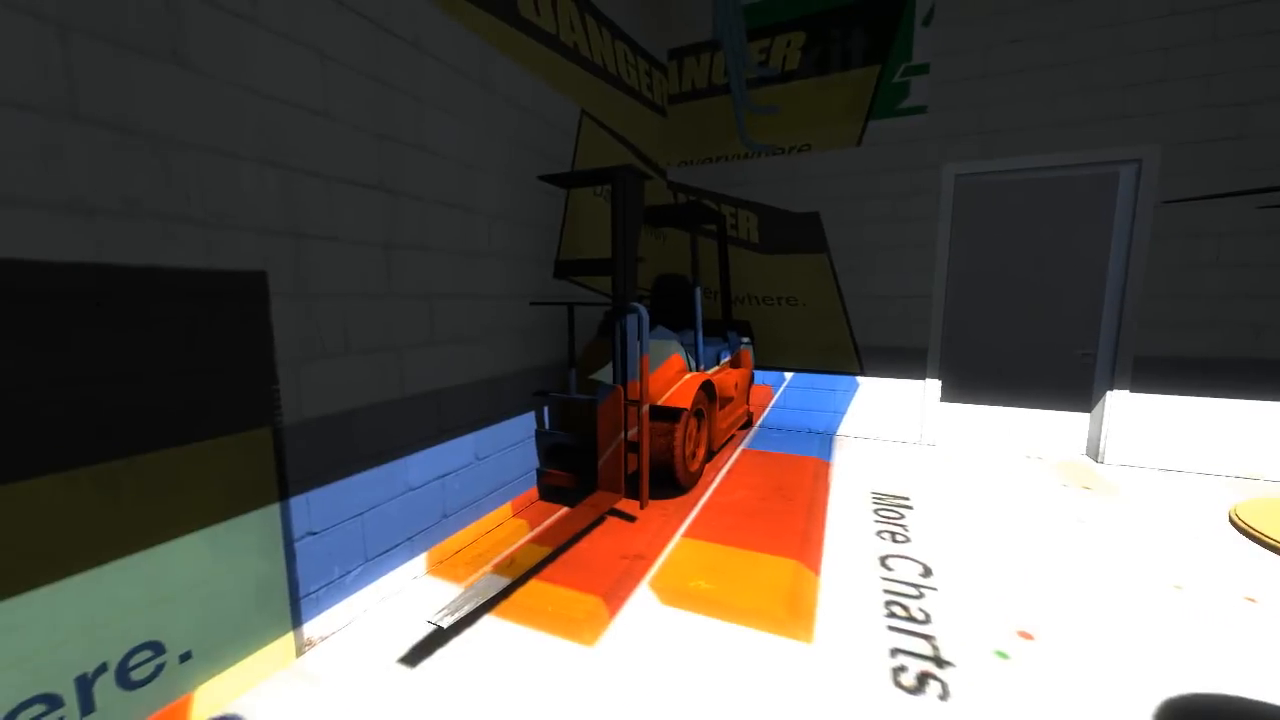
pyautogui.moveTo(640, 360)
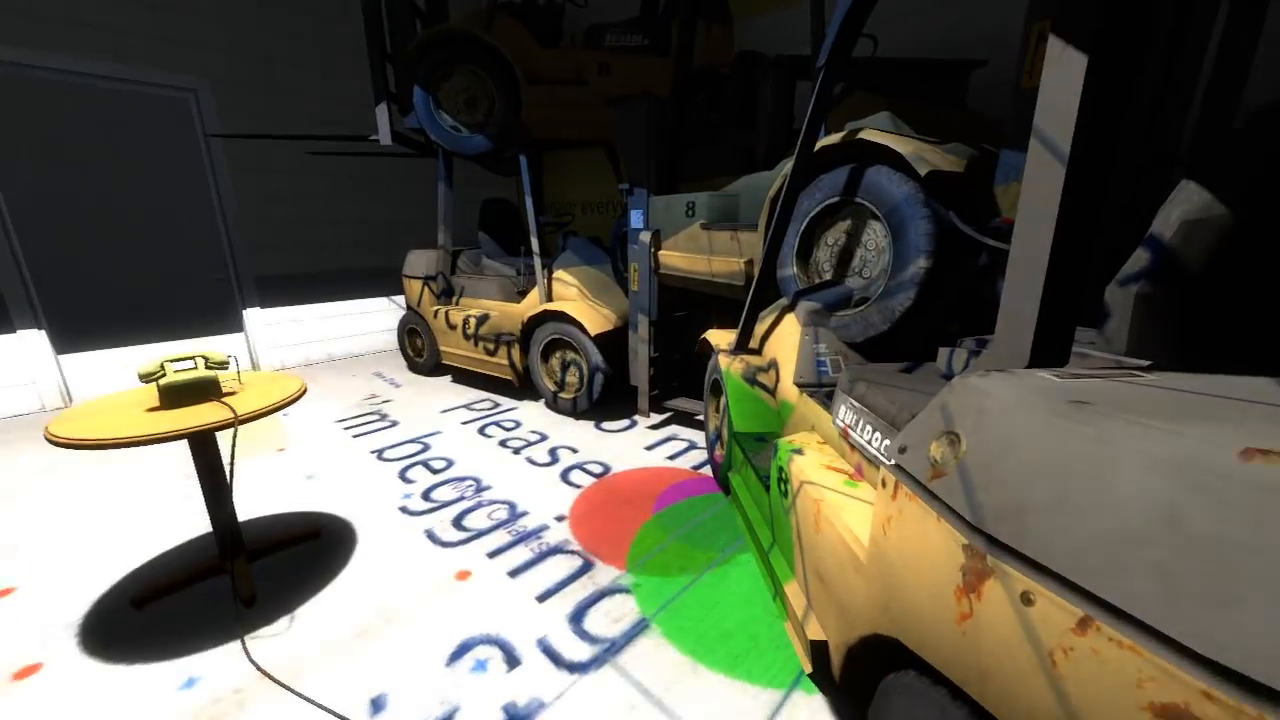
pyautogui.moveTo(640, 360)
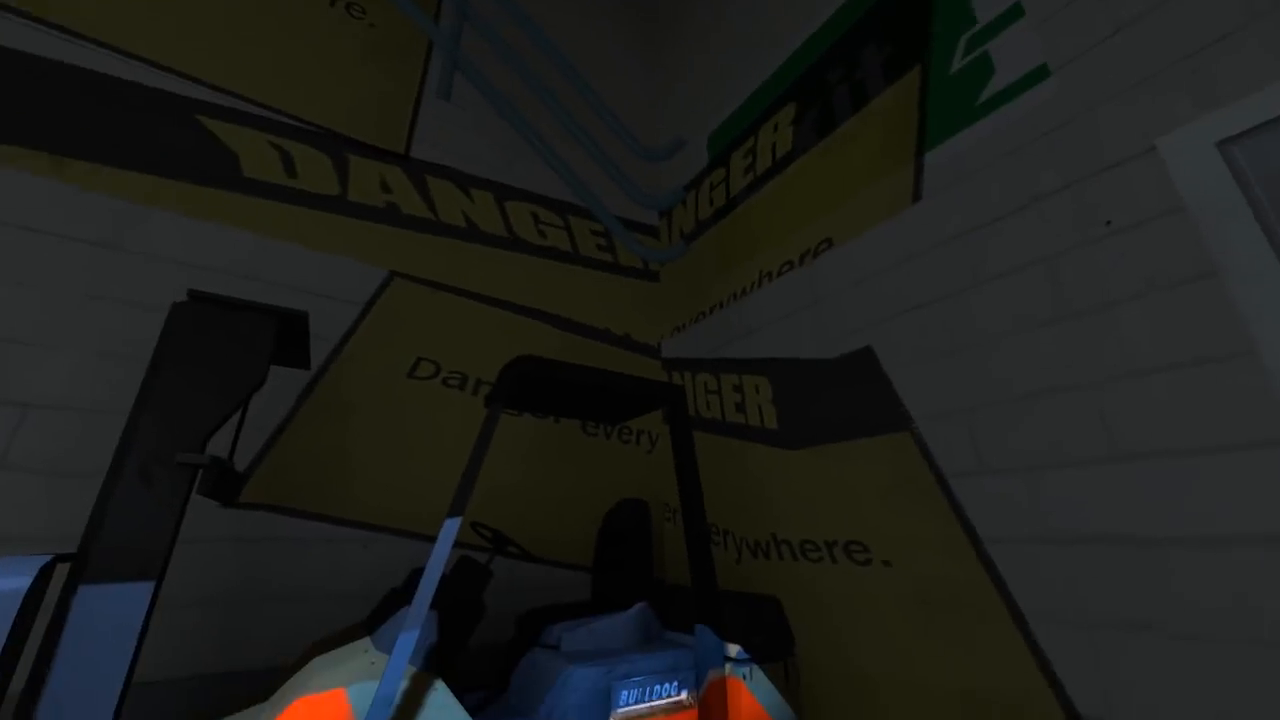
pyautogui.moveTo(640, 360)
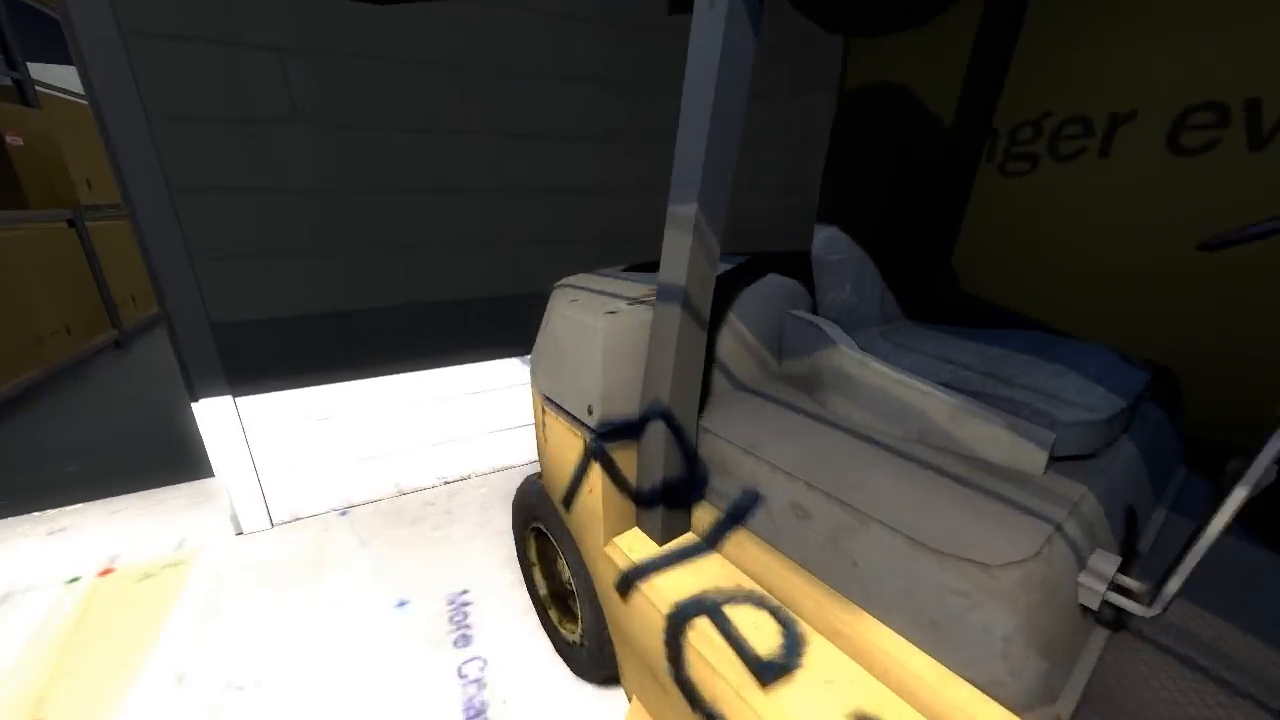
pyautogui.moveTo(640, 360)
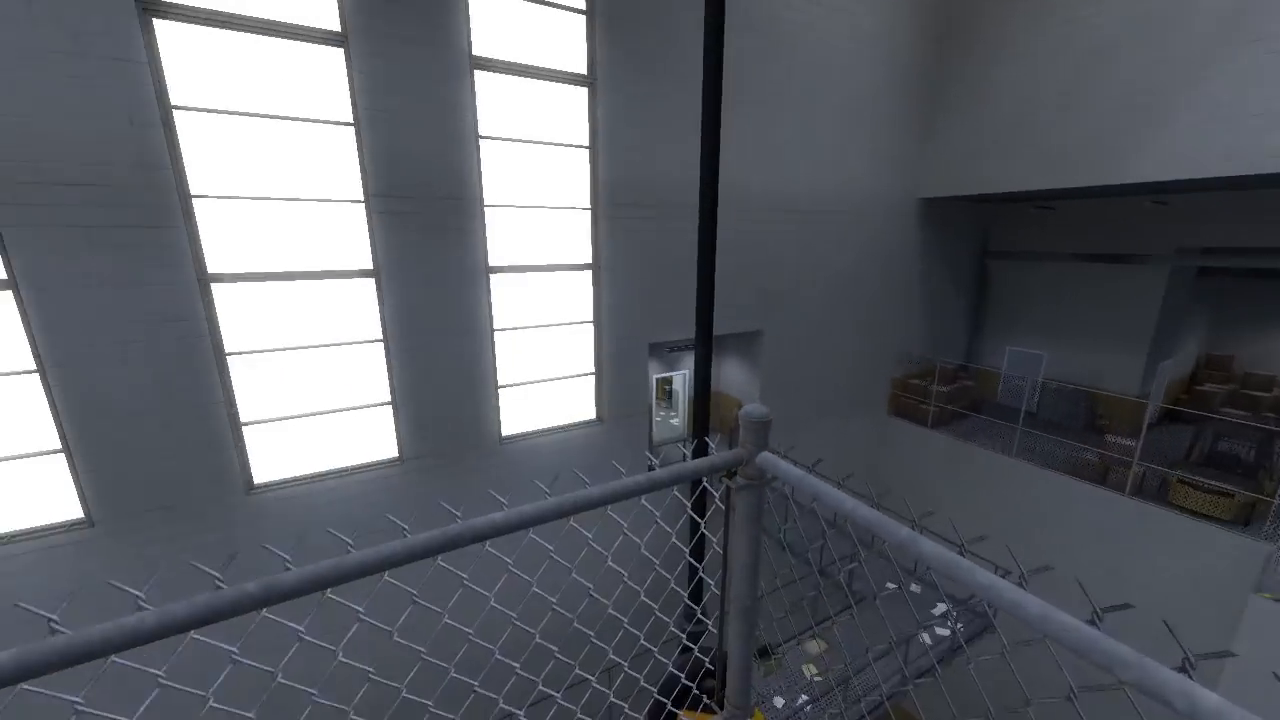
pyautogui.moveTo(640, 360)
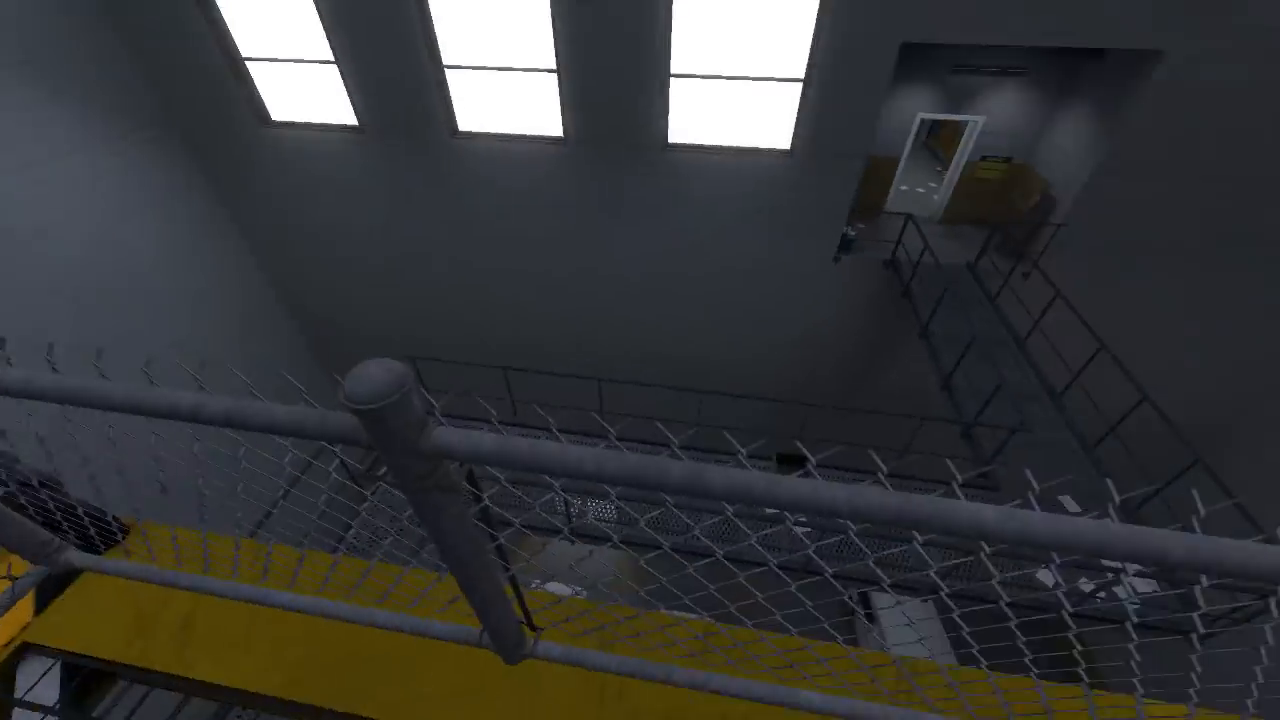
pyautogui.moveTo(640, 360)
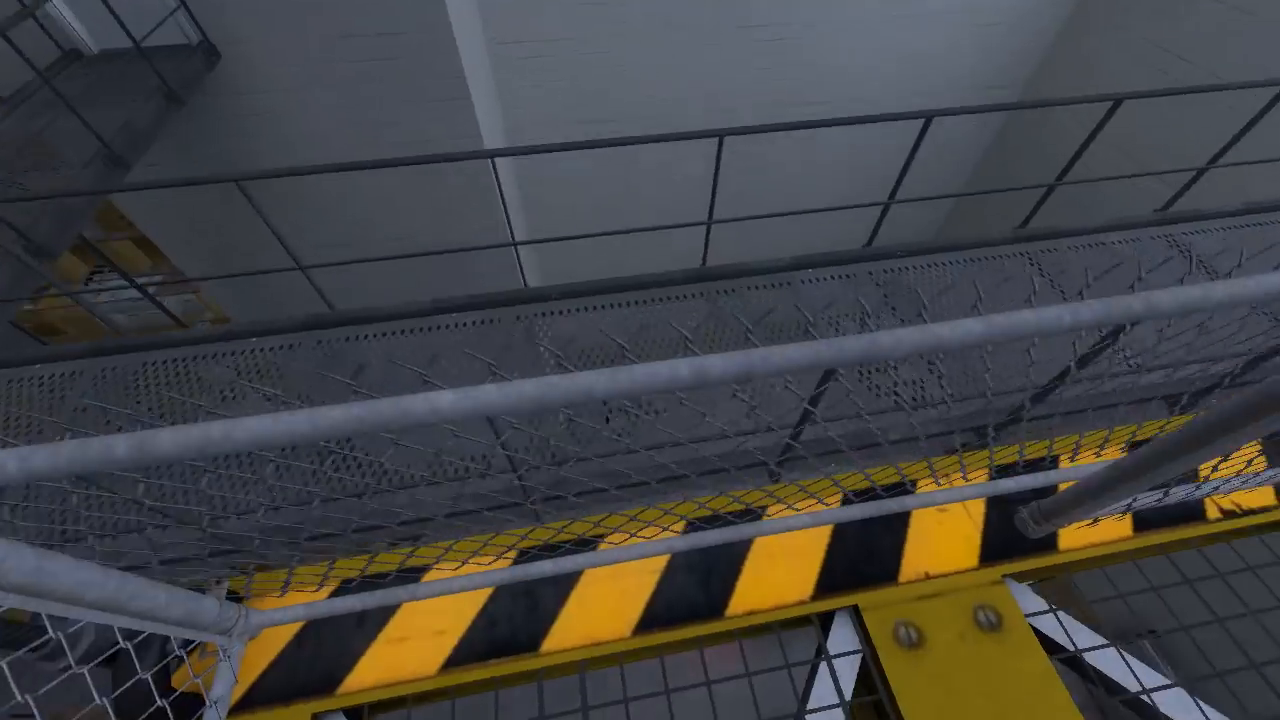
pyautogui.moveTo(640, 360)
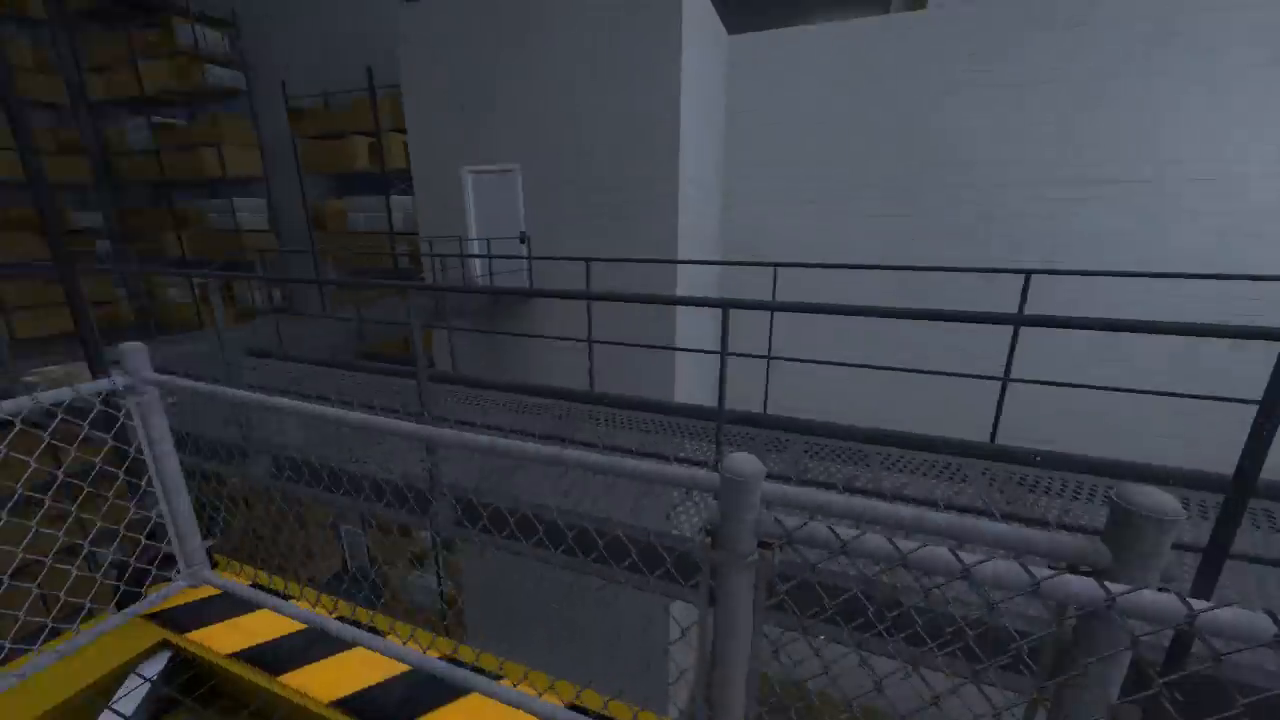
pyautogui.moveTo(640, 360)
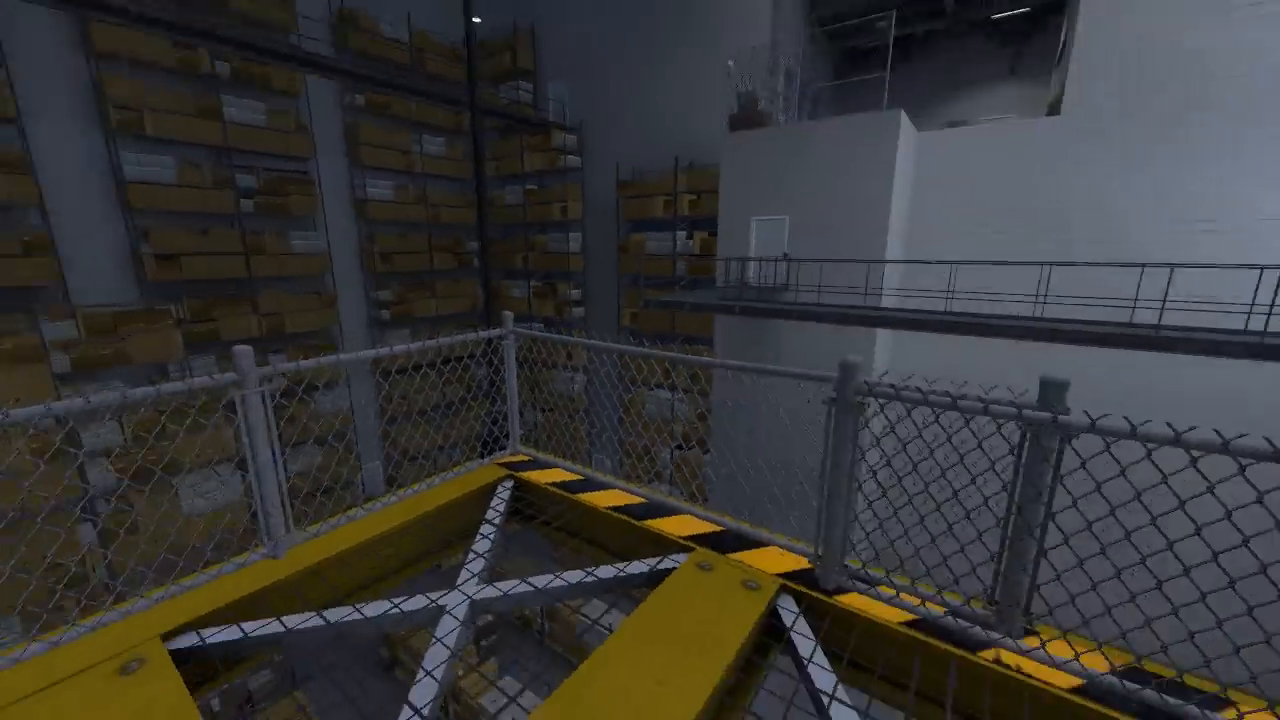
pyautogui.moveTo(640, 360)
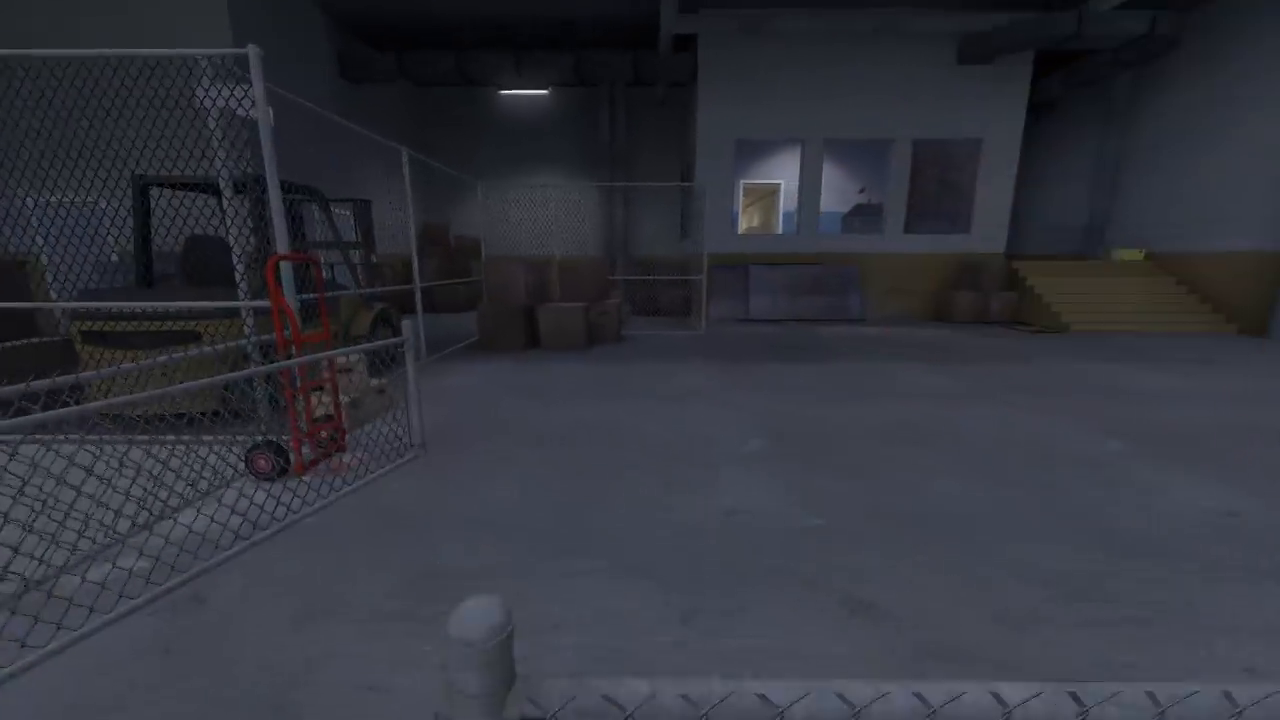
pyautogui.moveTo(640, 360)
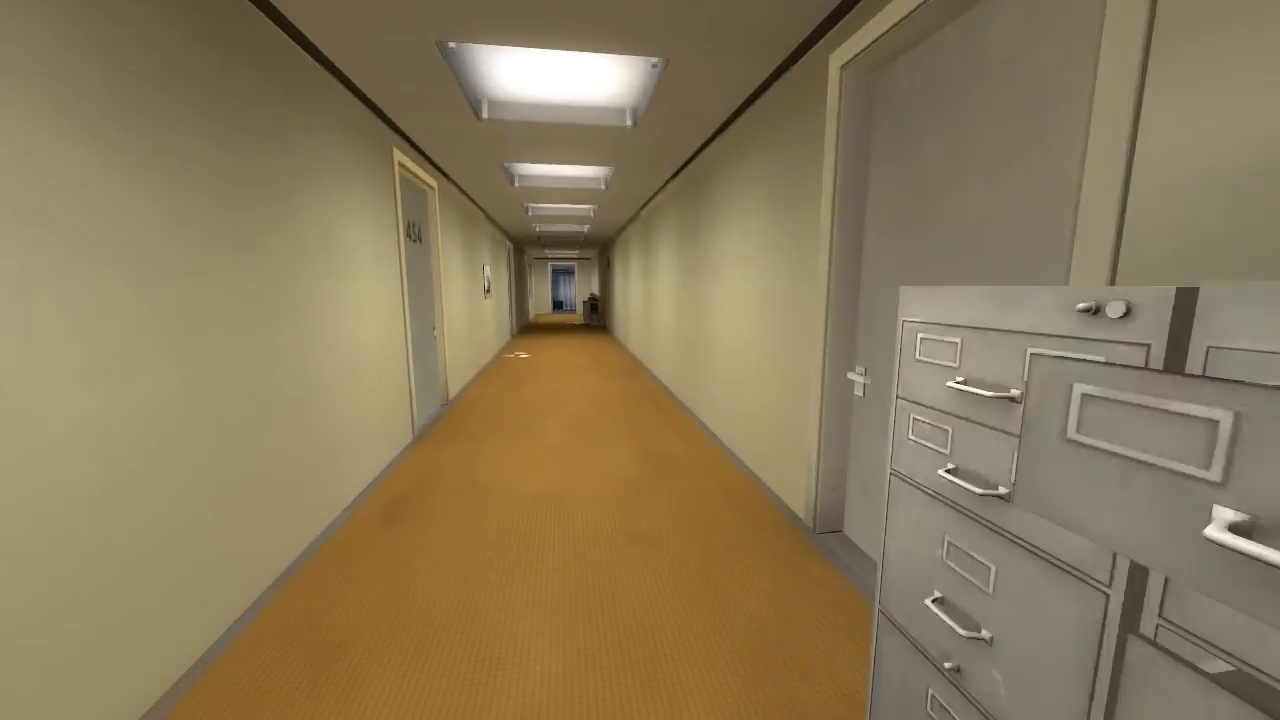
pyautogui.moveTo(640, 360)
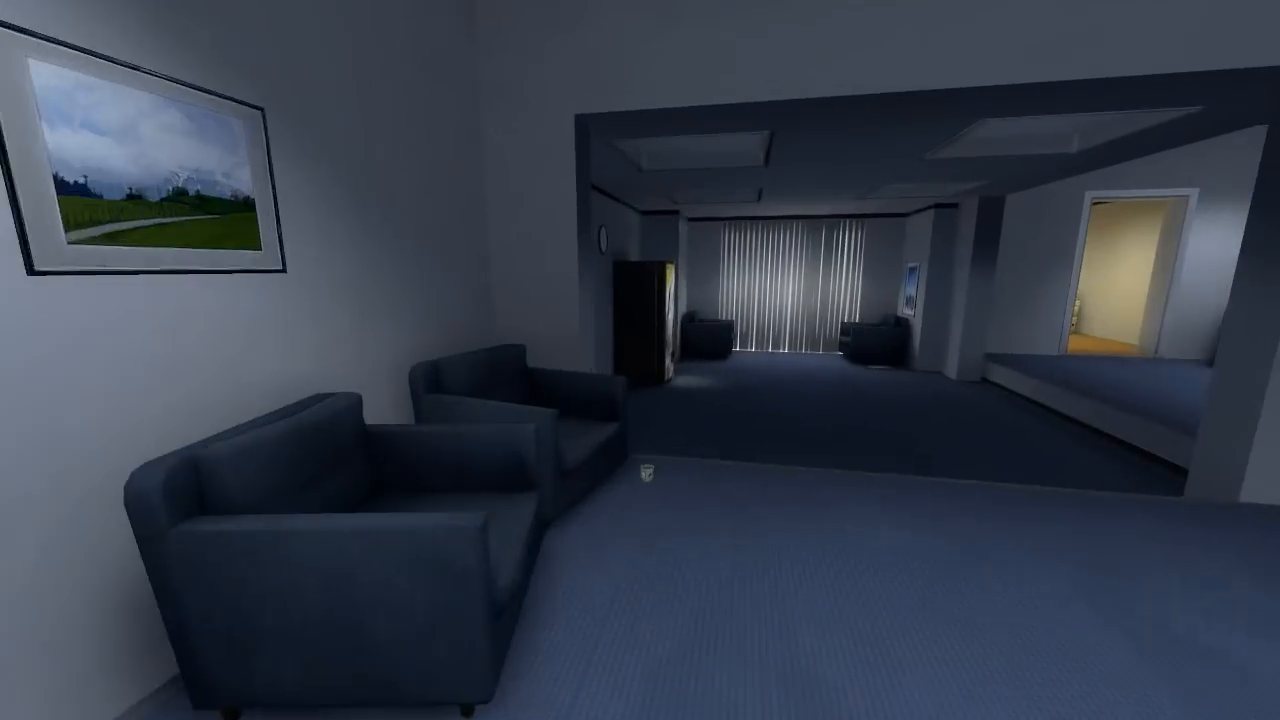
pyautogui.moveTo(640, 360)
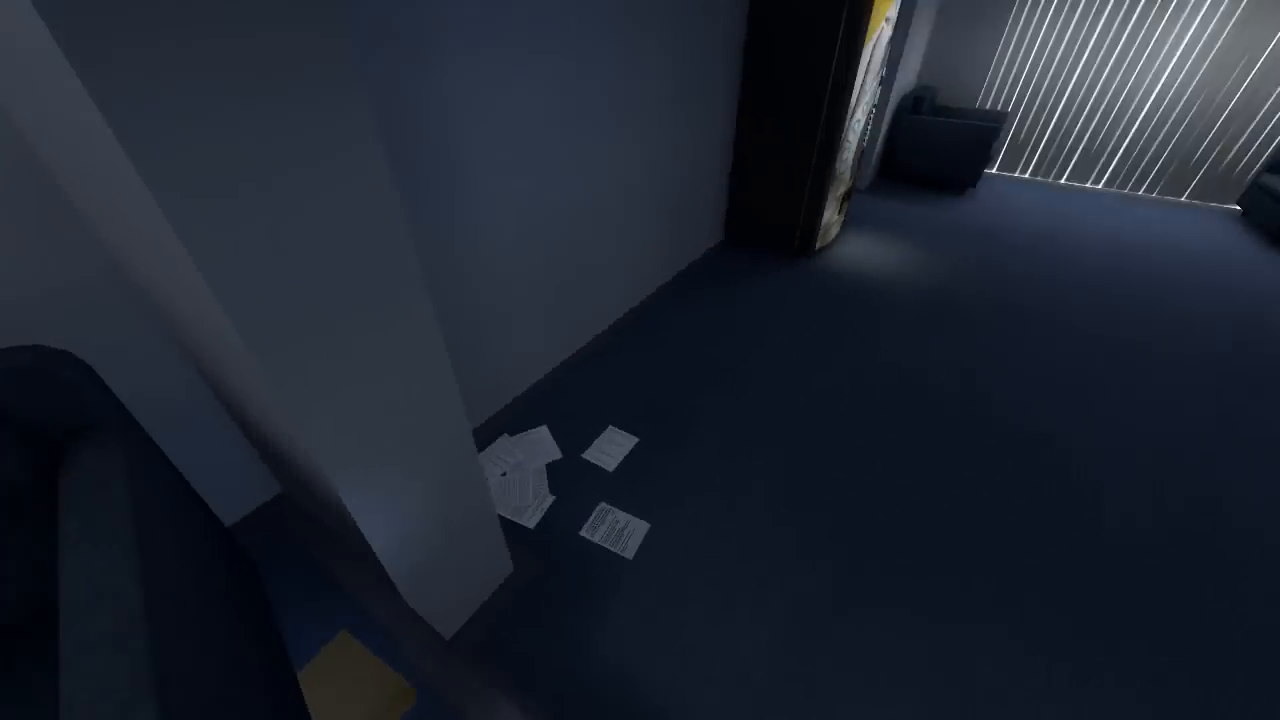
pyautogui.moveTo(640, 360)
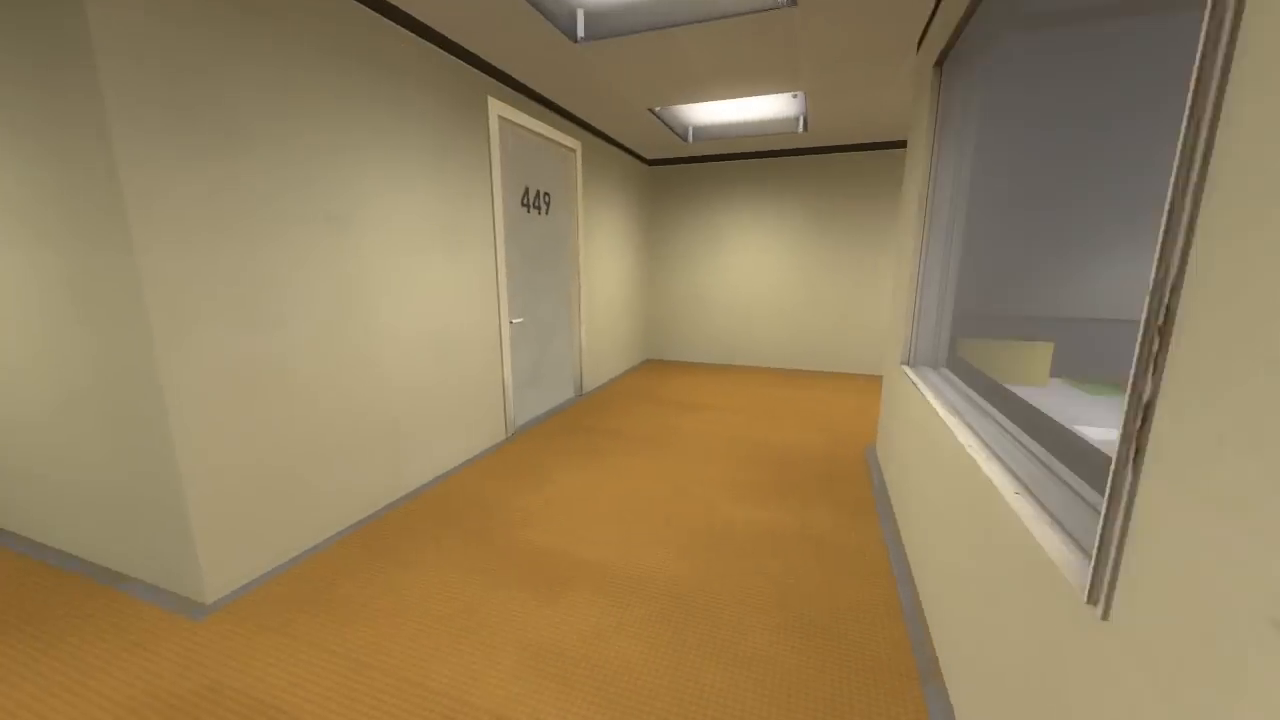
# Step: Walk along the yellow corridor toward door 447 and the stacked boxes
pyautogui.press('w')
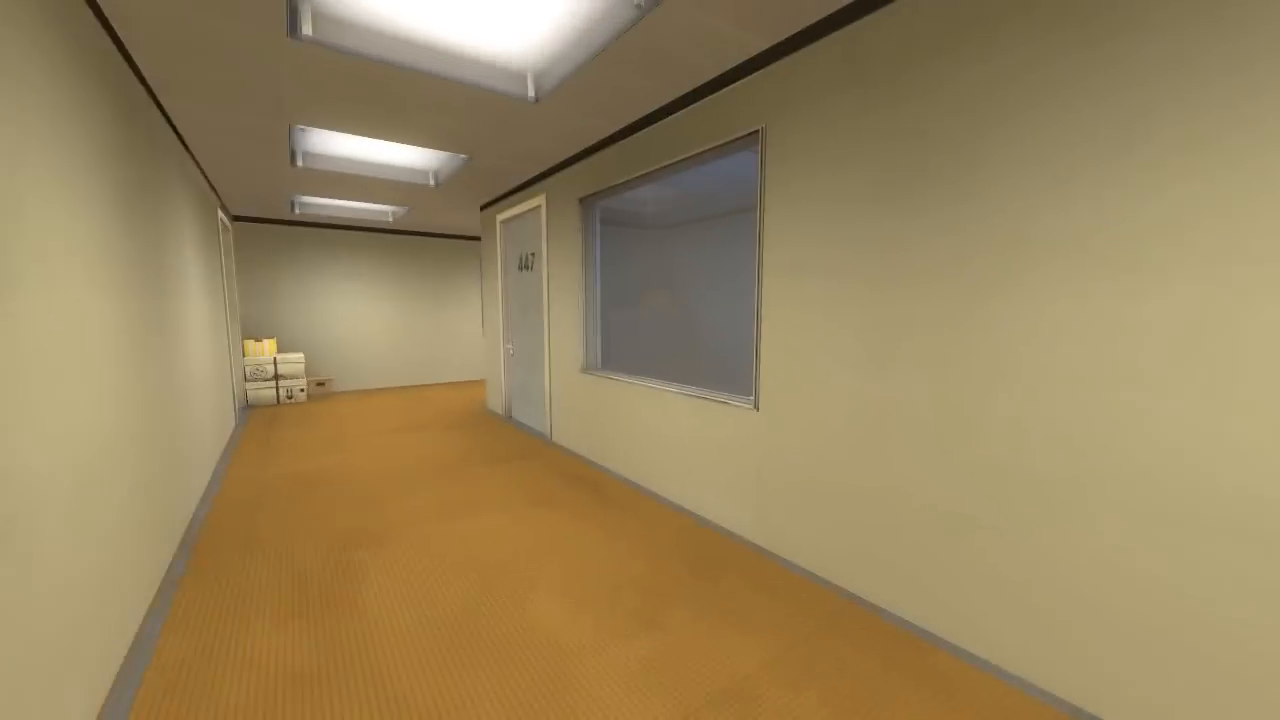
pyautogui.moveTo(640, 360)
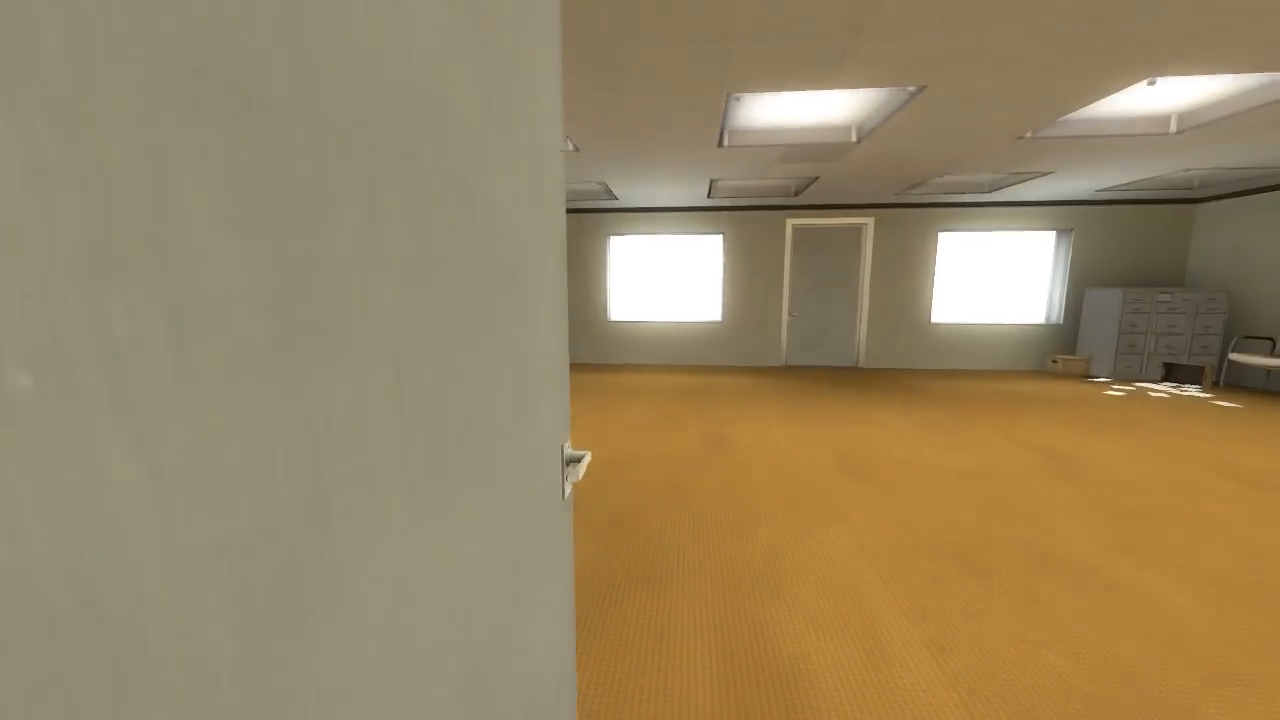
pyautogui.moveTo(640, 360)
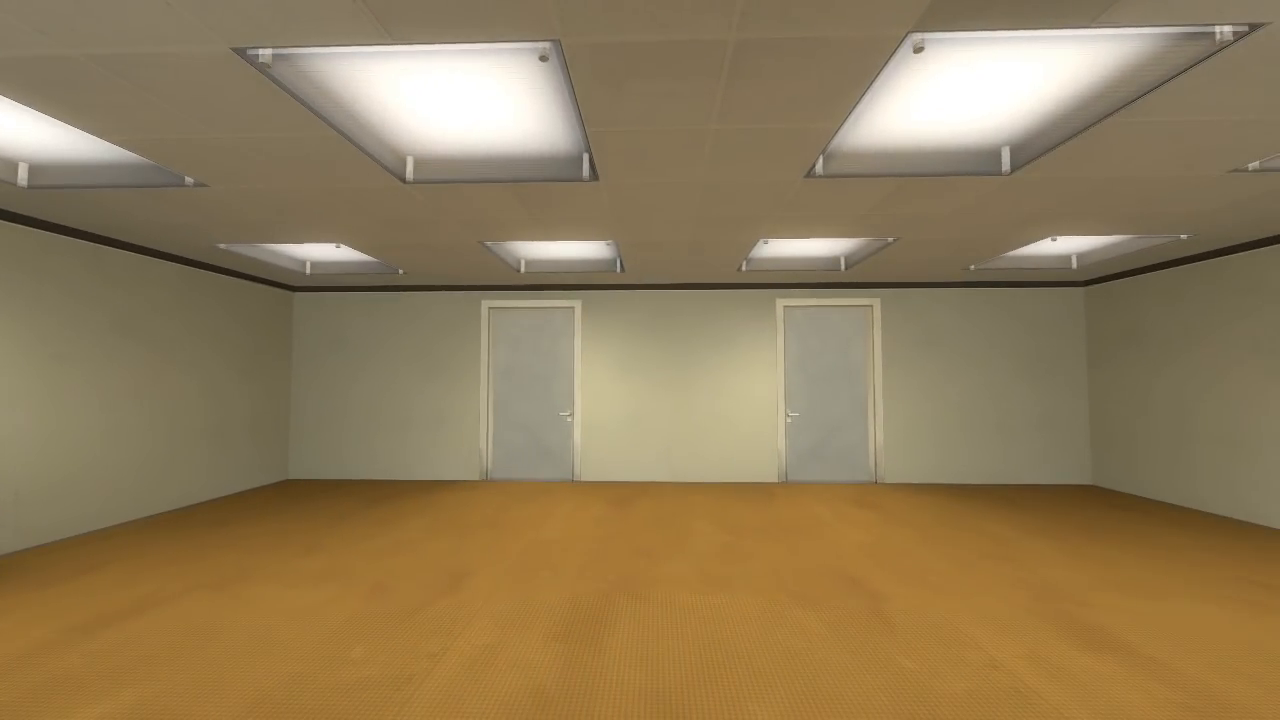
pyautogui.moveTo(640, 360)
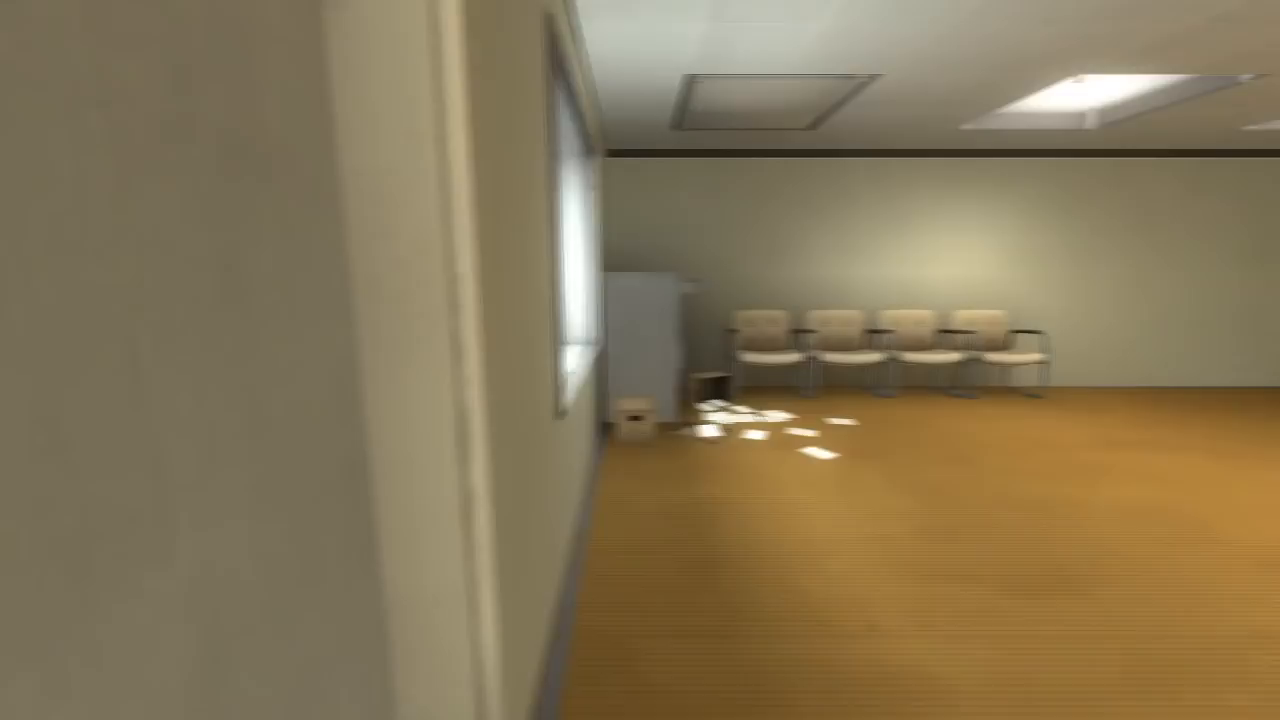
pyautogui.moveTo(640, 360)
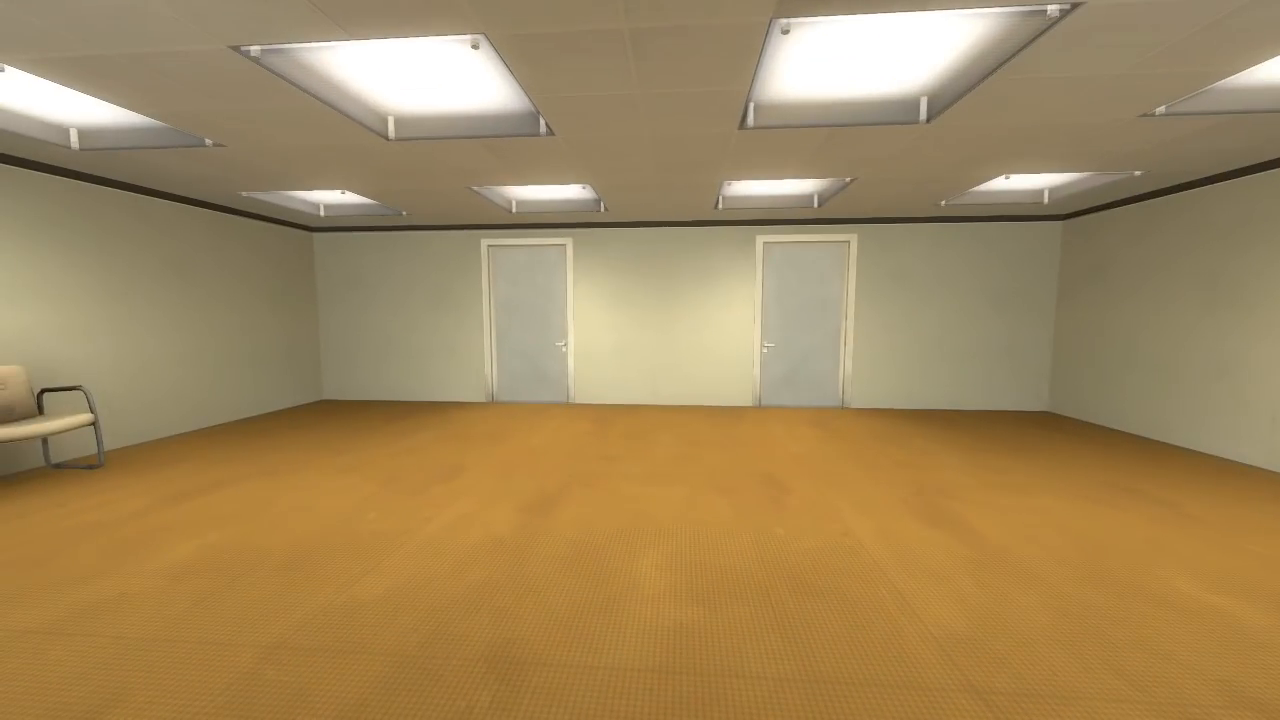
pyautogui.moveTo(640, 360)
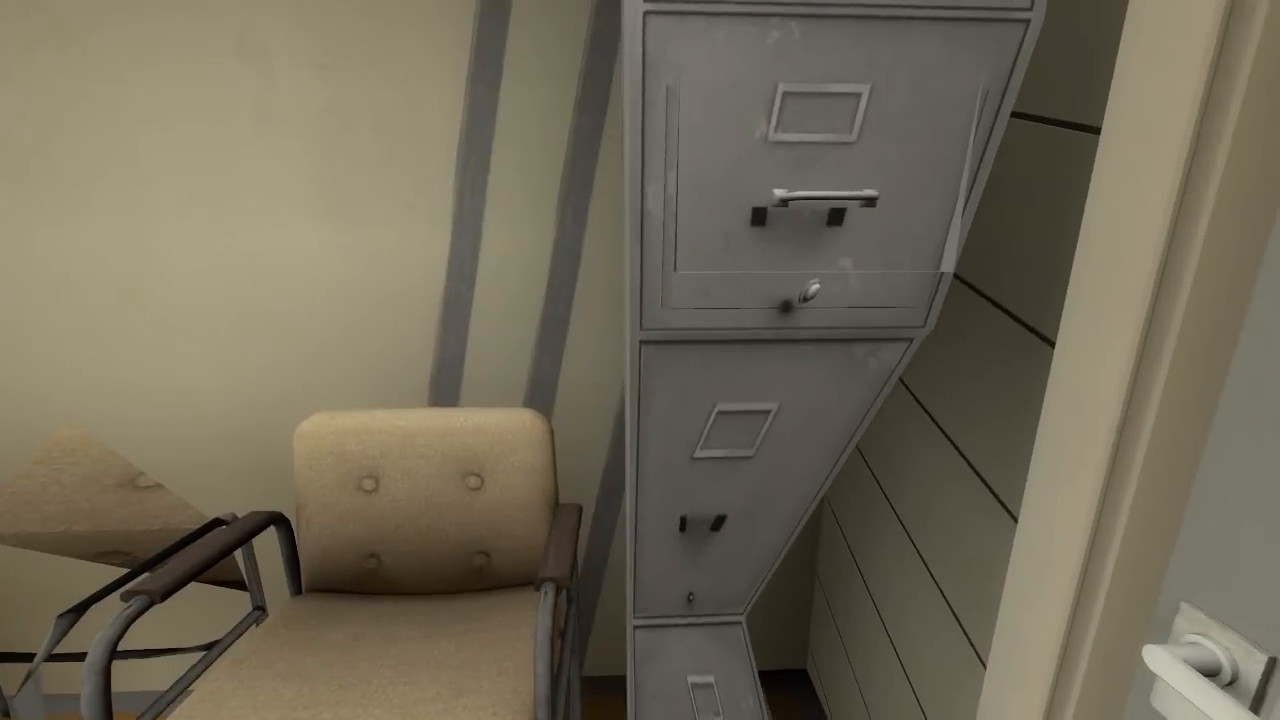
pyautogui.moveTo(640, 360)
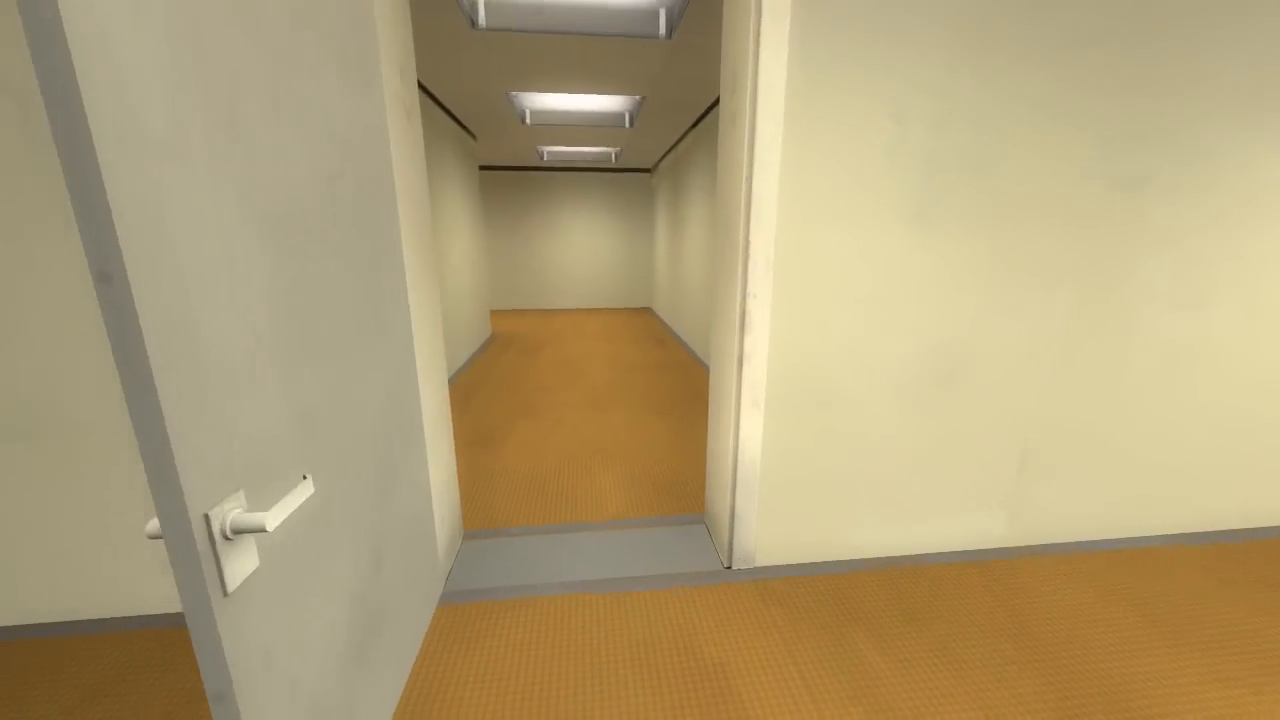
# Step: Walk through the open doorway into the hallway beside door 413
pyautogui.press('w')
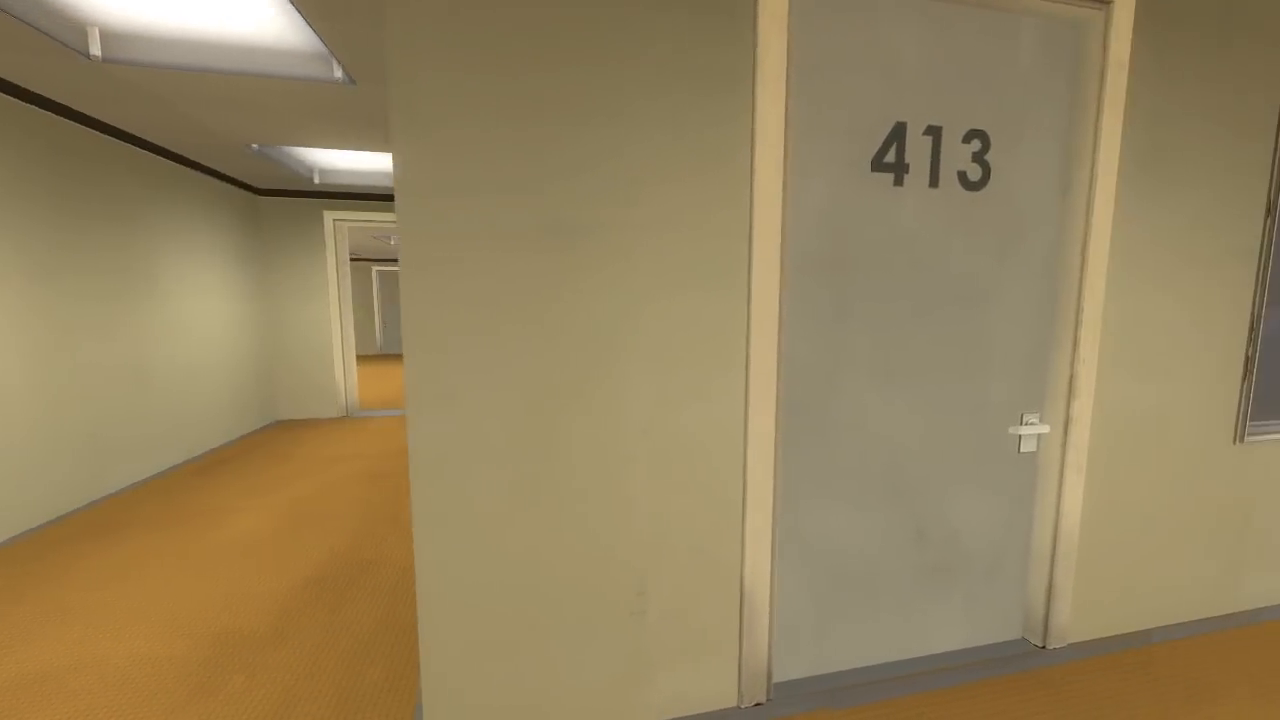
pyautogui.moveTo(640, 360)
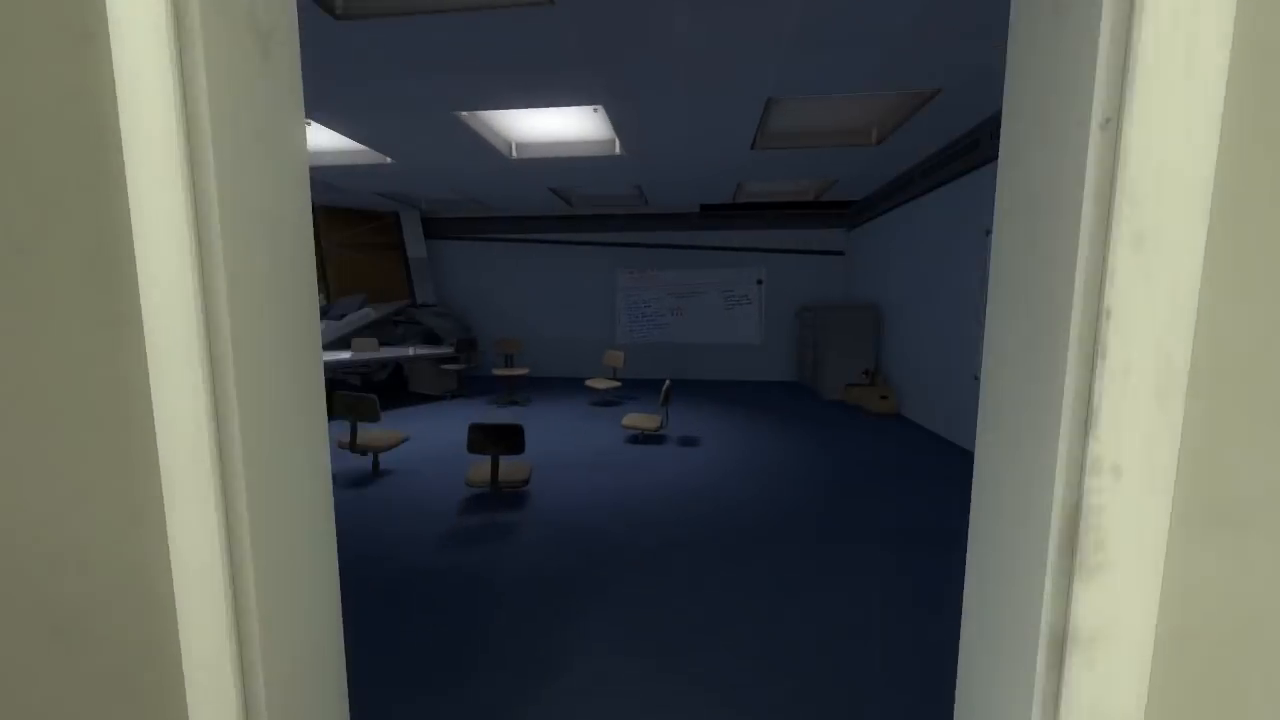
# Step: Walk into the dark blue meeting room with scattered chairs and a whiteboard
pyautogui.press('w')
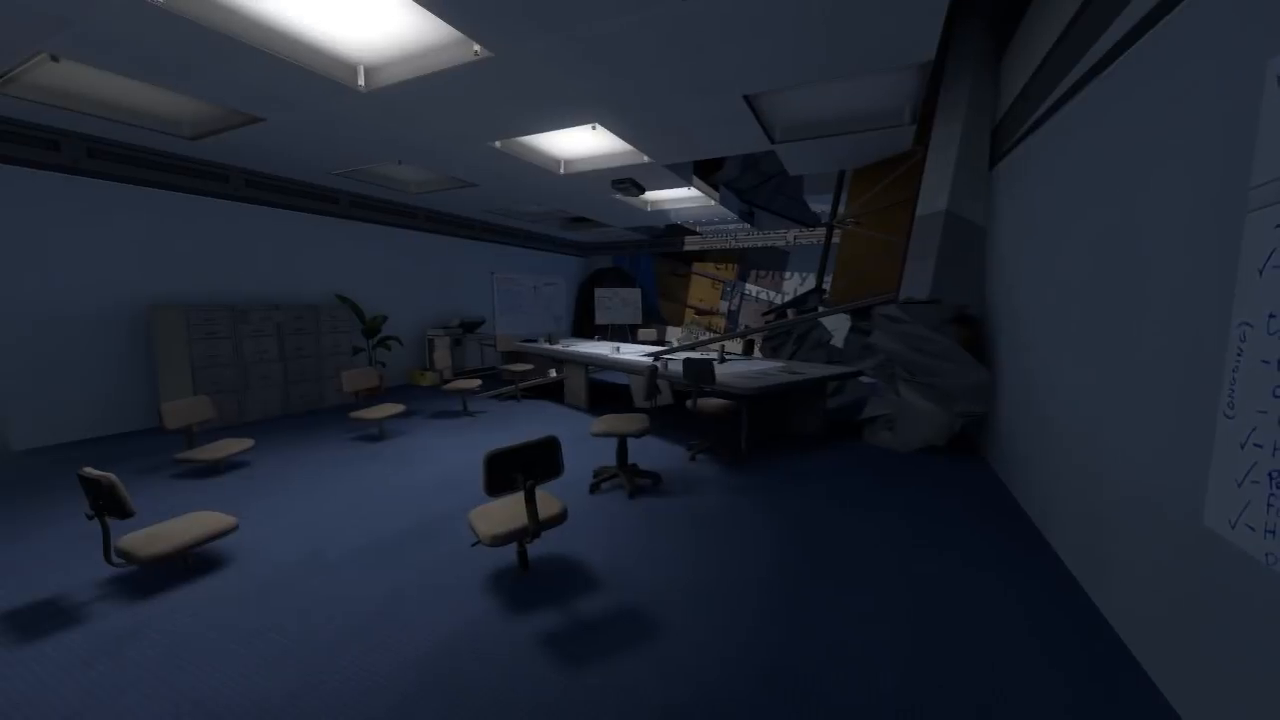
pyautogui.moveTo(640, 360)
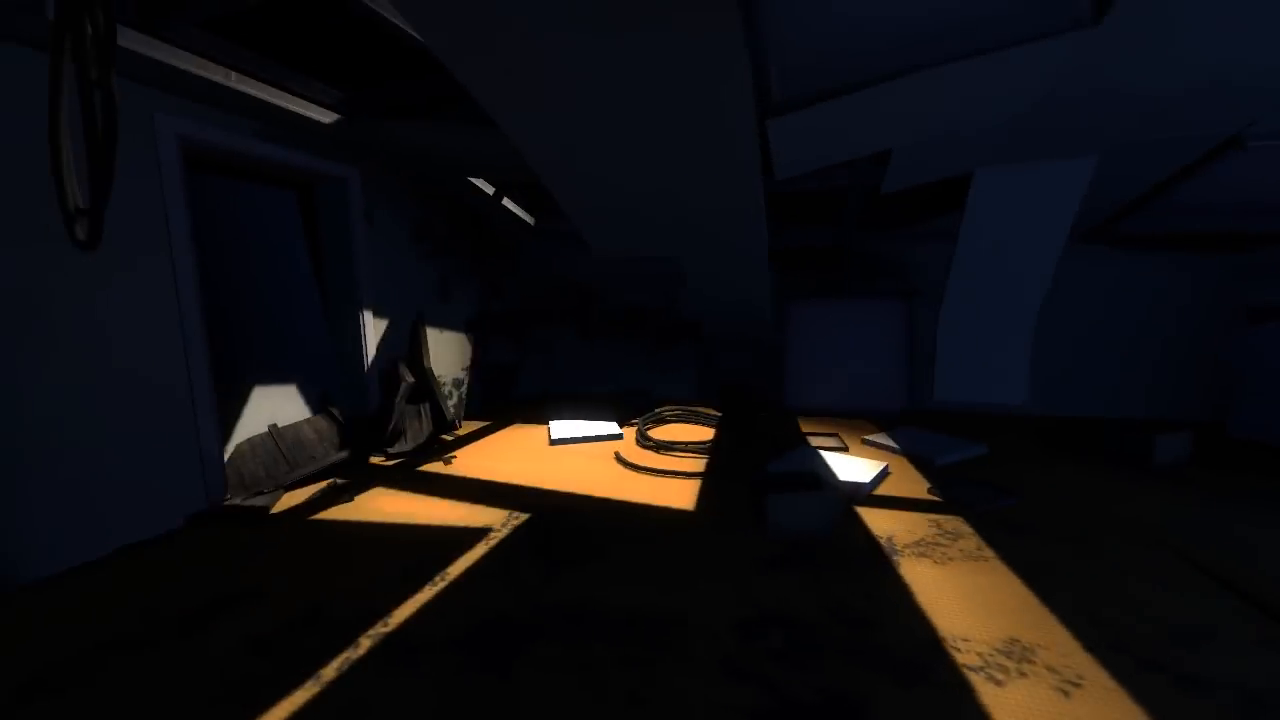
pyautogui.moveTo(640, 360)
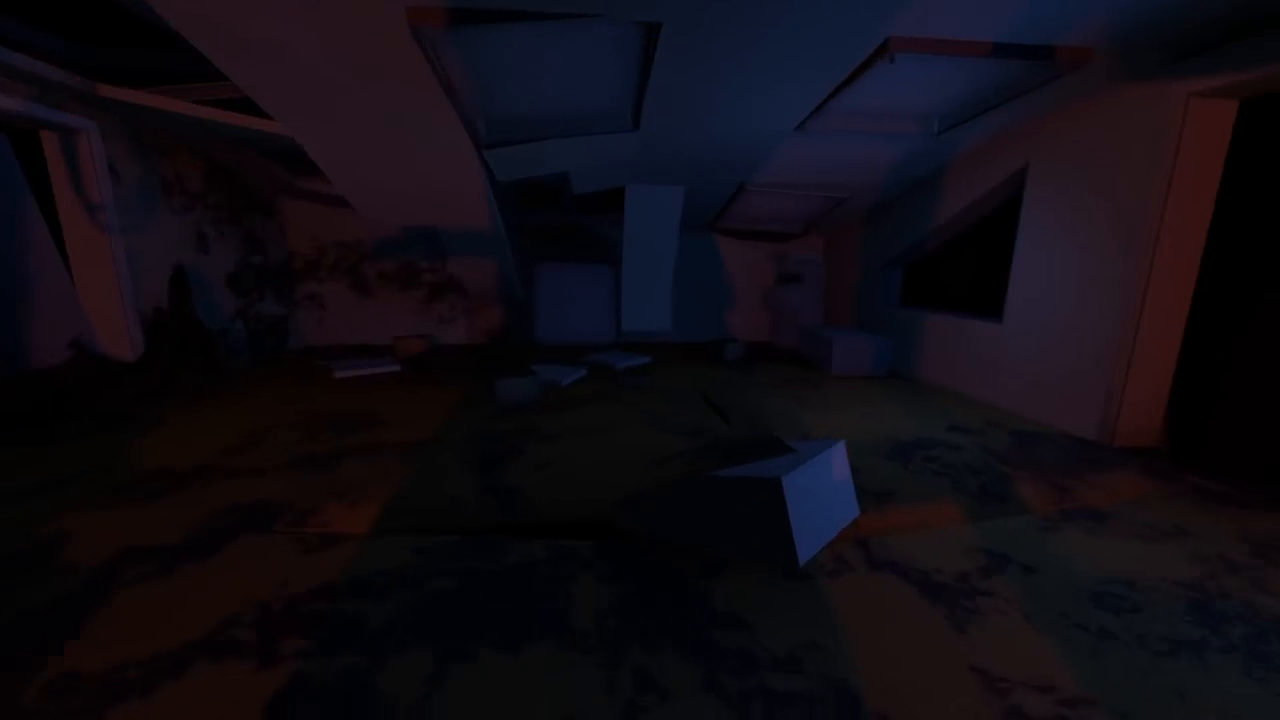
pyautogui.moveTo(640, 360)
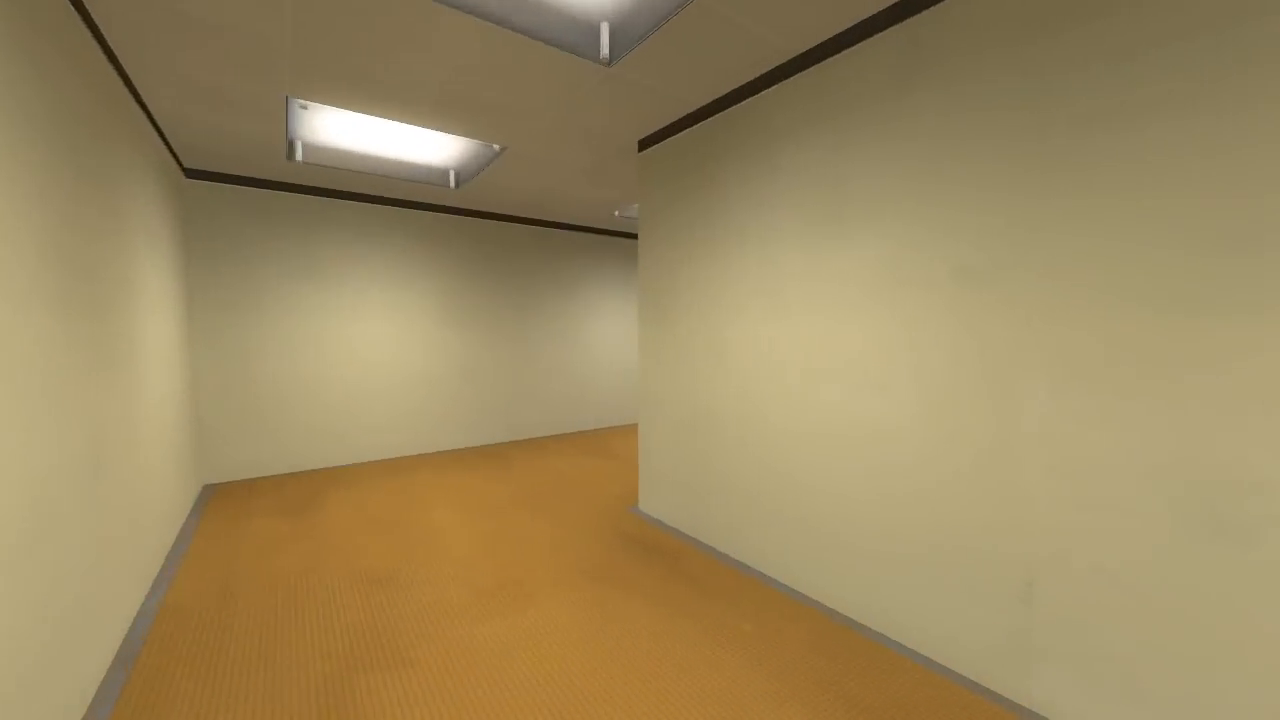
pyautogui.moveTo(640, 360)
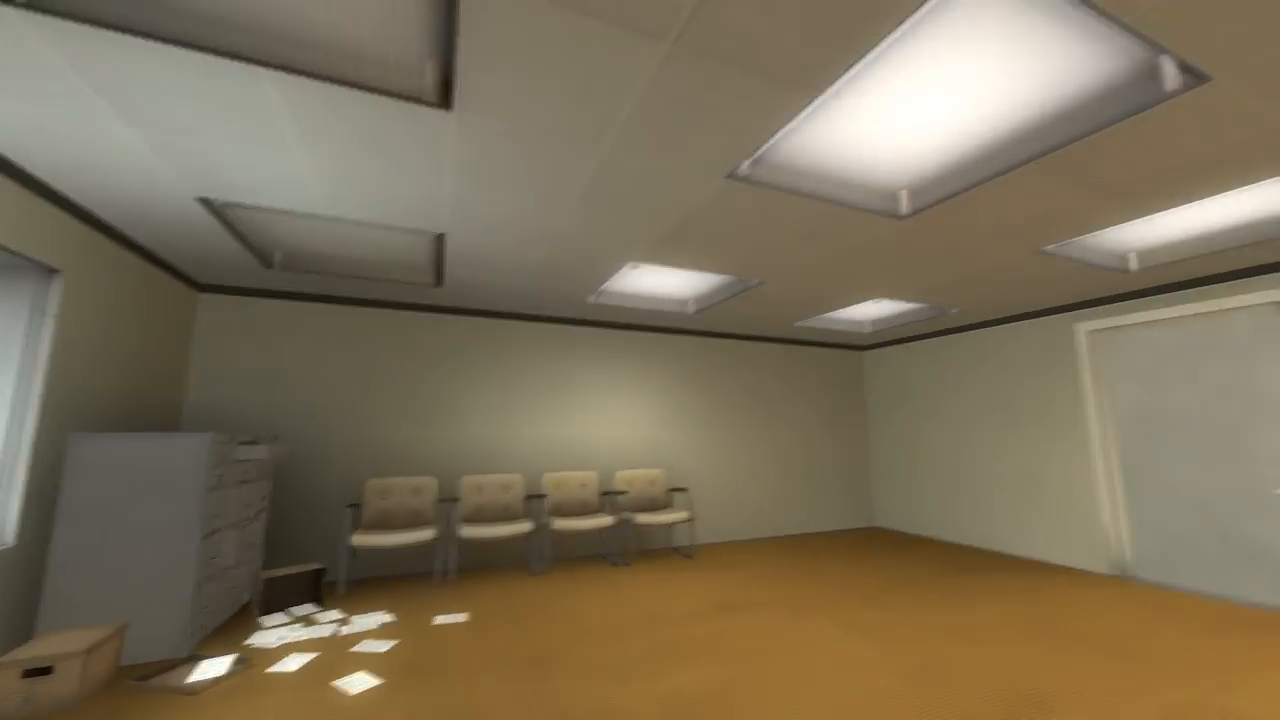
pyautogui.moveTo(640, 360)
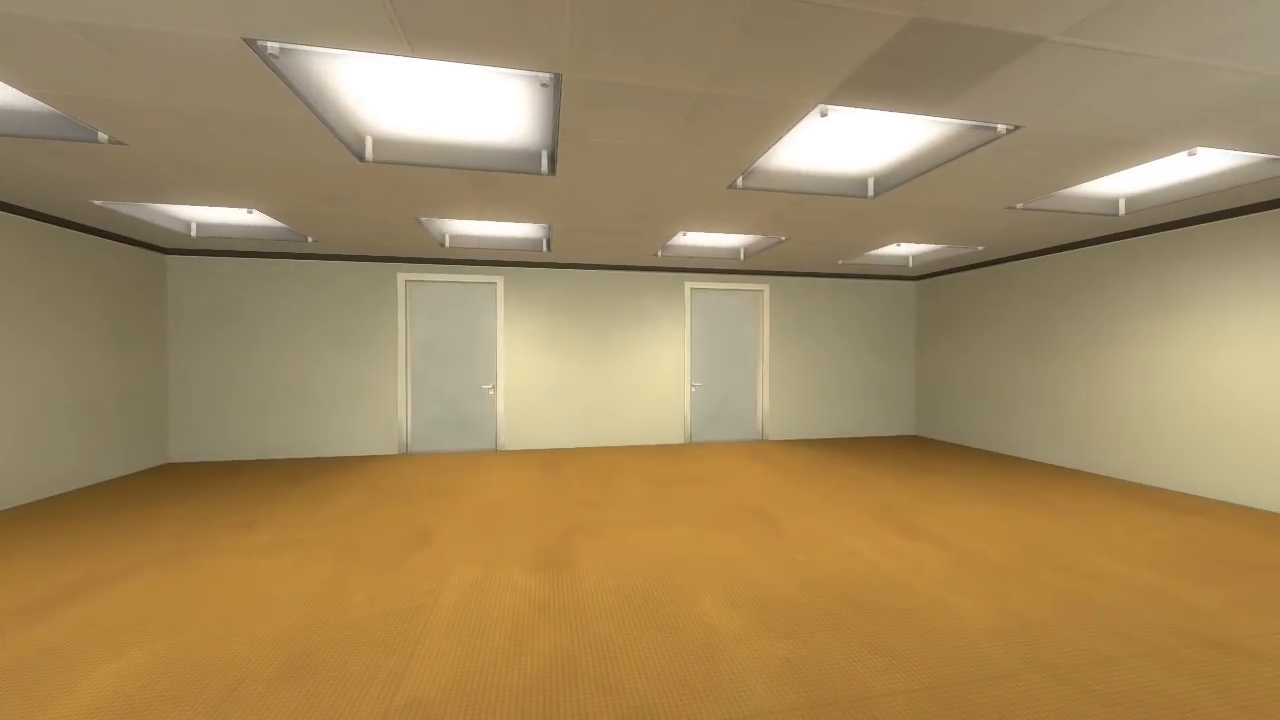
# Step: Walk past door 413 down the corridor to the dark blue room's doorway
pyautogui.press('w')
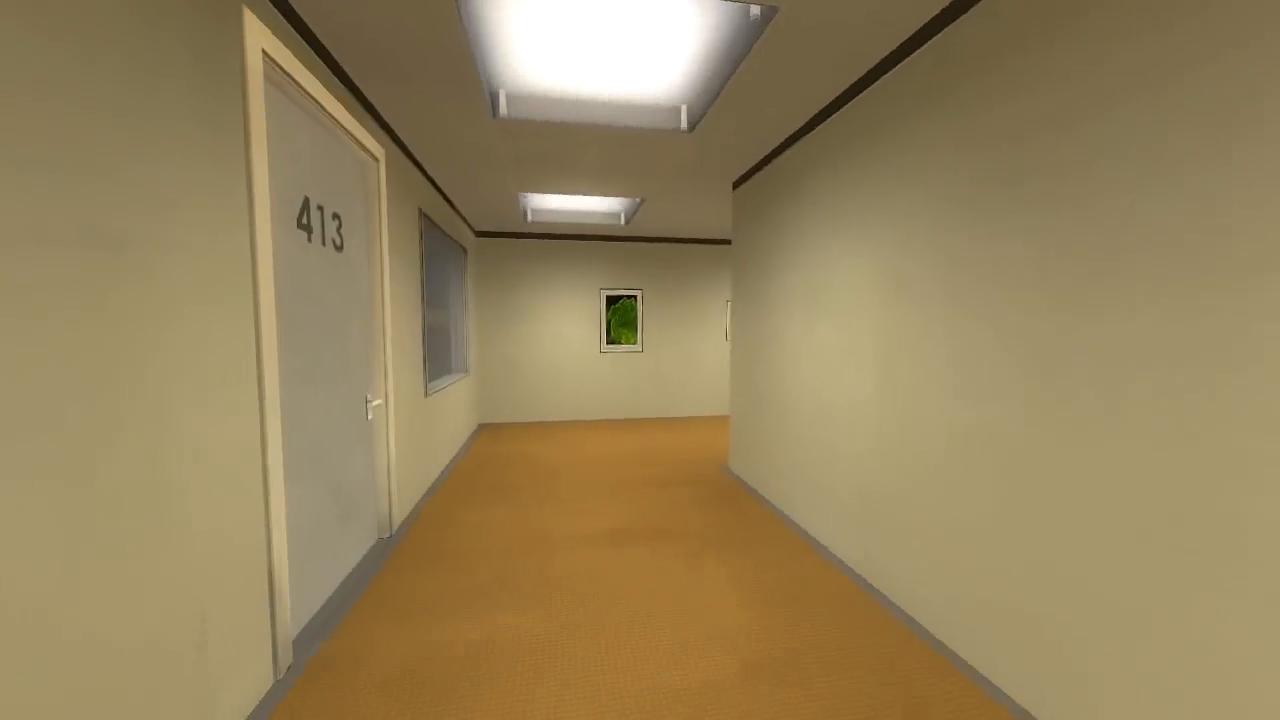
pyautogui.moveTo(900, 360)
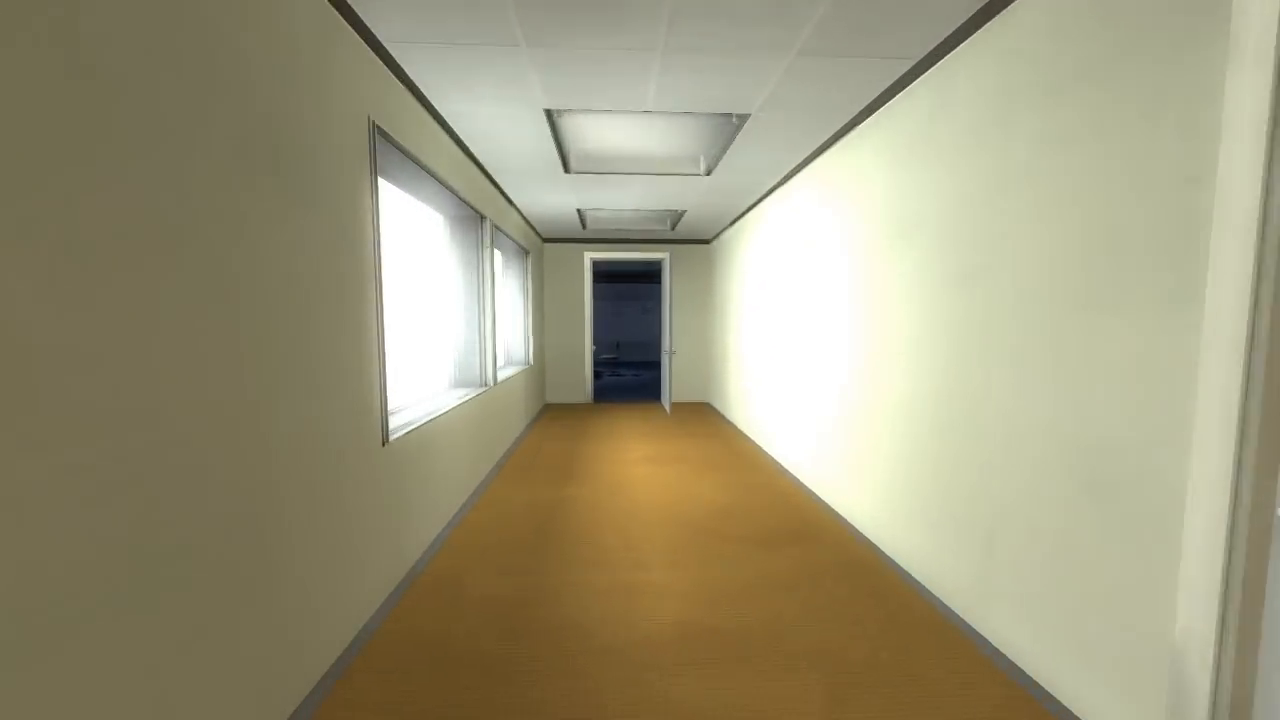
pyautogui.press('w')
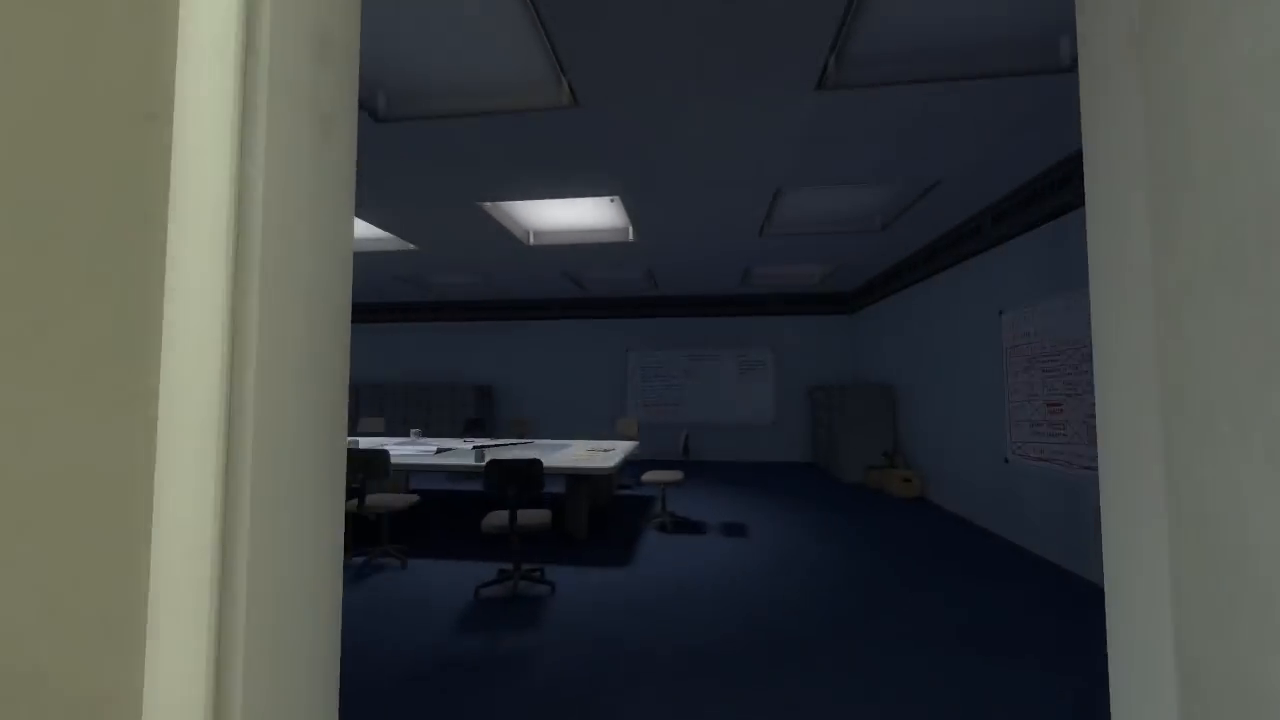
pyautogui.moveTo(640, 360)
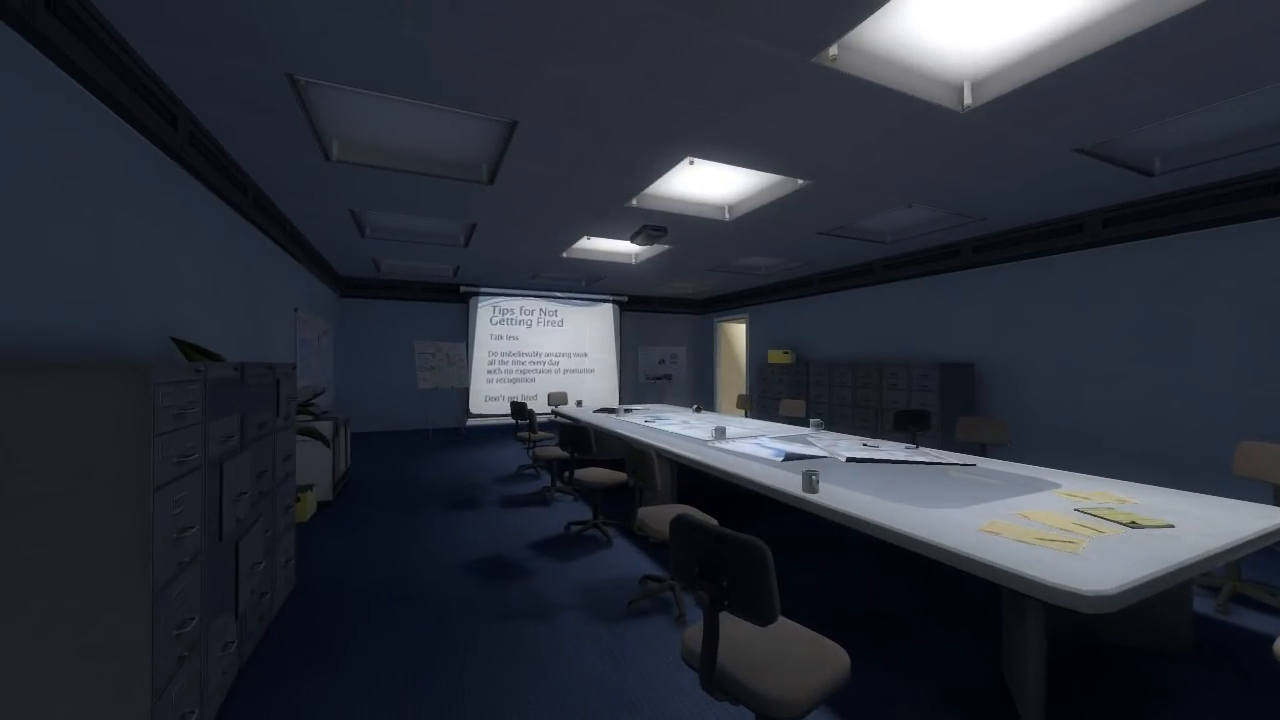
pyautogui.moveTo(640, 360)
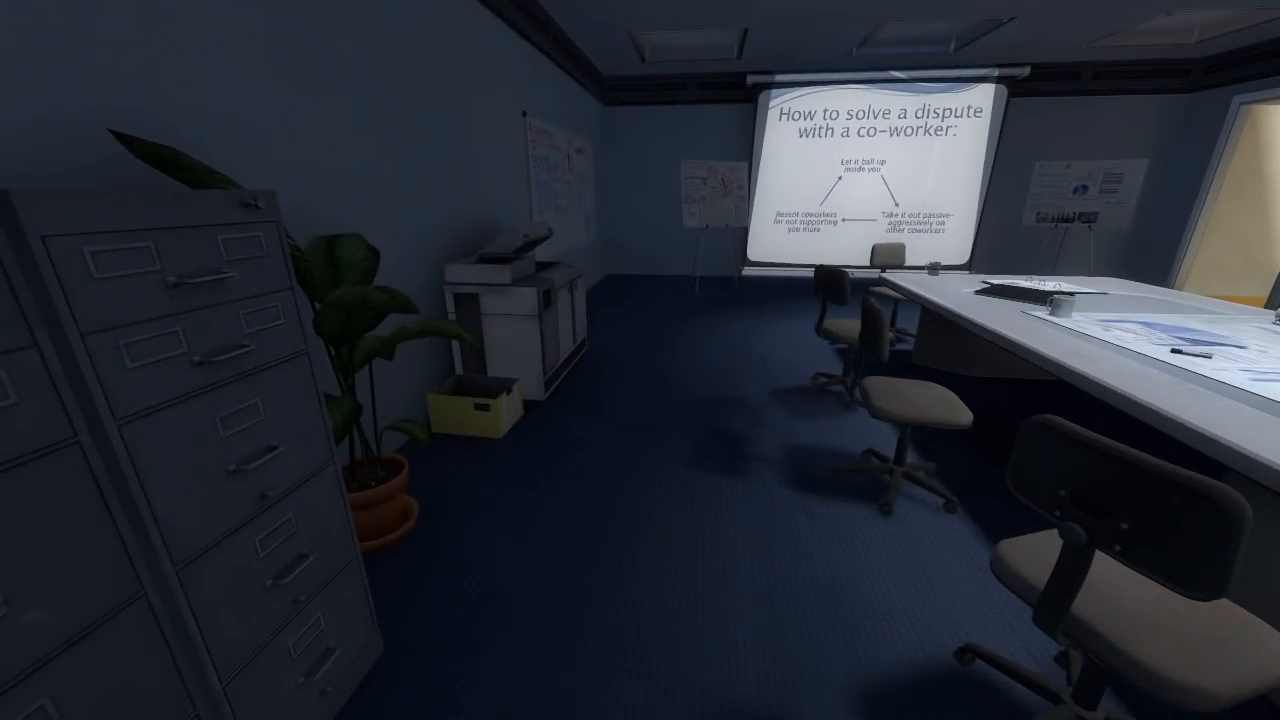
pyautogui.moveTo(640, 360)
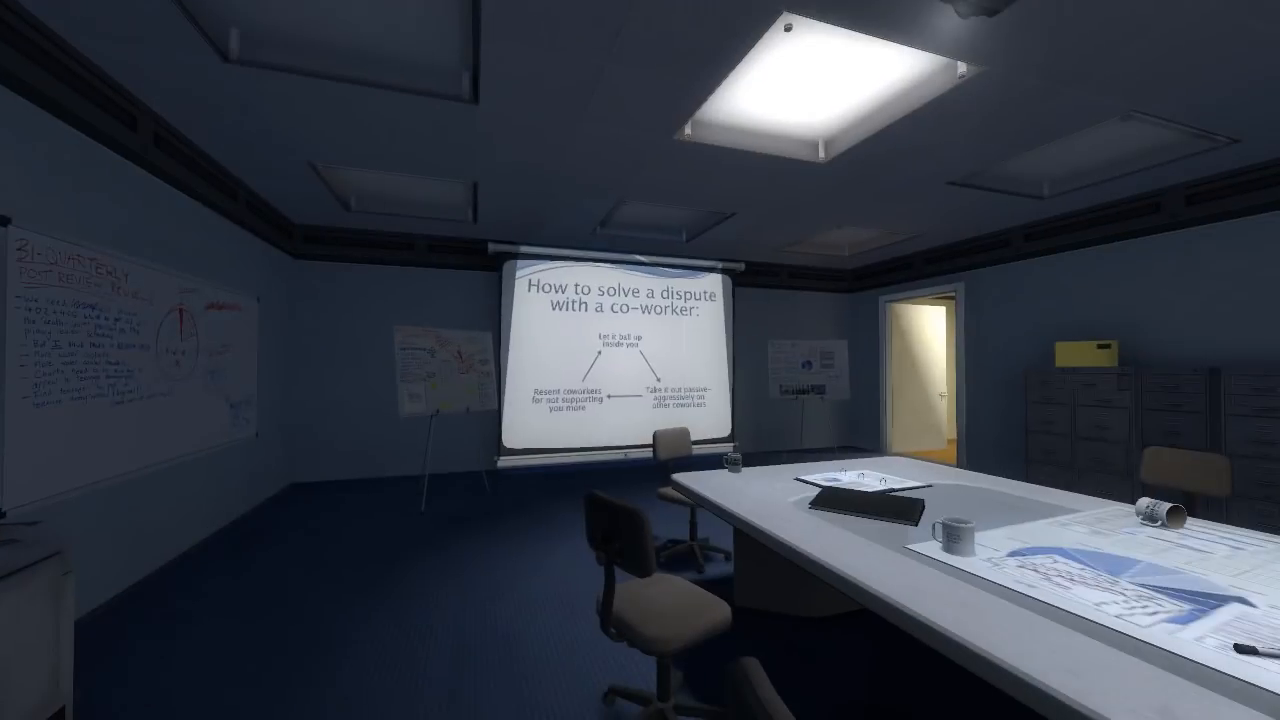
pyautogui.moveTo(640, 360)
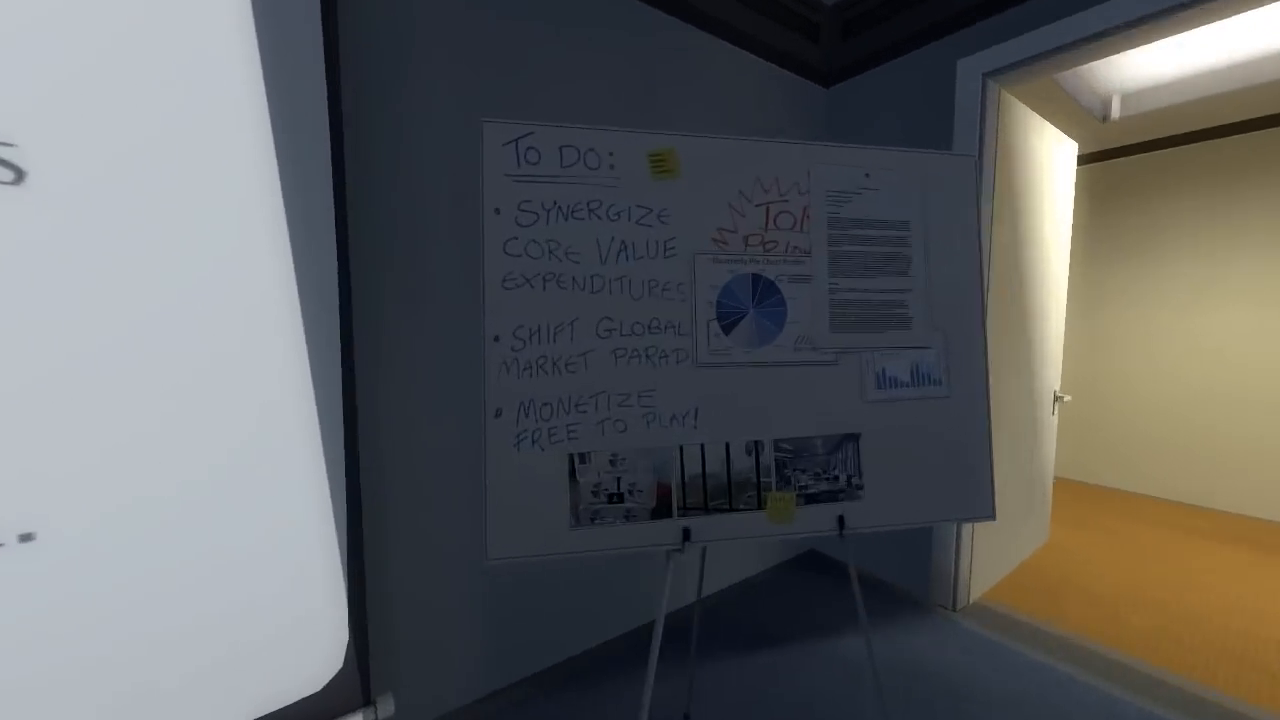
pyautogui.moveTo(640, 360)
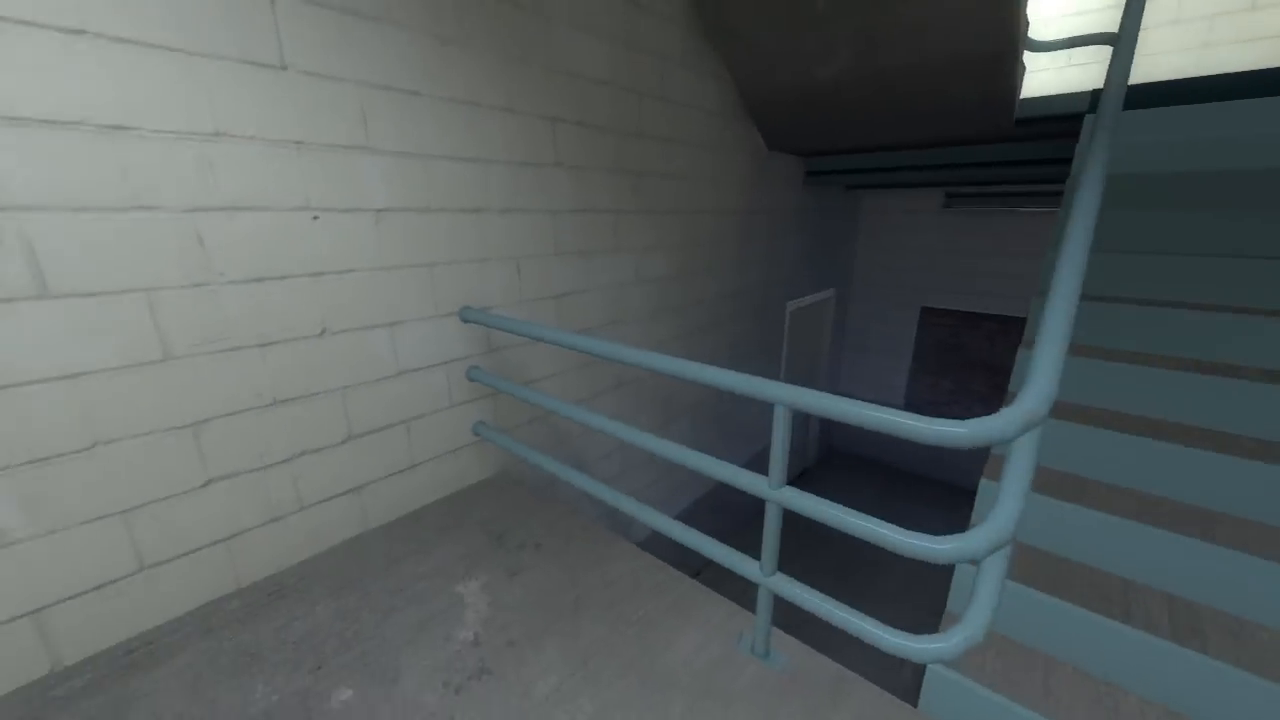
pyautogui.moveTo(640, 360)
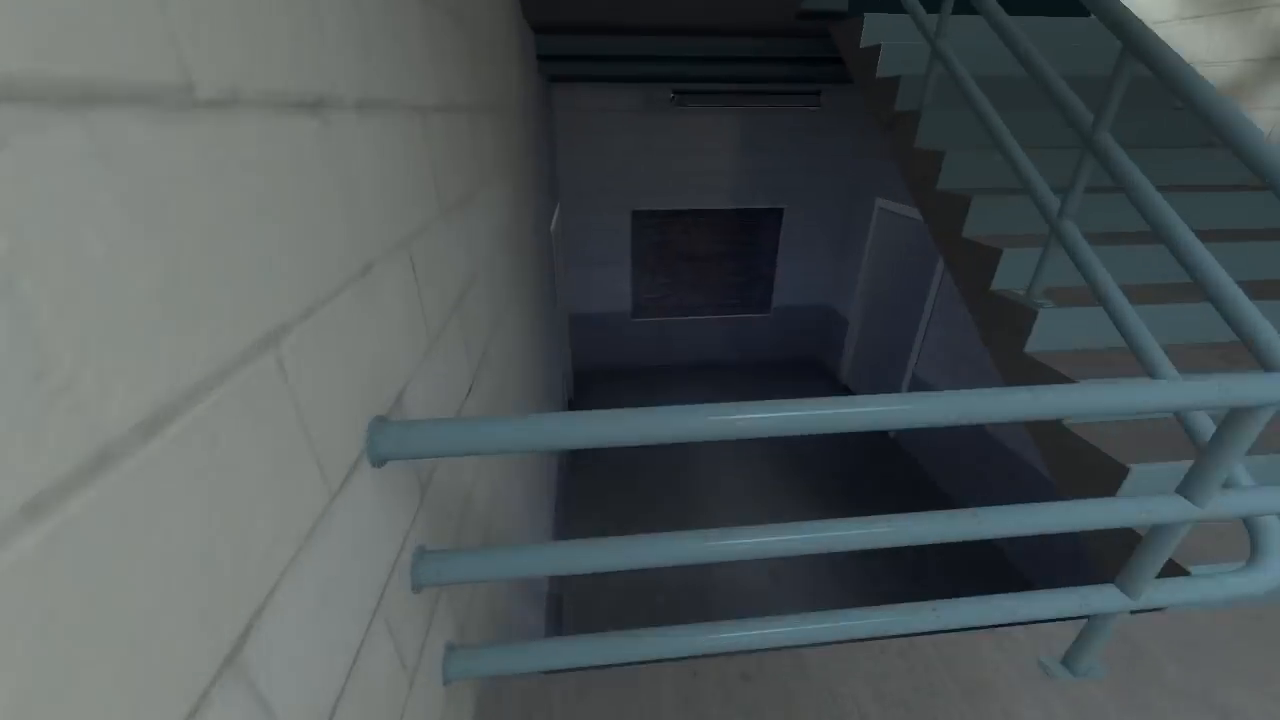
pyautogui.moveTo(640, 360)
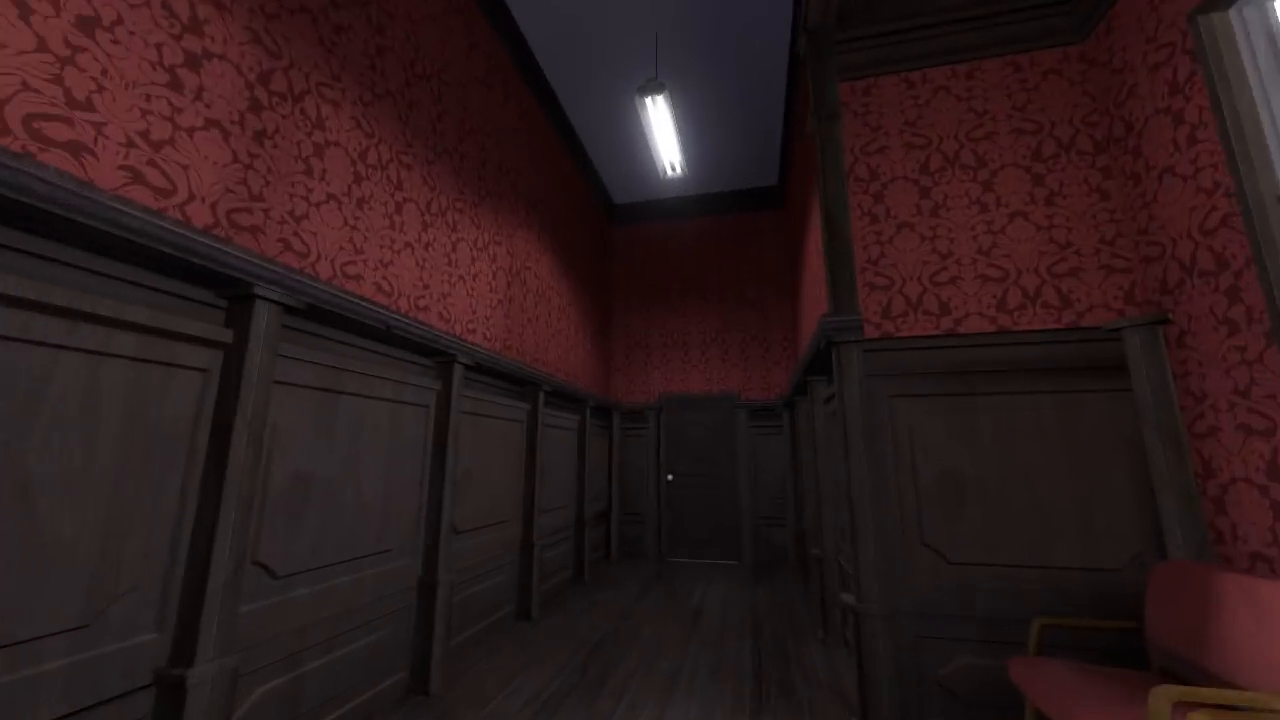
pyautogui.moveTo(640, 360)
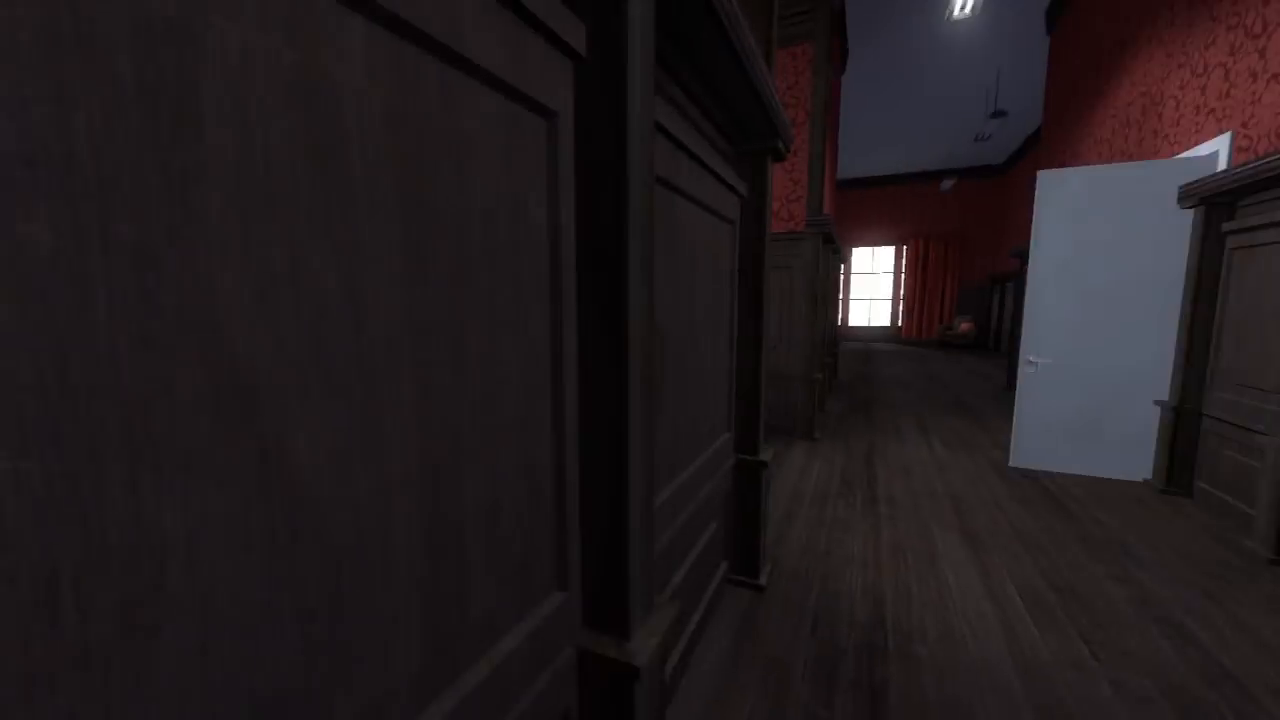
pyautogui.moveTo(640, 360)
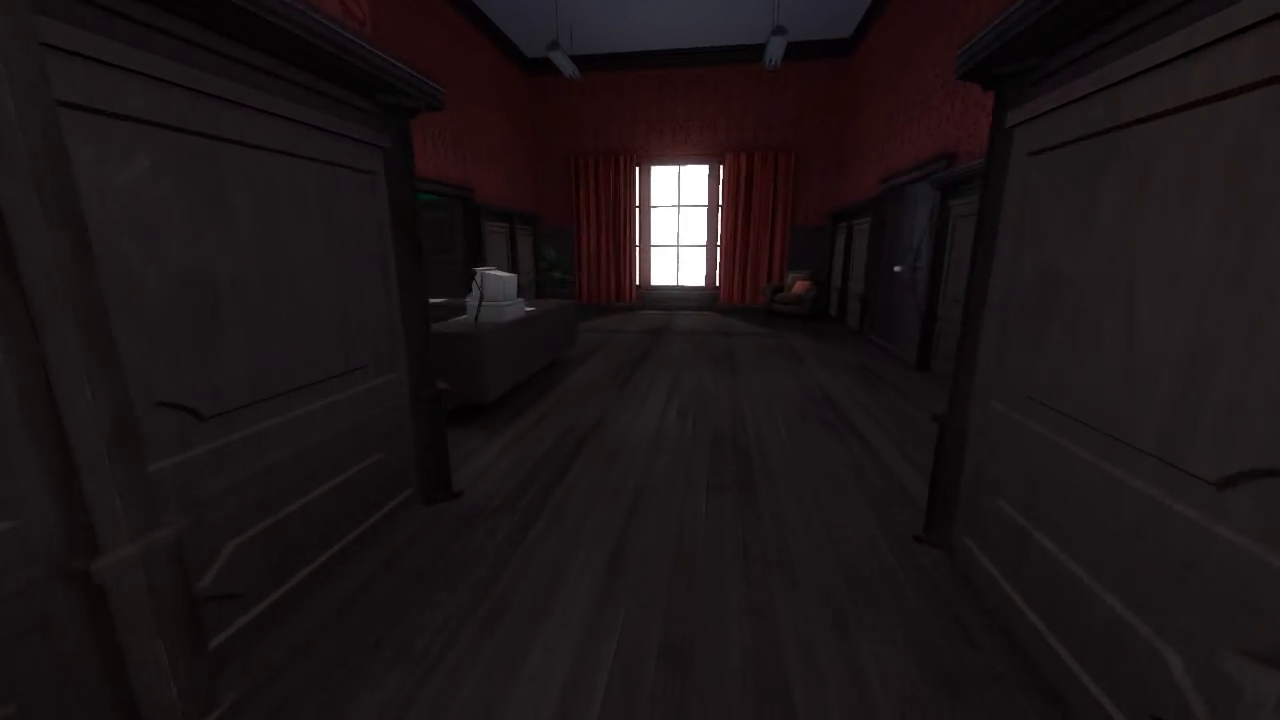
pyautogui.moveTo(640, 360)
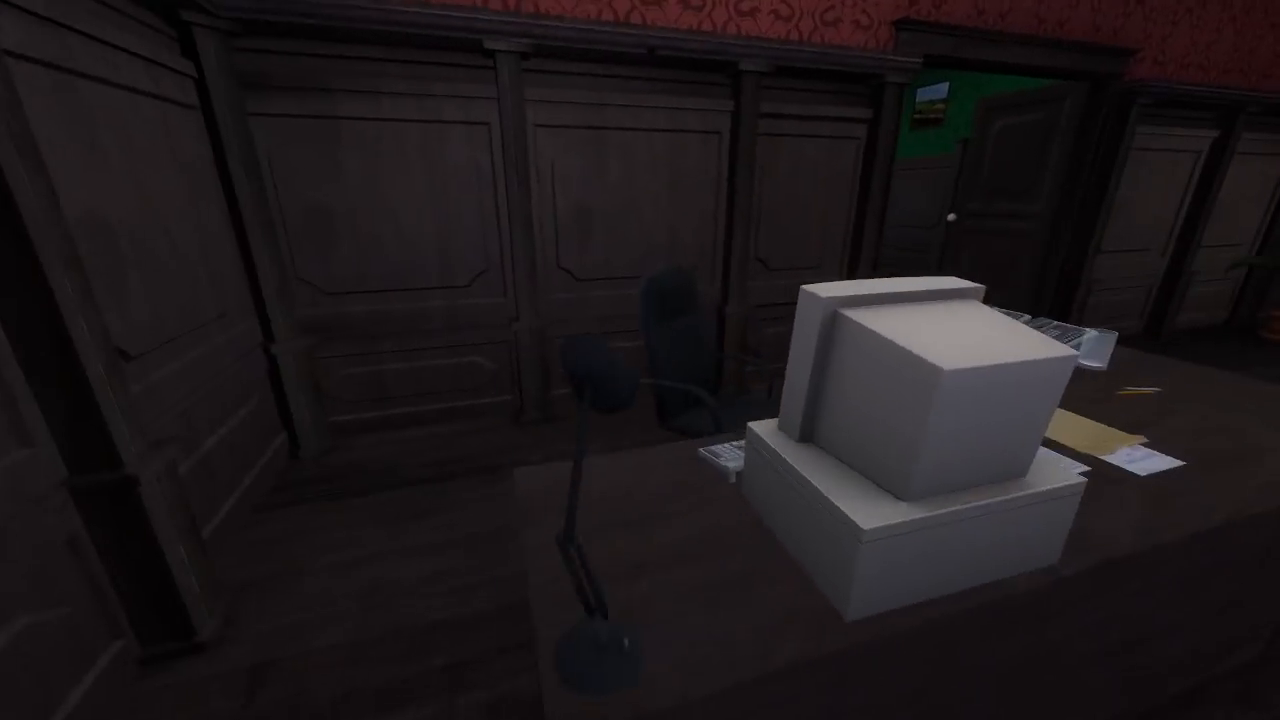
pyautogui.moveTo(640, 360)
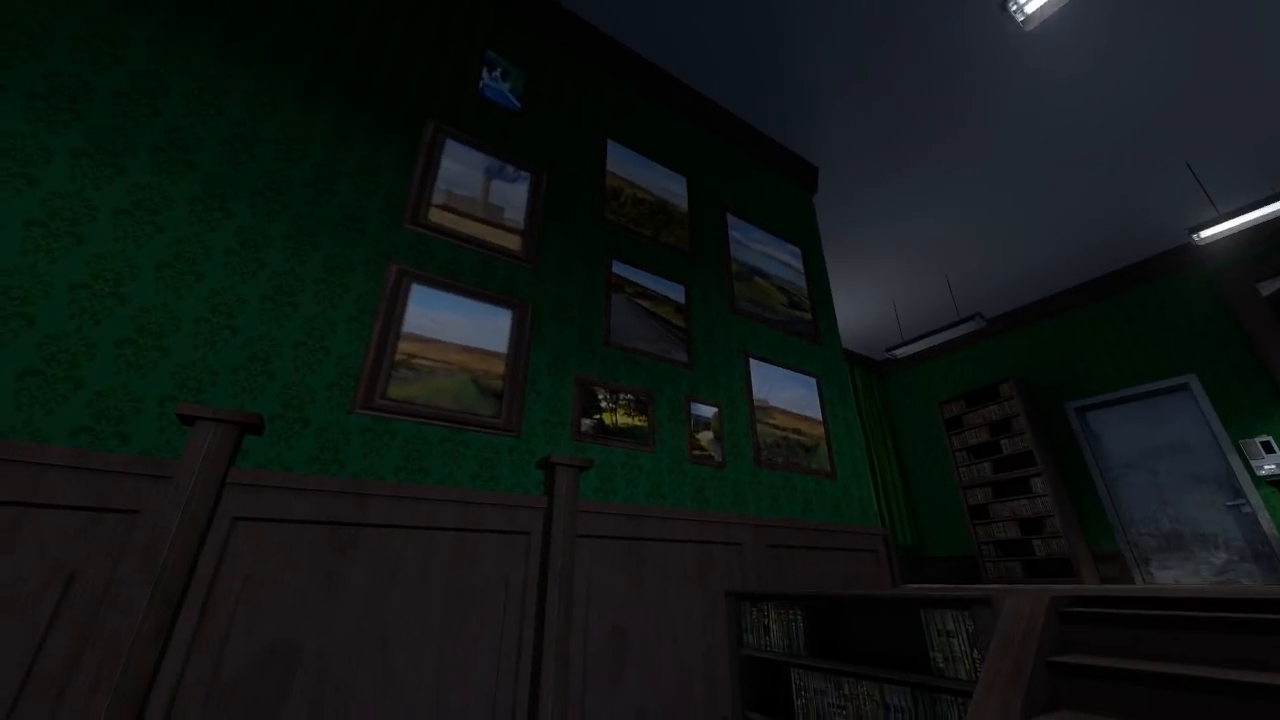
pyautogui.moveTo(640, 360)
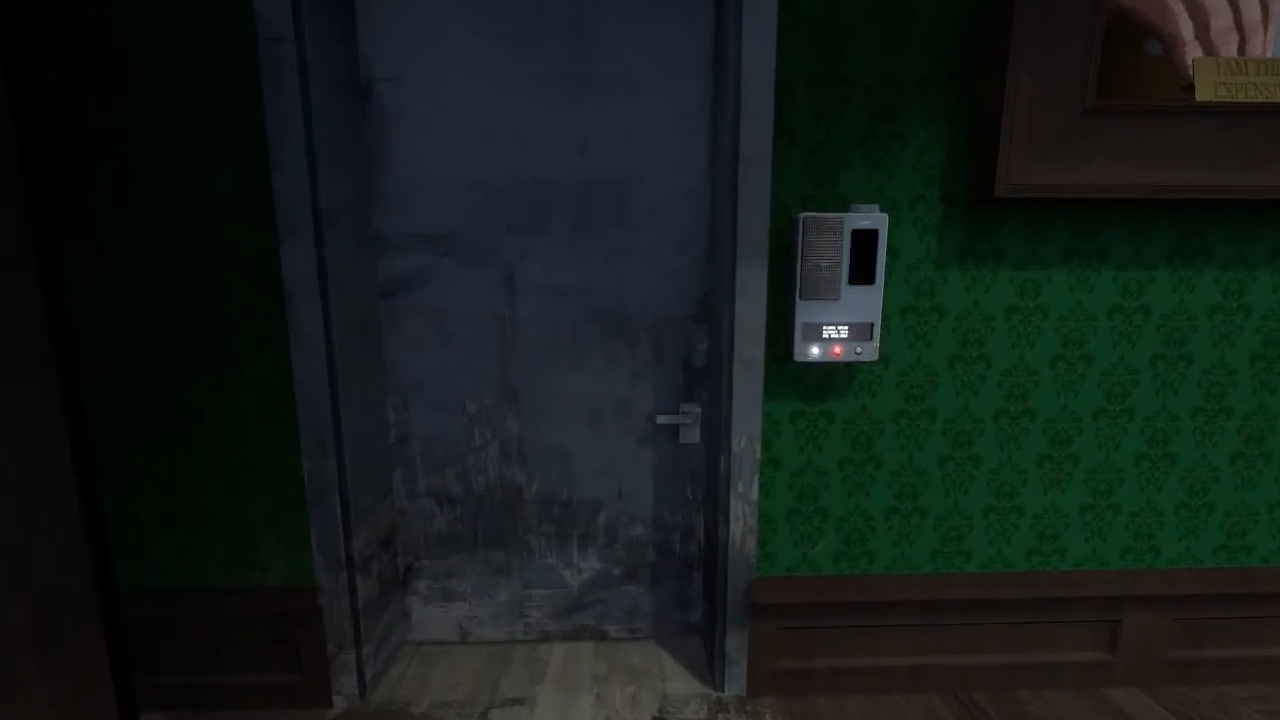
pyautogui.moveTo(640, 360)
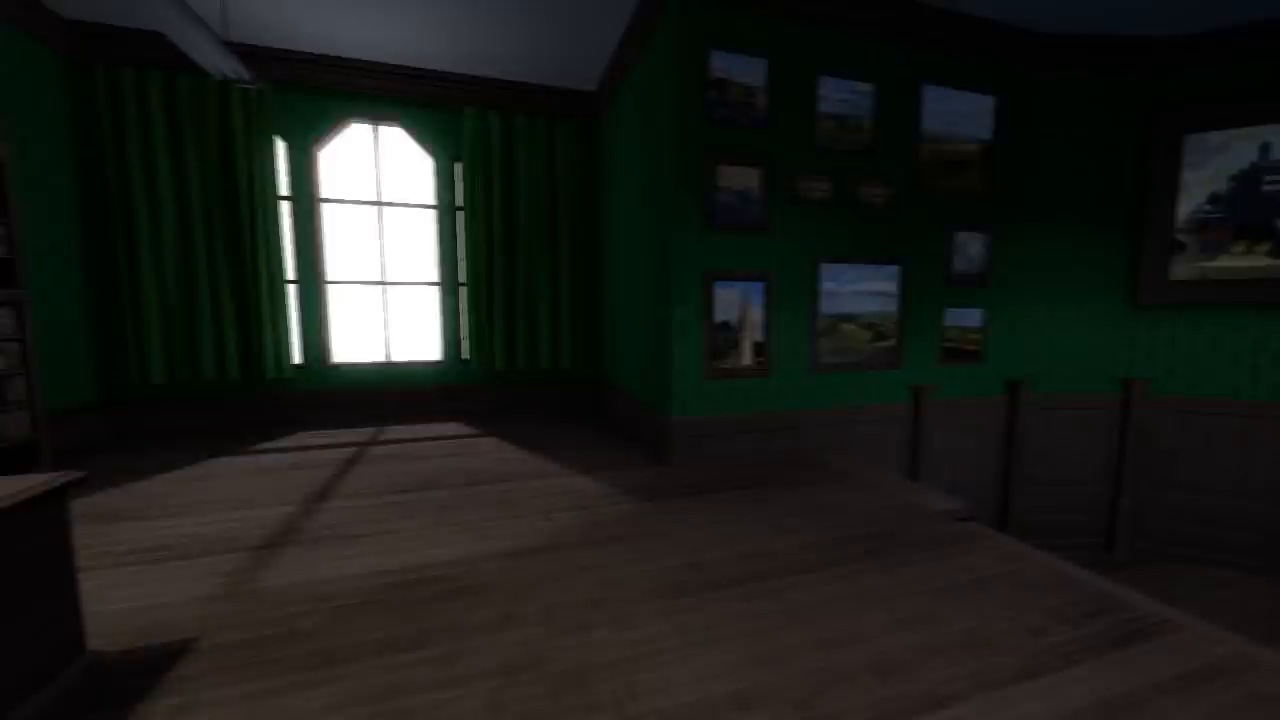
pyautogui.moveTo(640, 360)
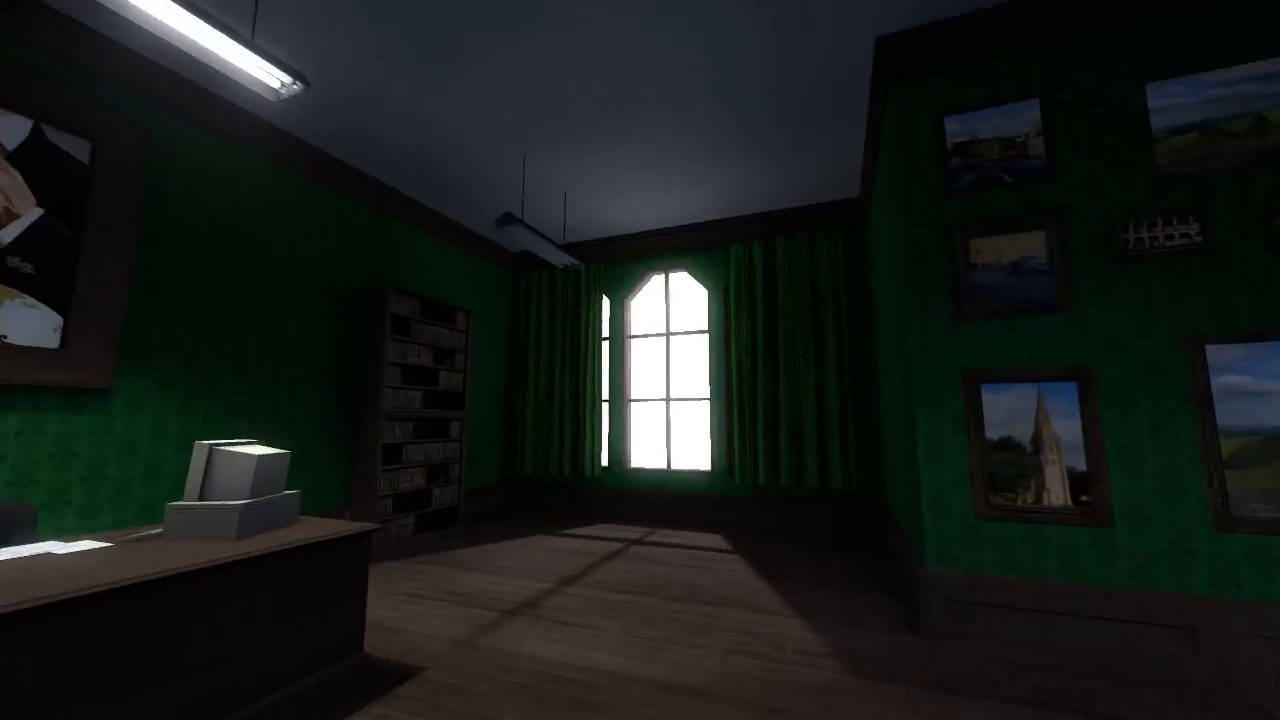
pyautogui.moveTo(640, 360)
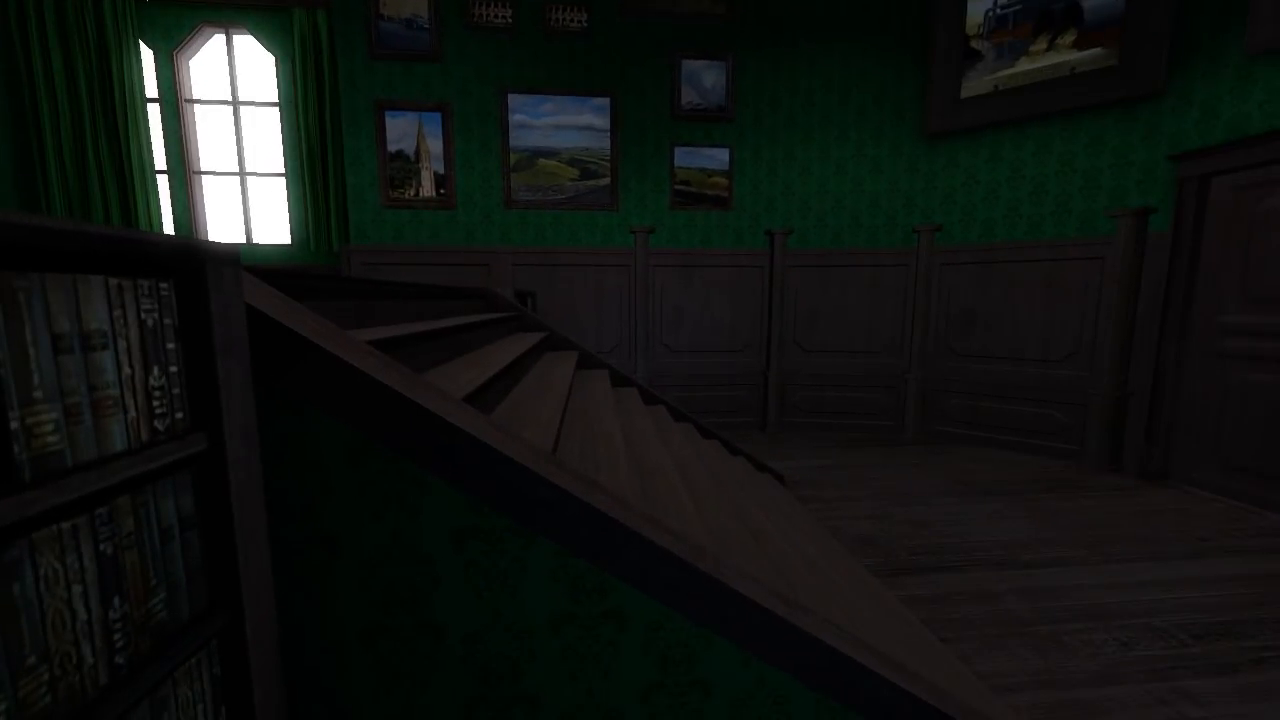
pyautogui.moveTo(640, 360)
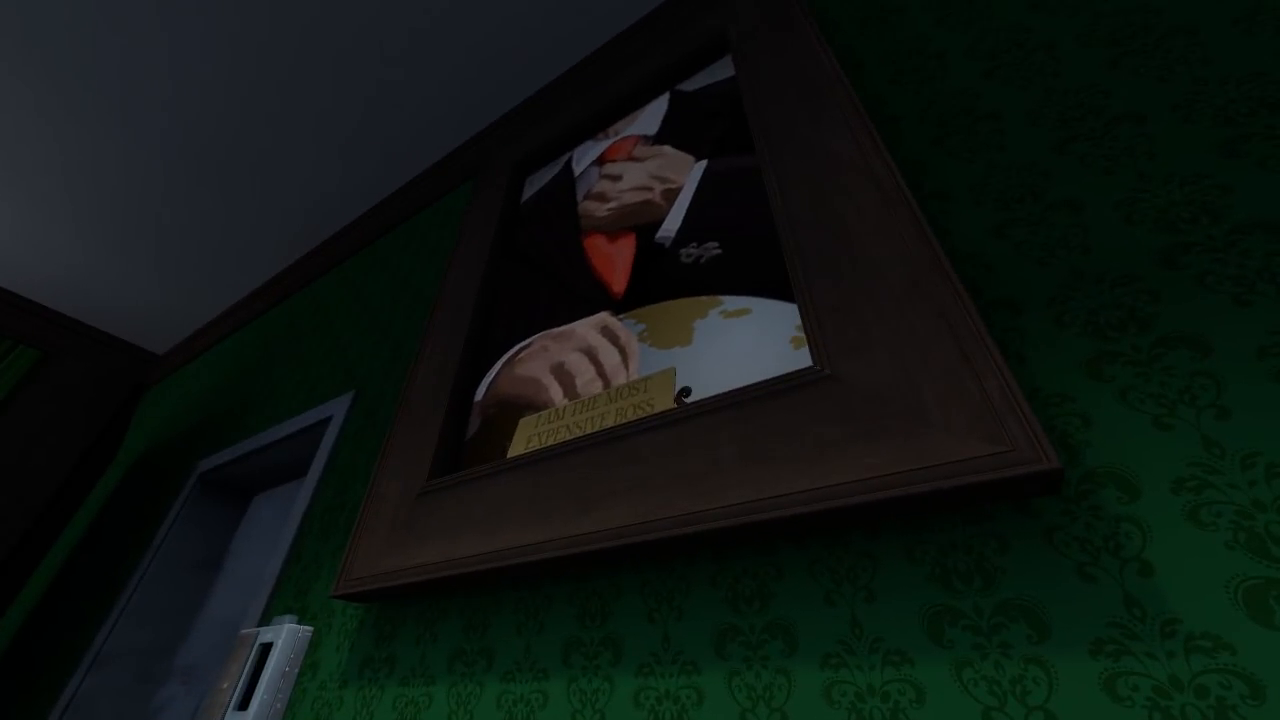
pyautogui.moveTo(640, 360)
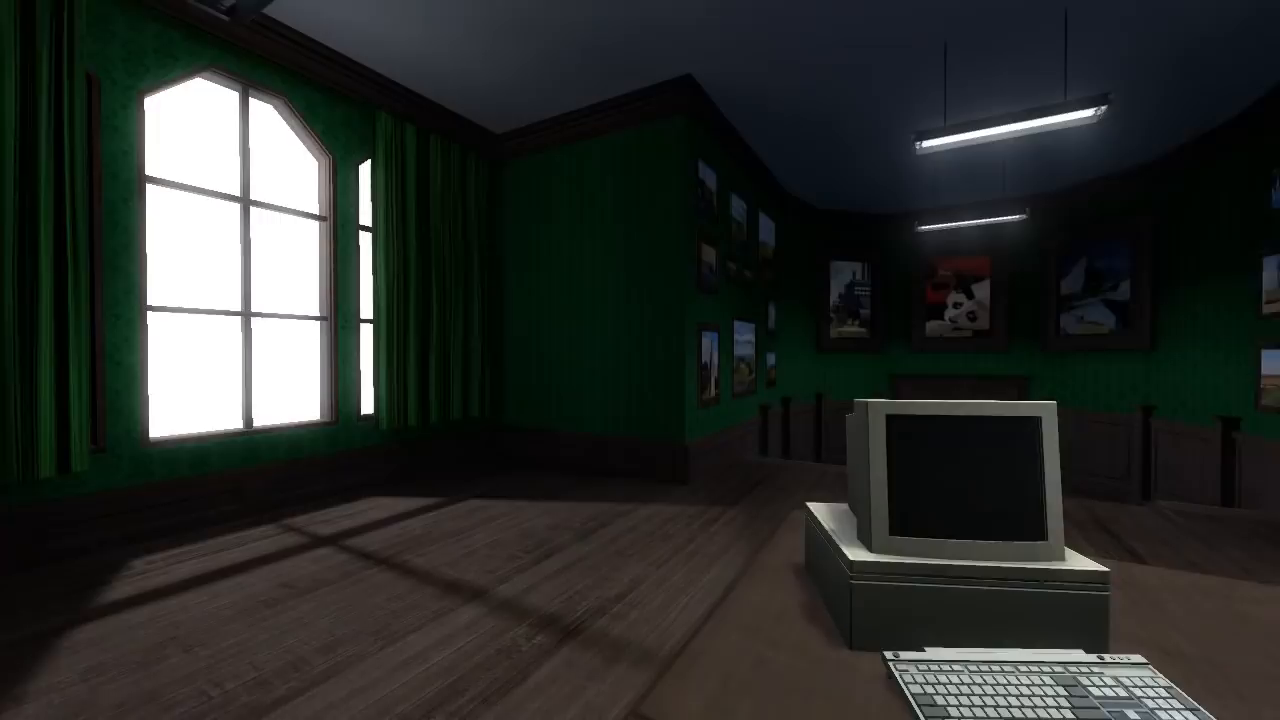
pyautogui.moveTo(640, 360)
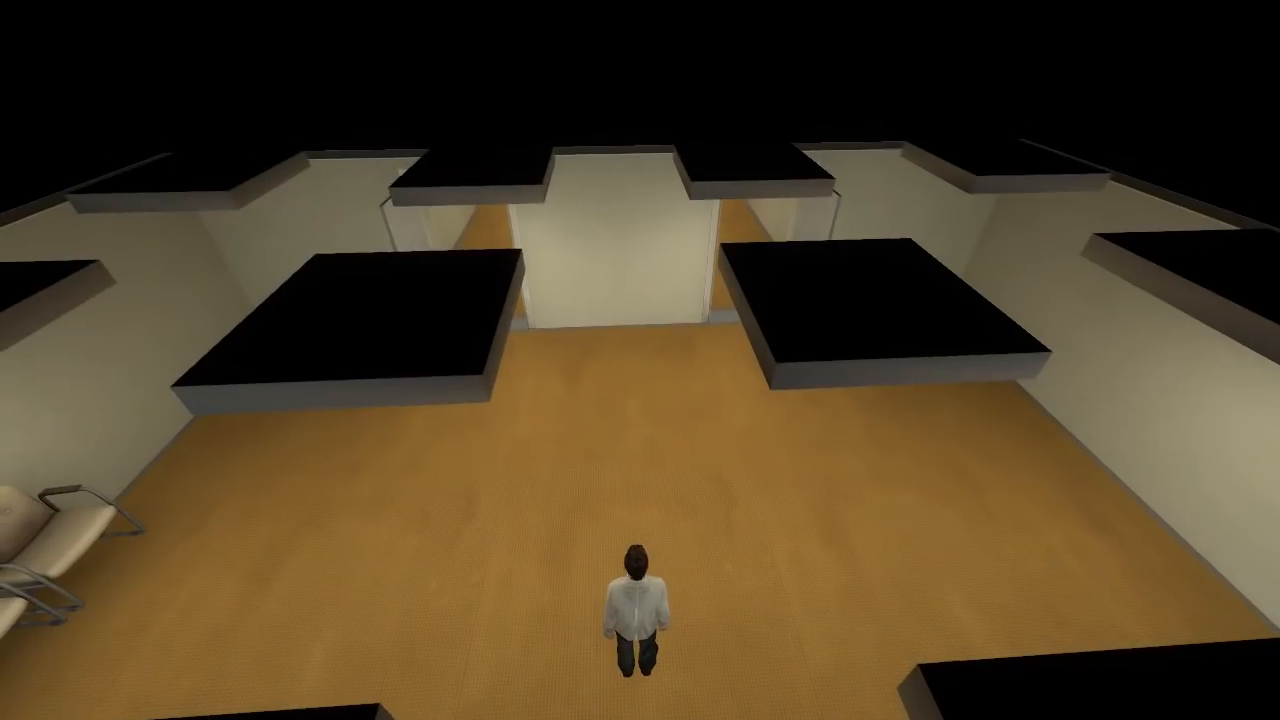
# Step: Step forward in the orange-floored room after refusing the boss-office code
pyautogui.press('w')
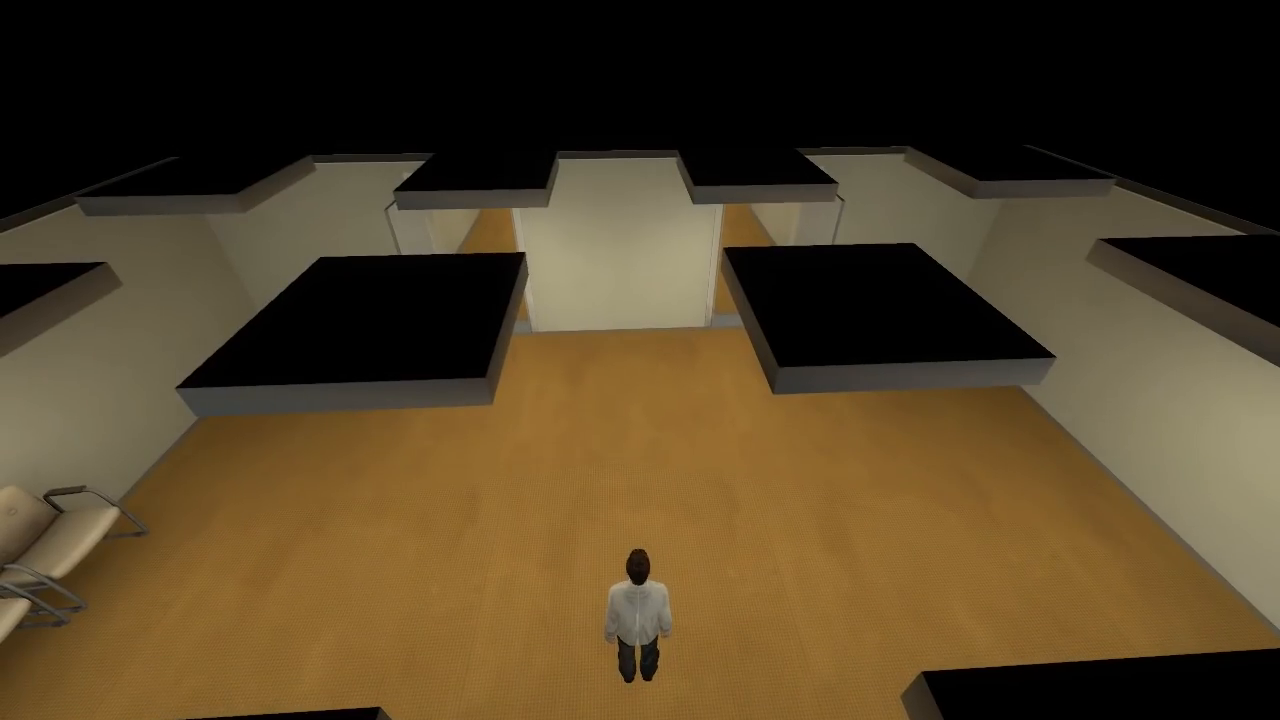